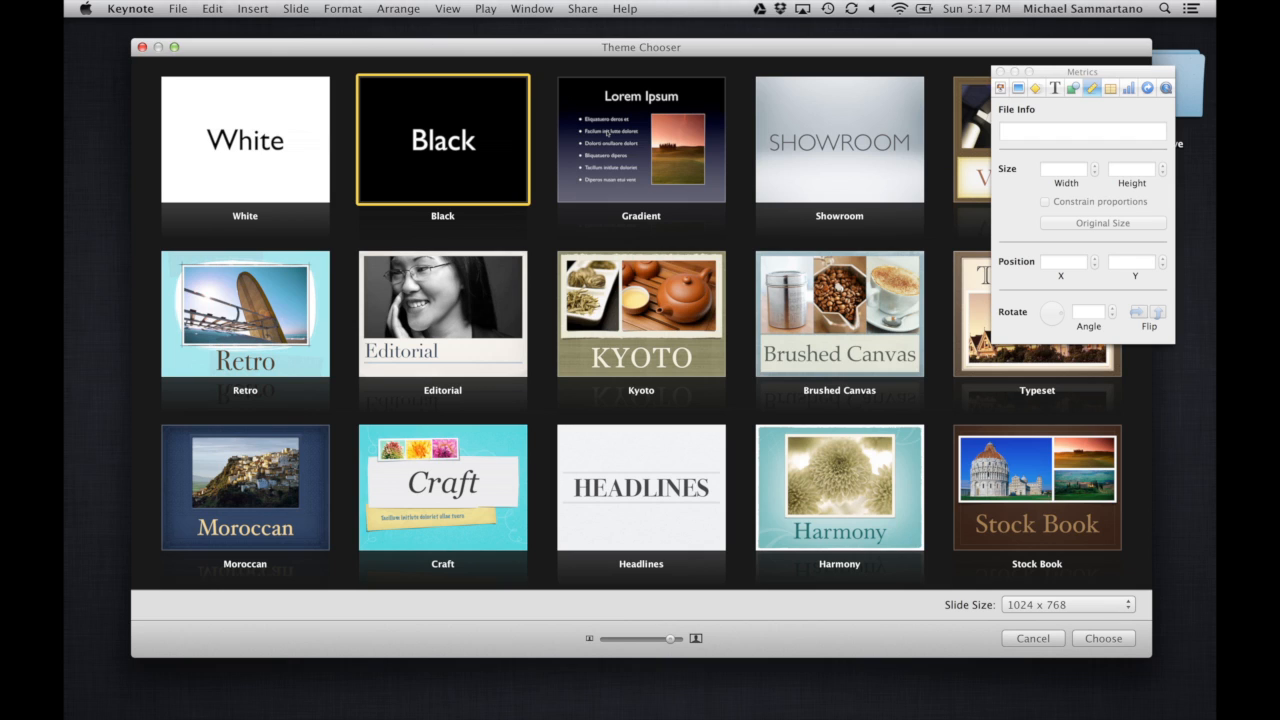
Pick the Gradient theme in the Theme Chooser and create the presentation.
left_click(640, 140)
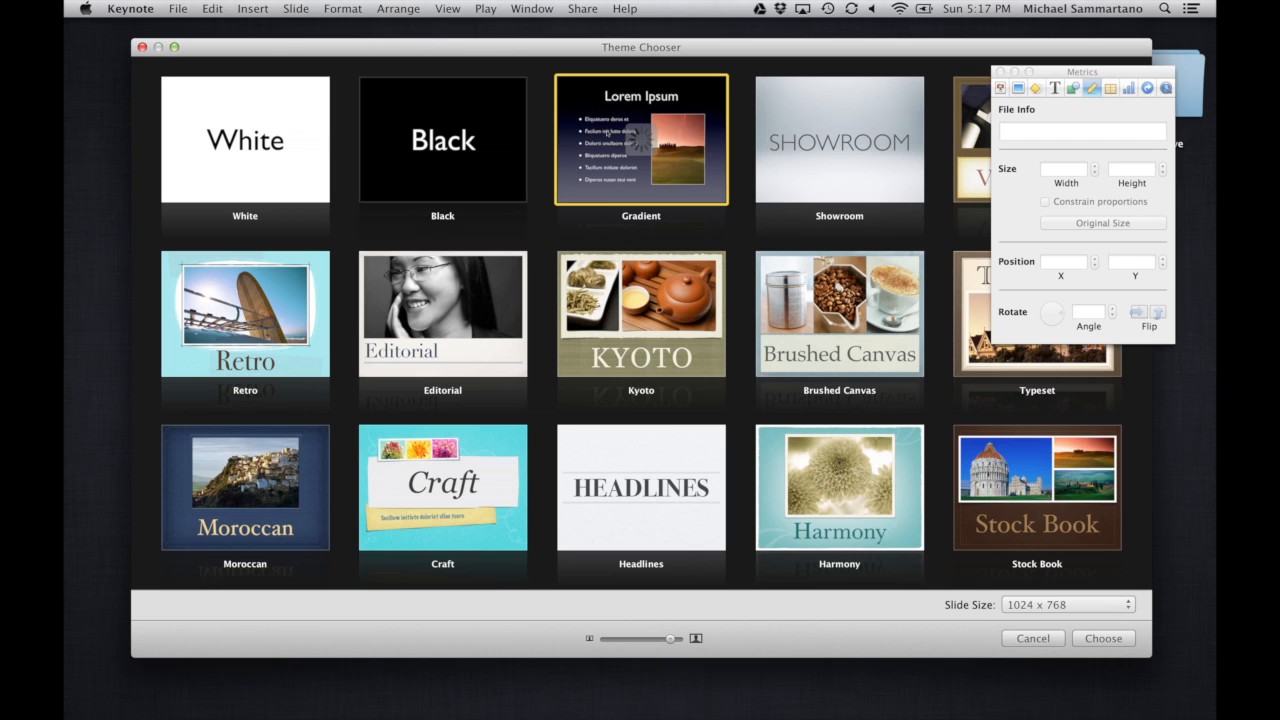
left_click(1102, 638)
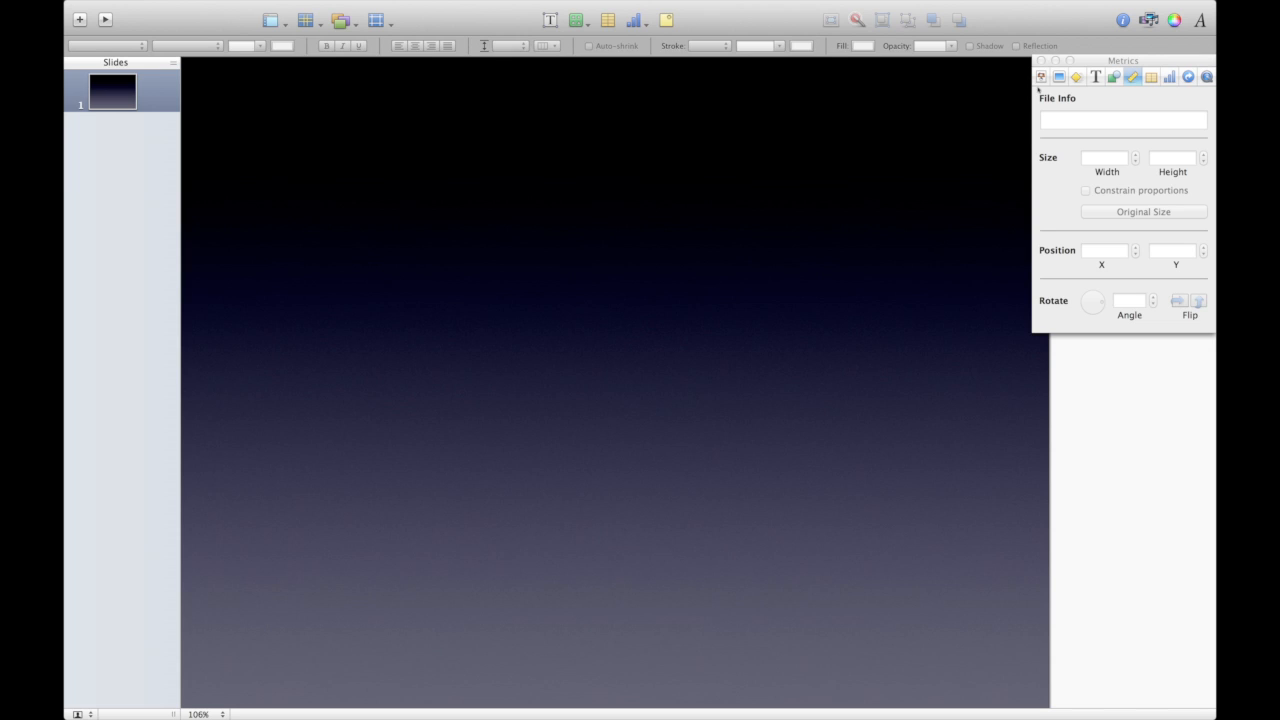
mouse_move(790, 176)
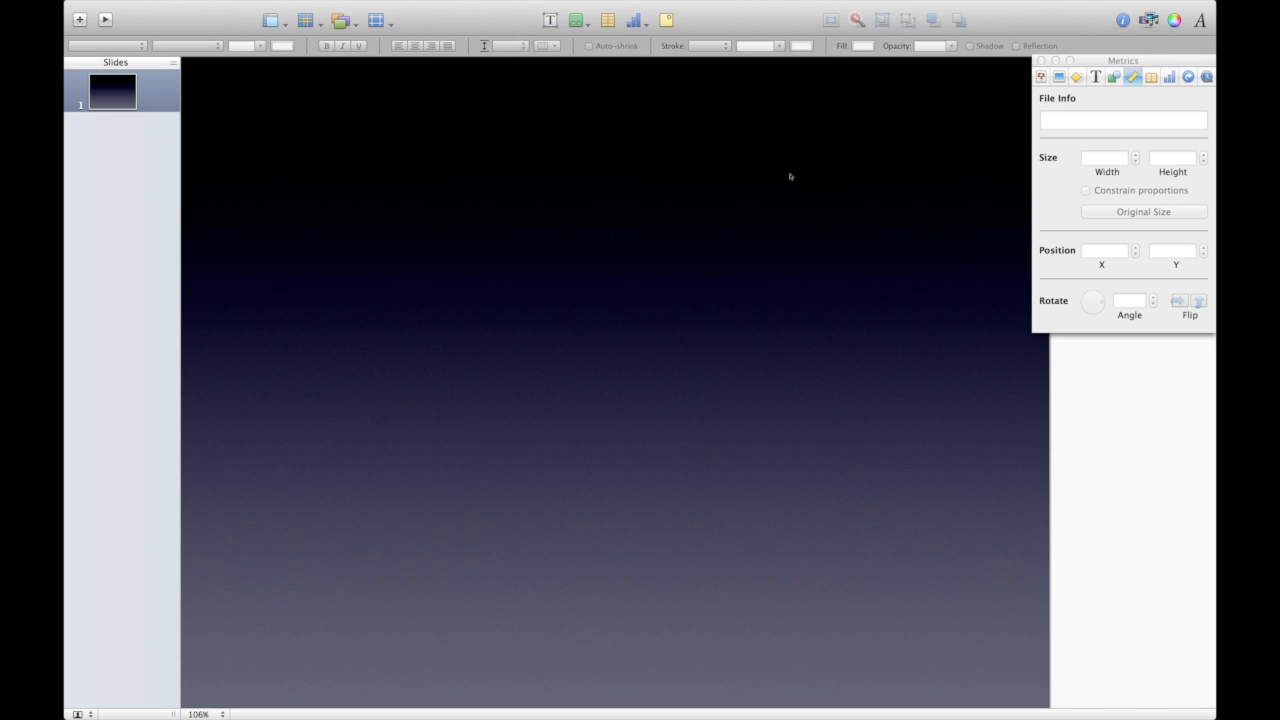
Show the Slide Inspector's transition settings and browse the effects, keeping None.
left_click(1059, 77)
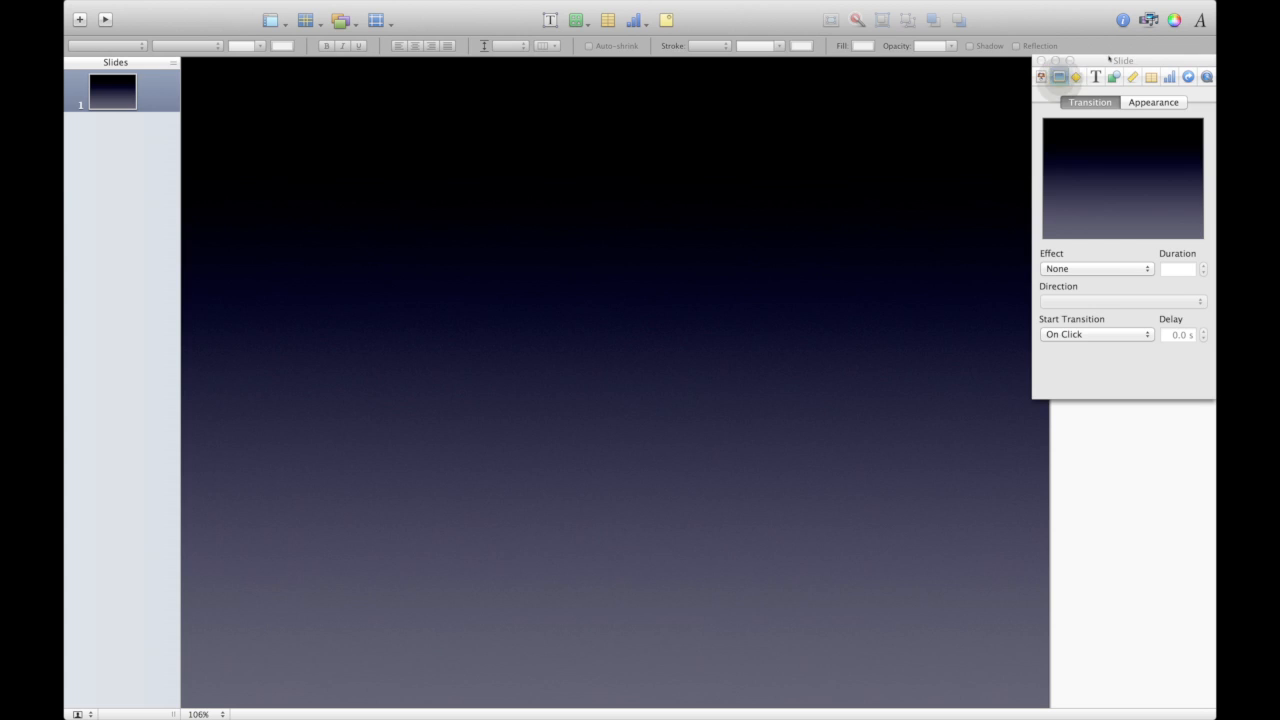
left_click_drag(1122, 60, 1110, 88)
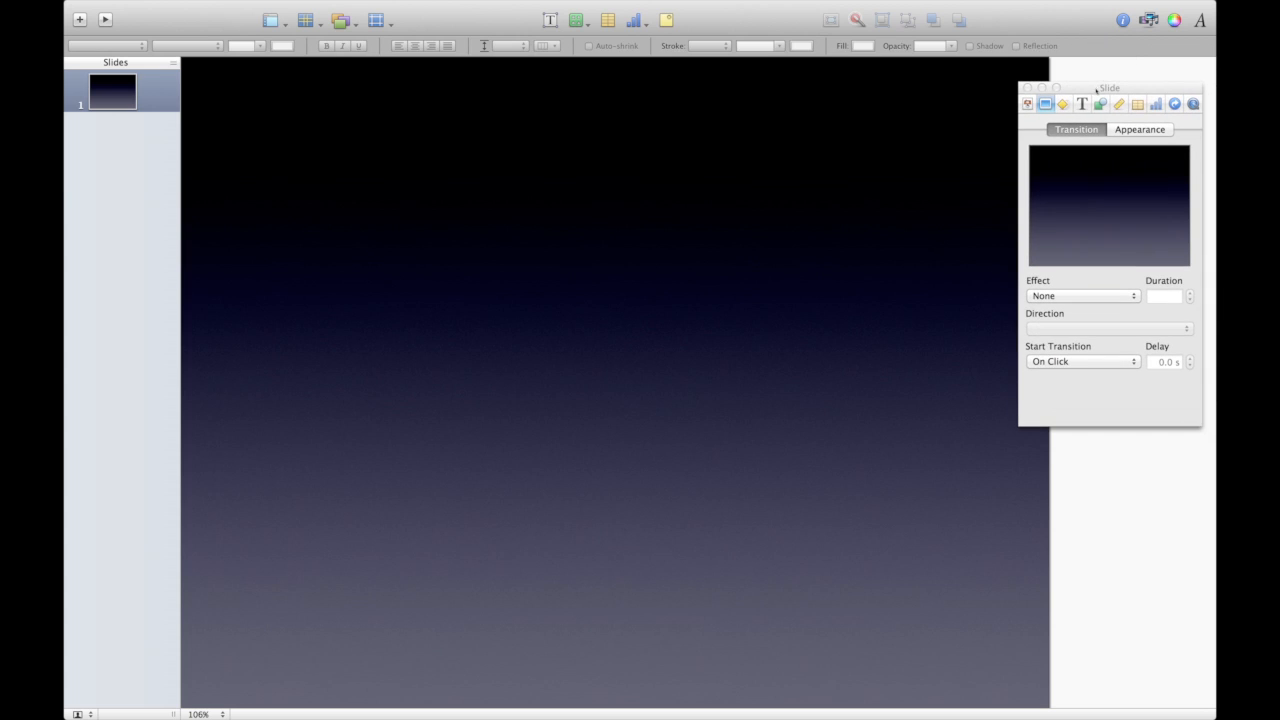
left_click(1082, 295)
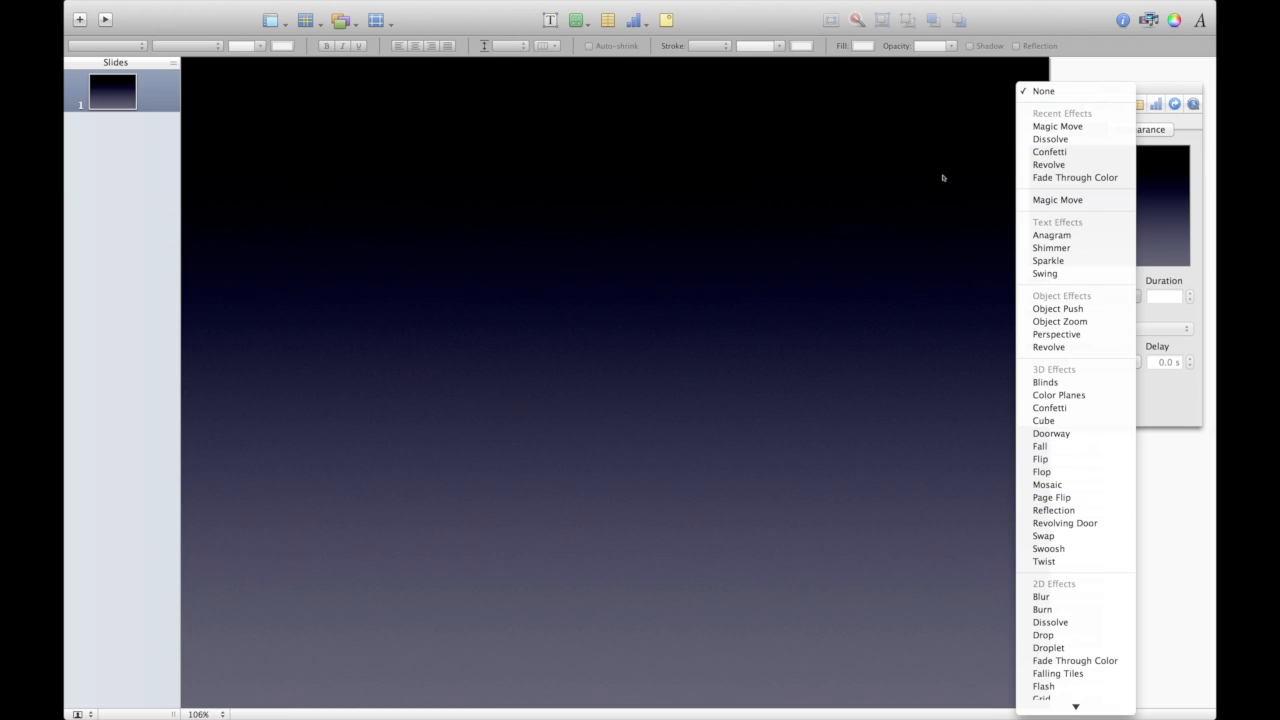
left_click(1043, 91)
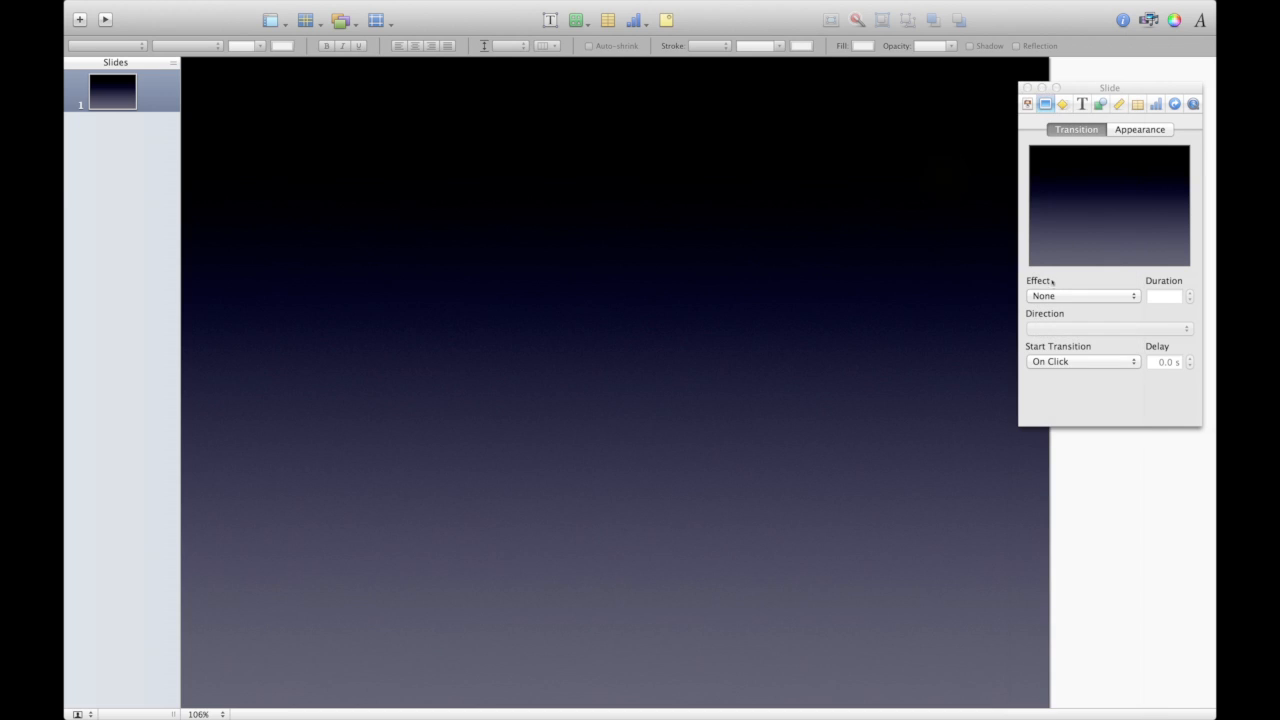
left_click(1083, 295)
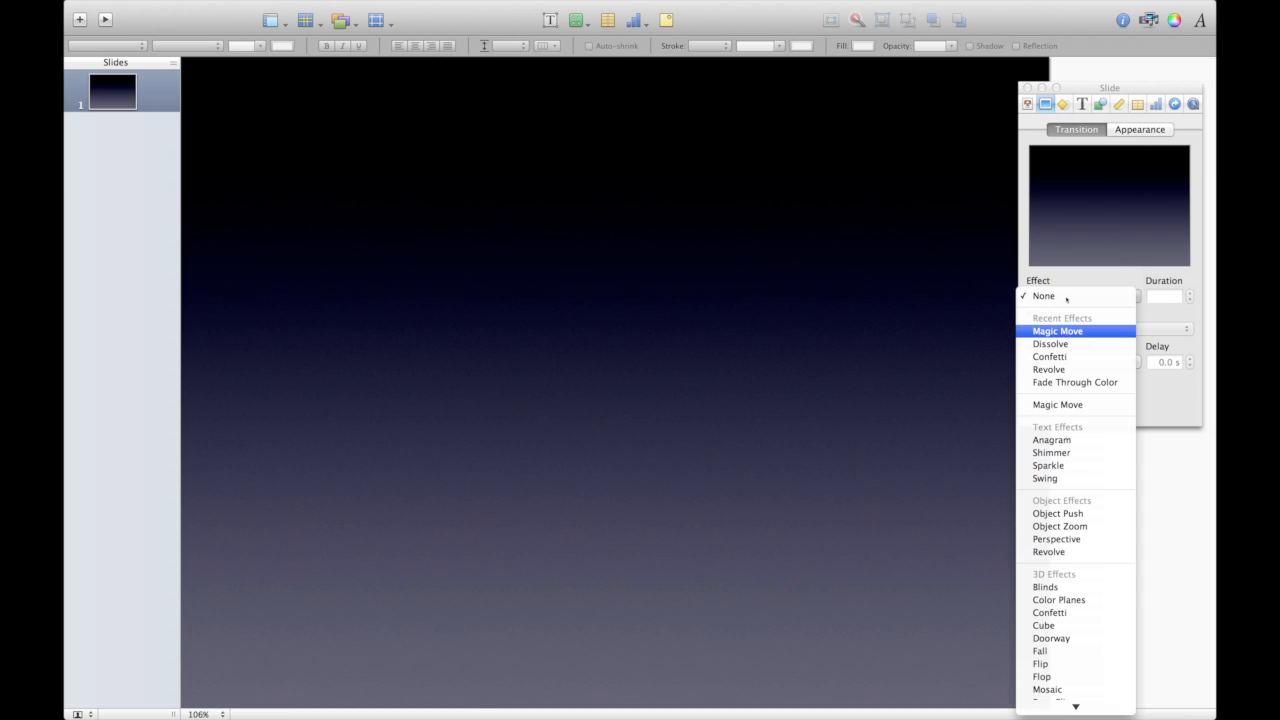
left_click(1044, 295)
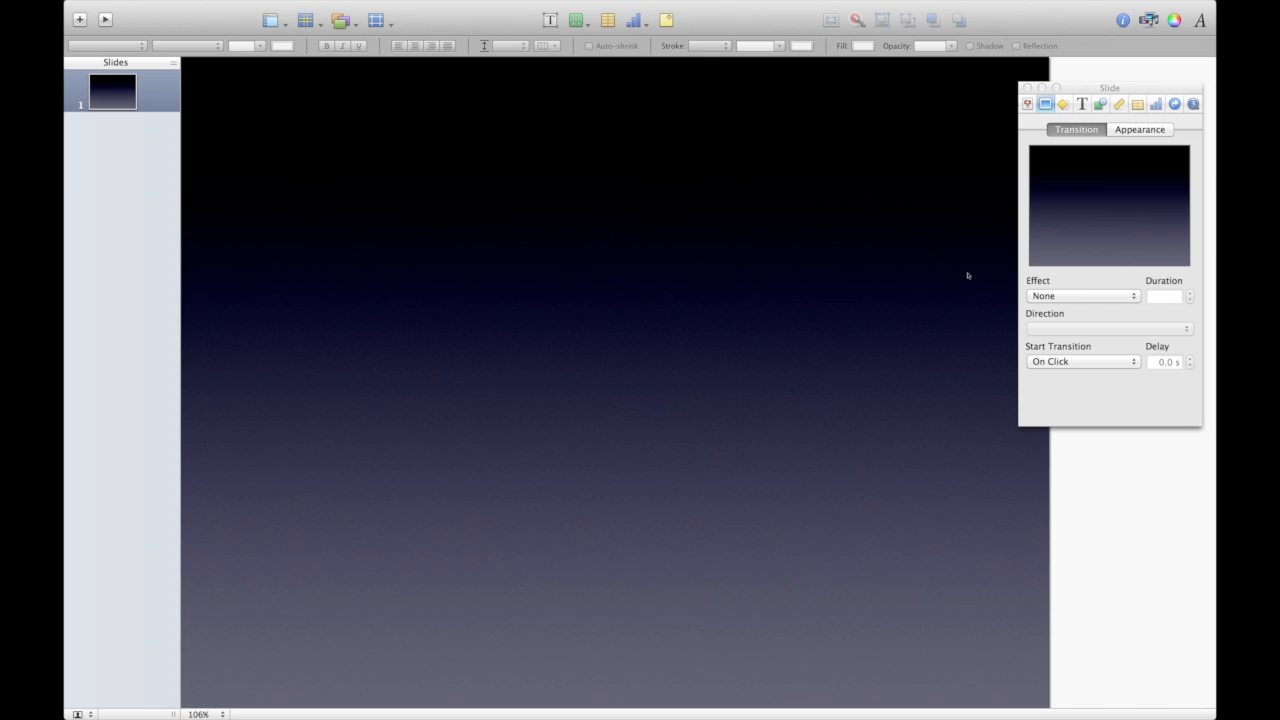
mouse_move(612, 177)
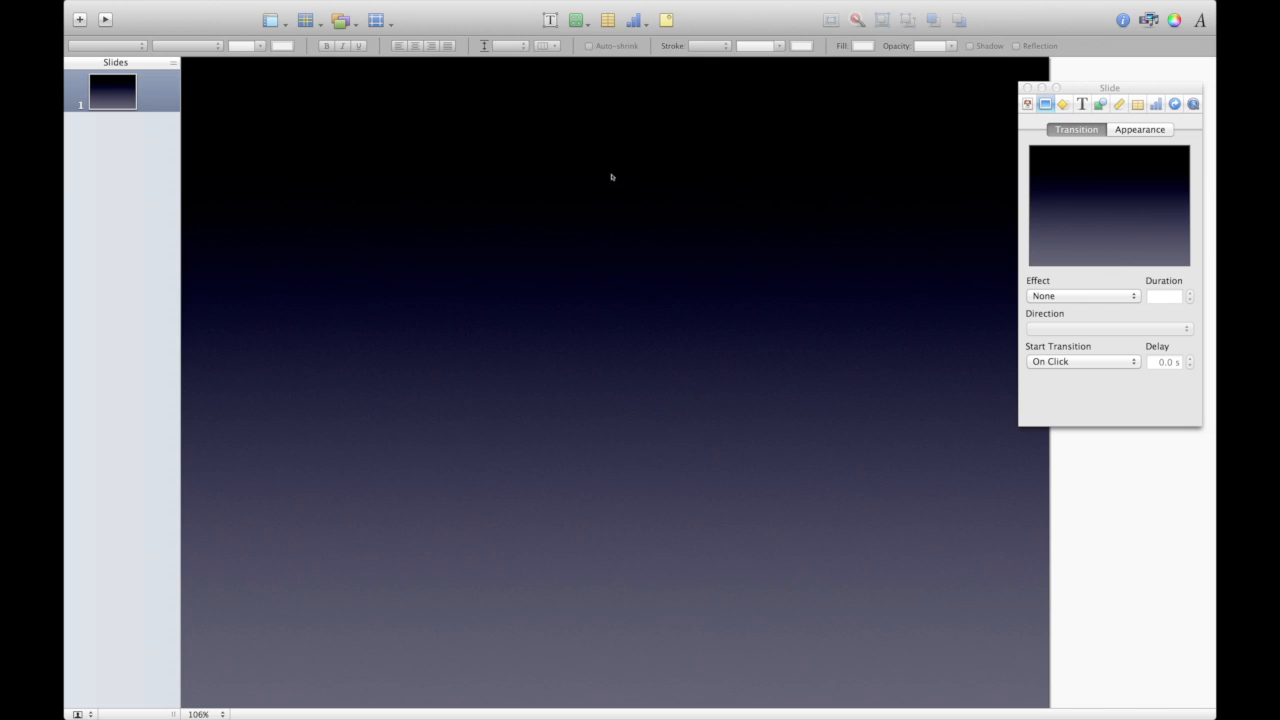
mouse_move(613, 147)
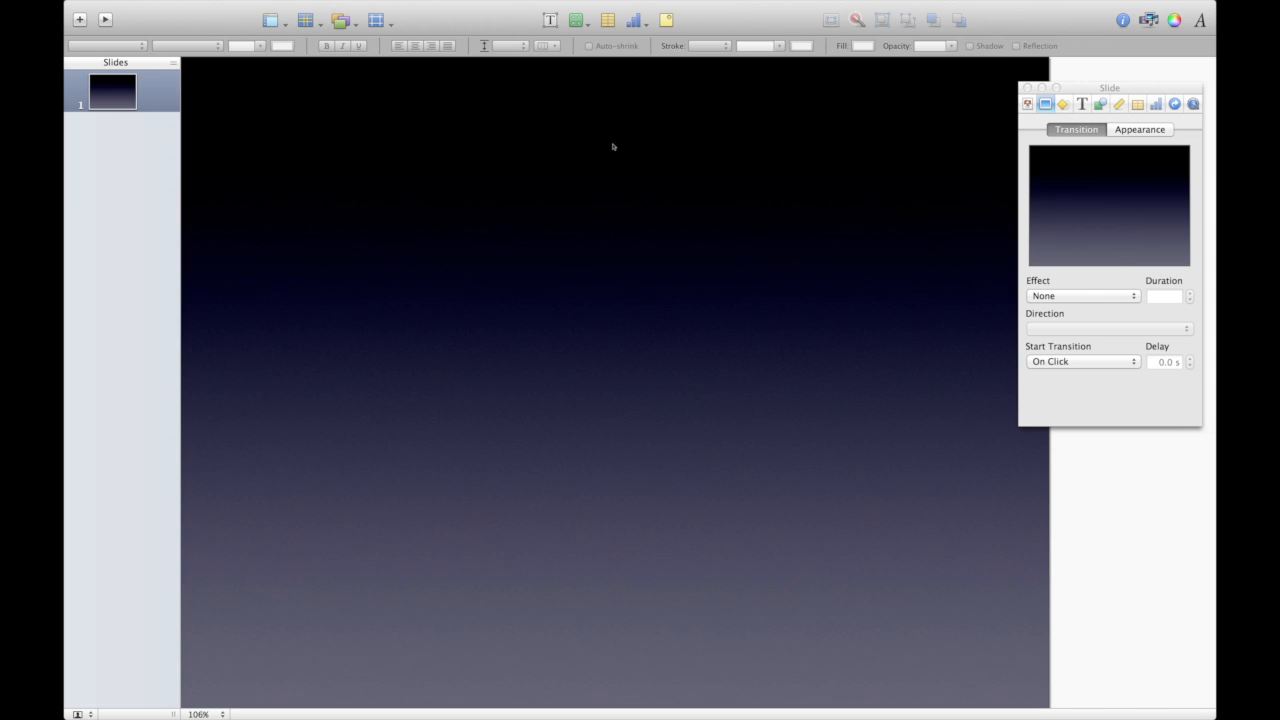
mouse_move(597, 117)
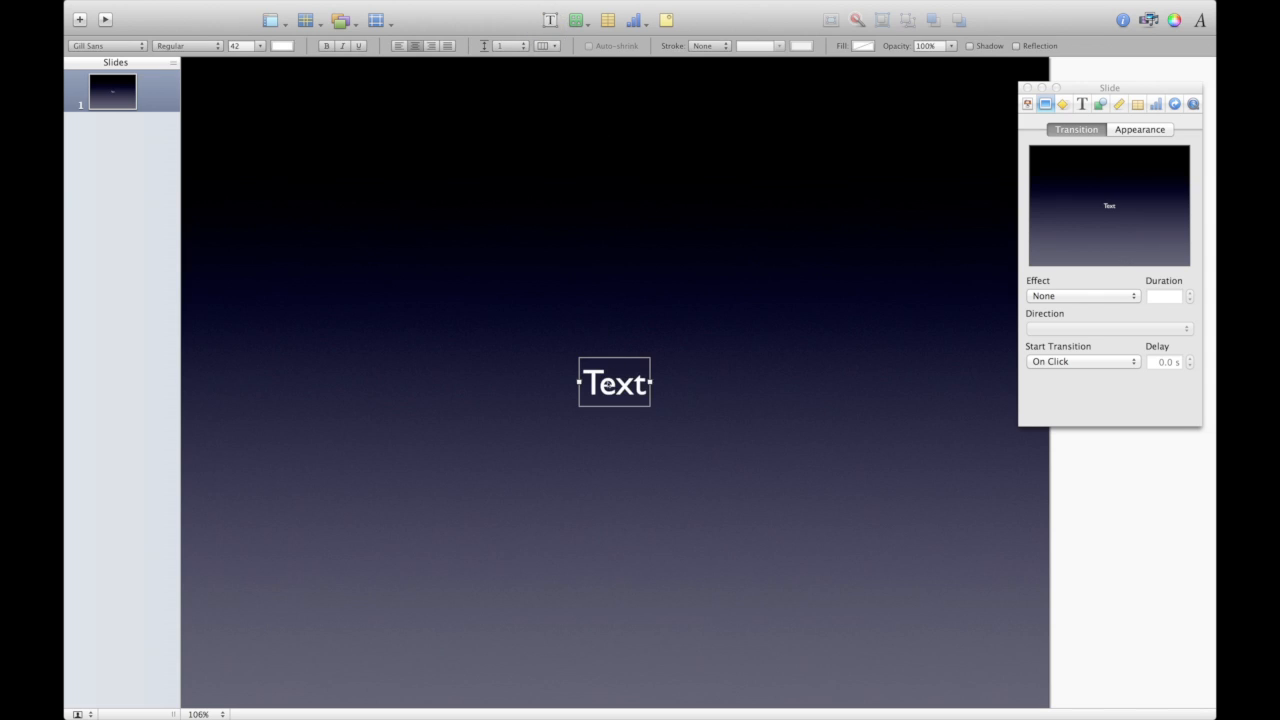
Type the heading 'A Block of Text' and set its size to 72 point.
type("A")
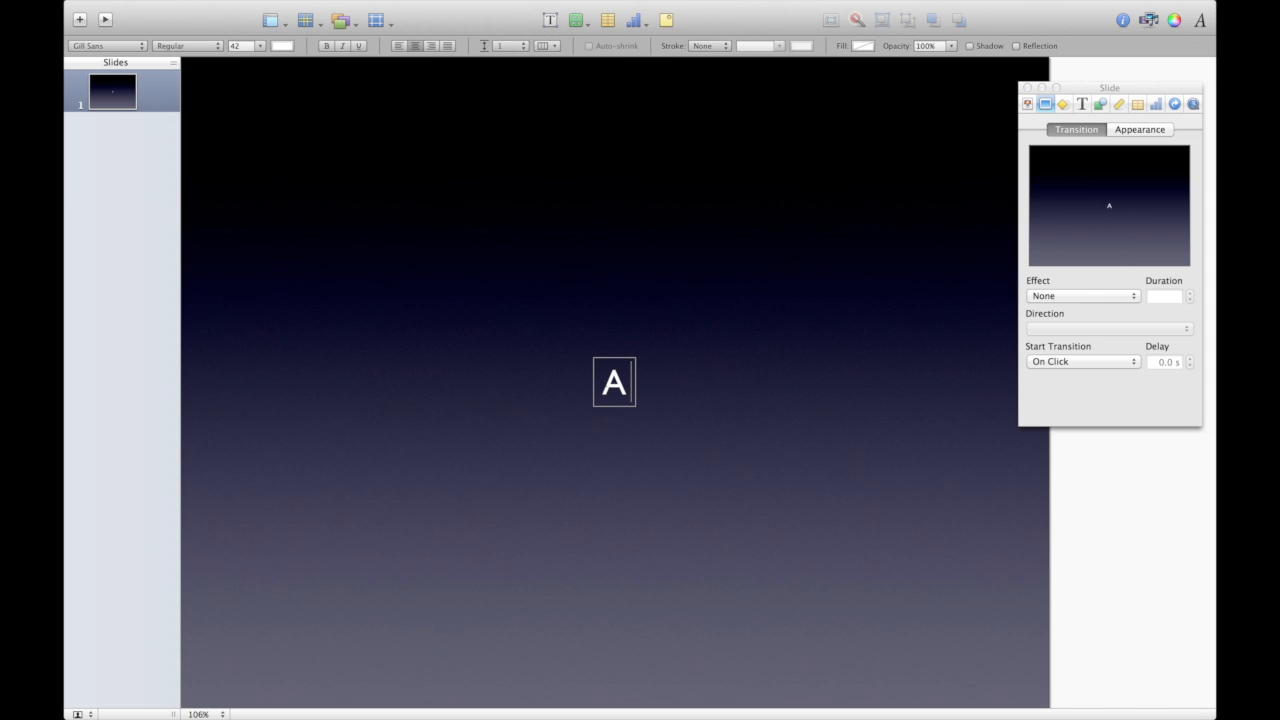
type("Block of Text")
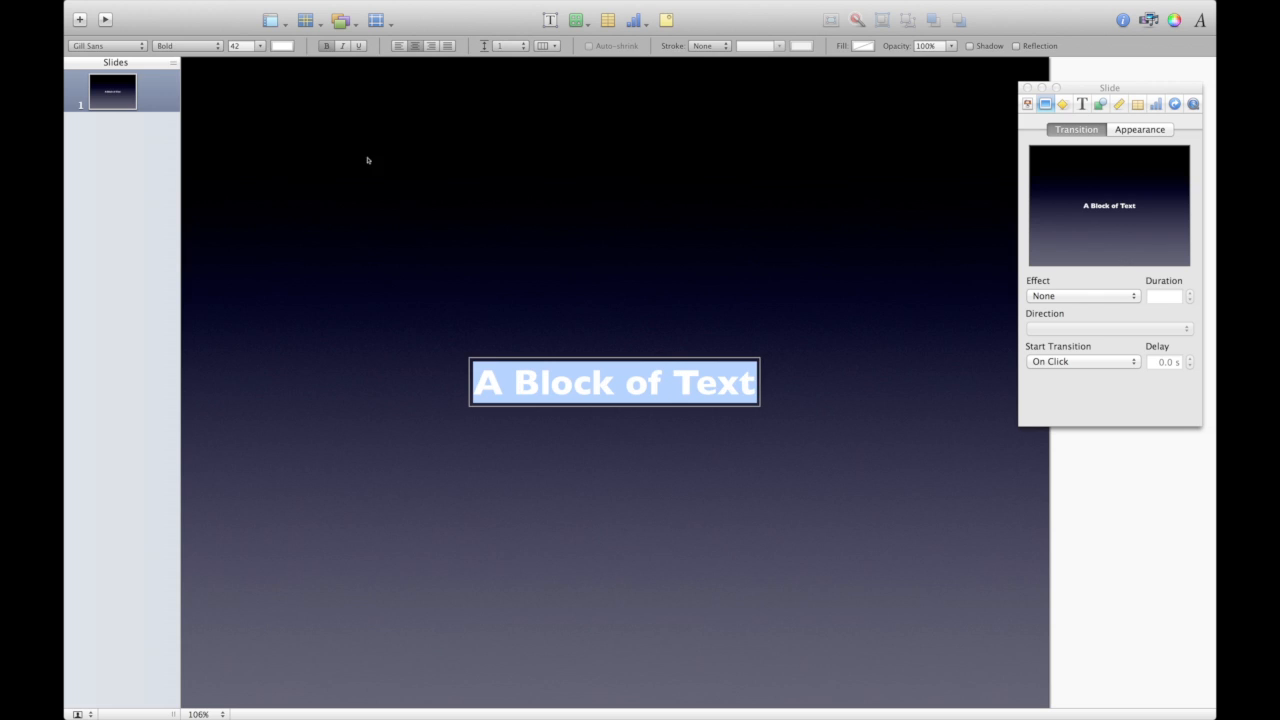
left_click(261, 46)
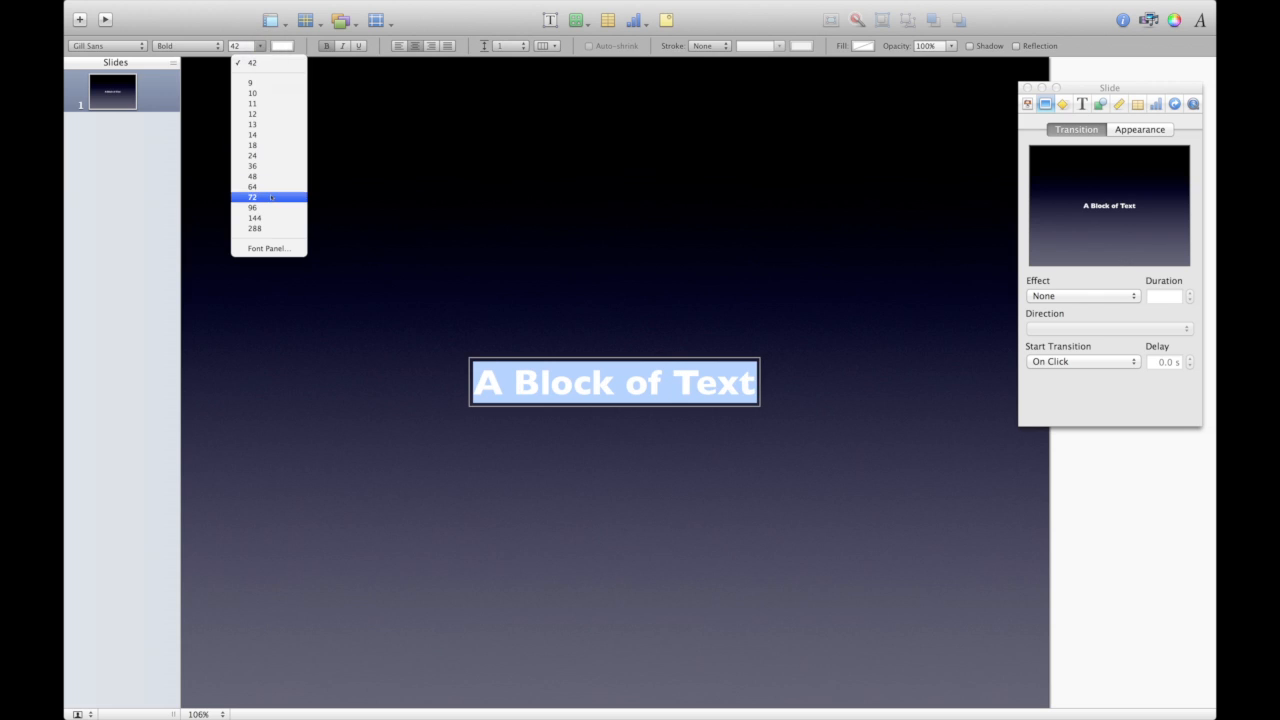
left_click(252, 197)
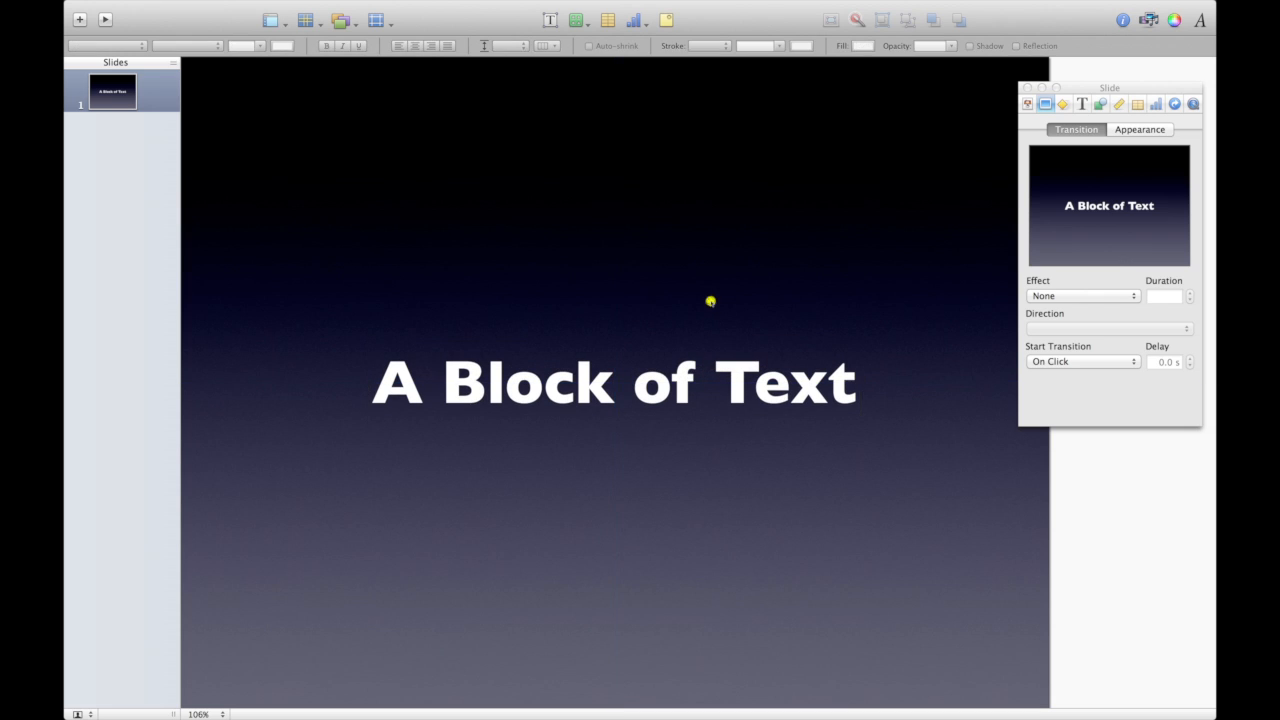
mouse_move(710, 303)
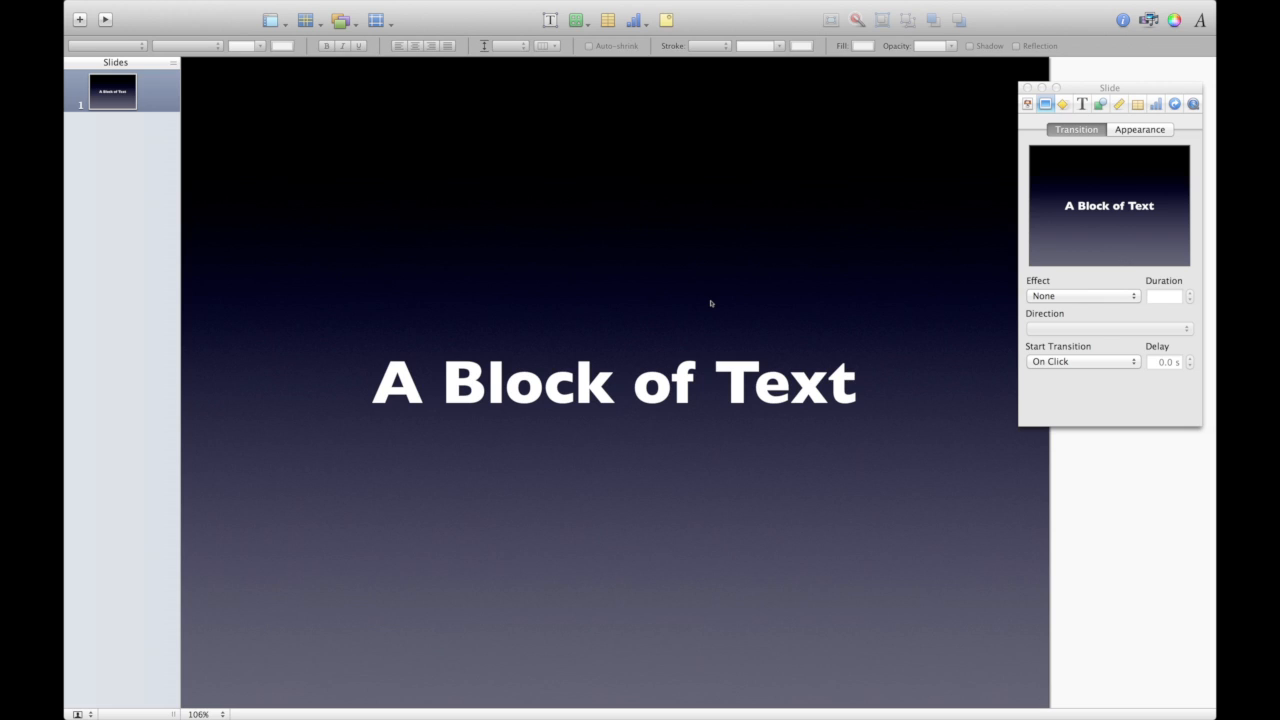
mouse_move(636, 291)
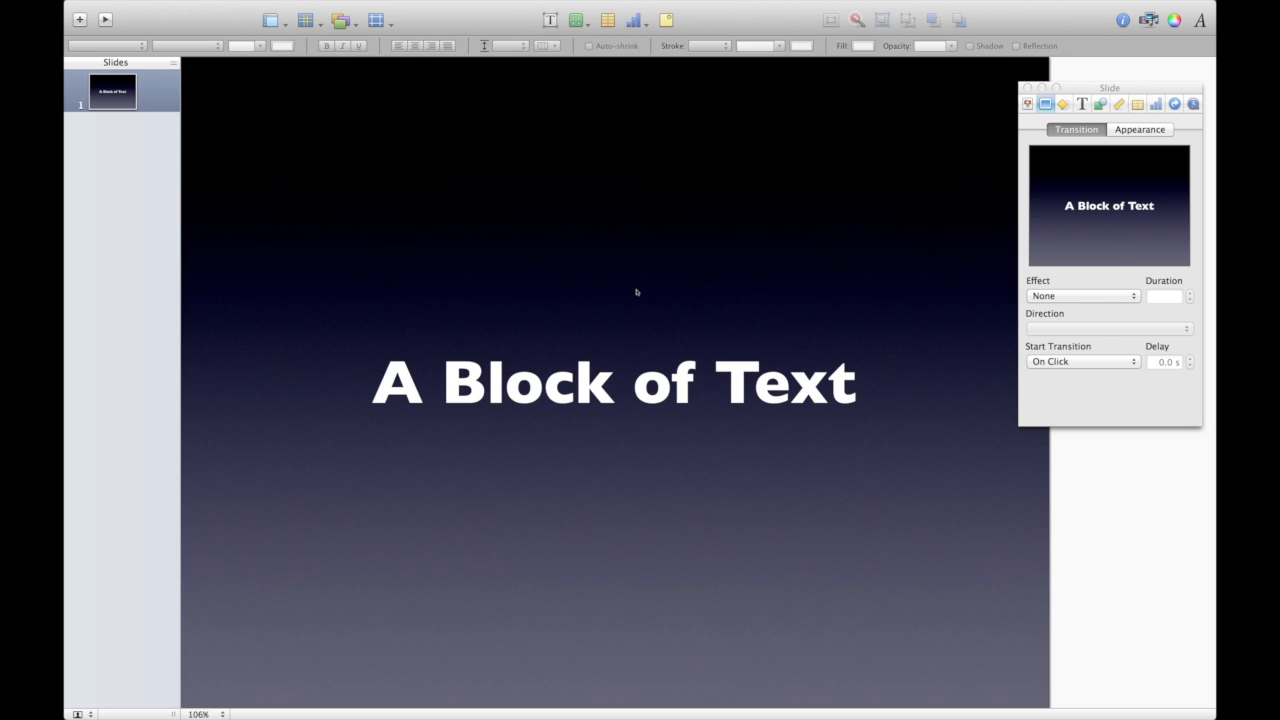
mouse_move(529, 247)
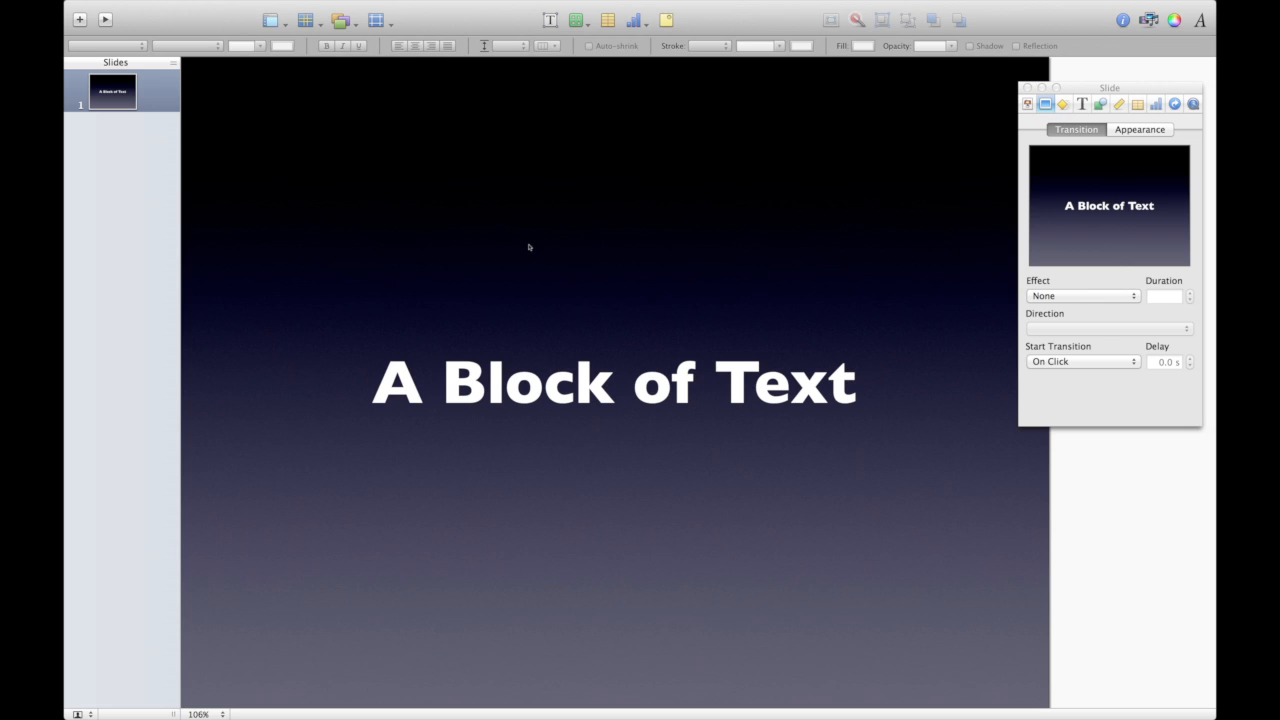
mouse_move(270, 178)
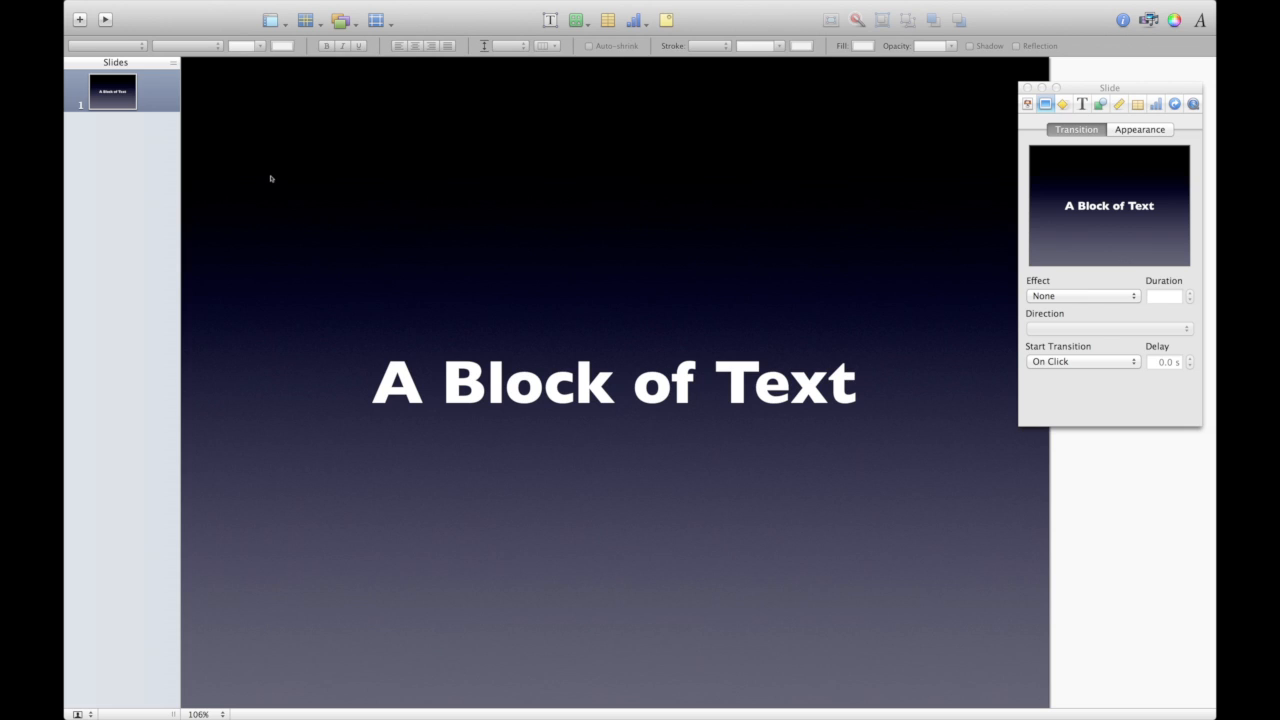
mouse_move(519, 352)
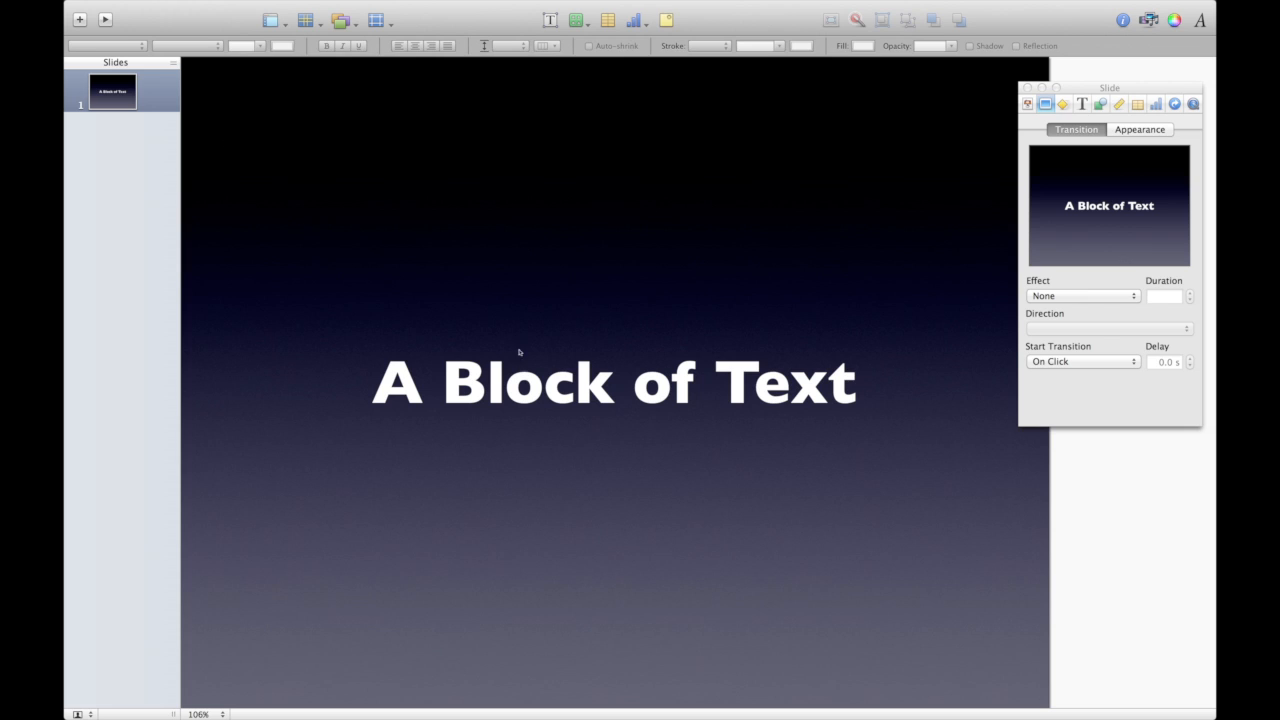
mouse_move(561, 231)
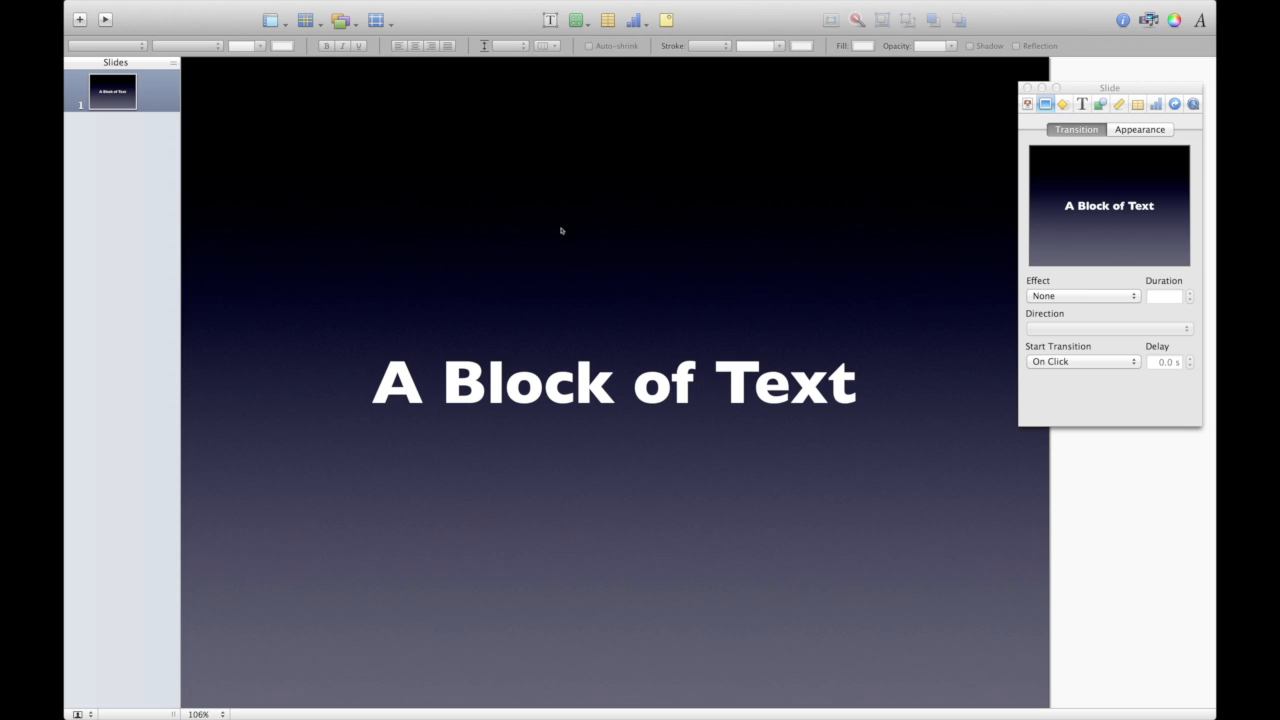
mouse_move(444, 175)
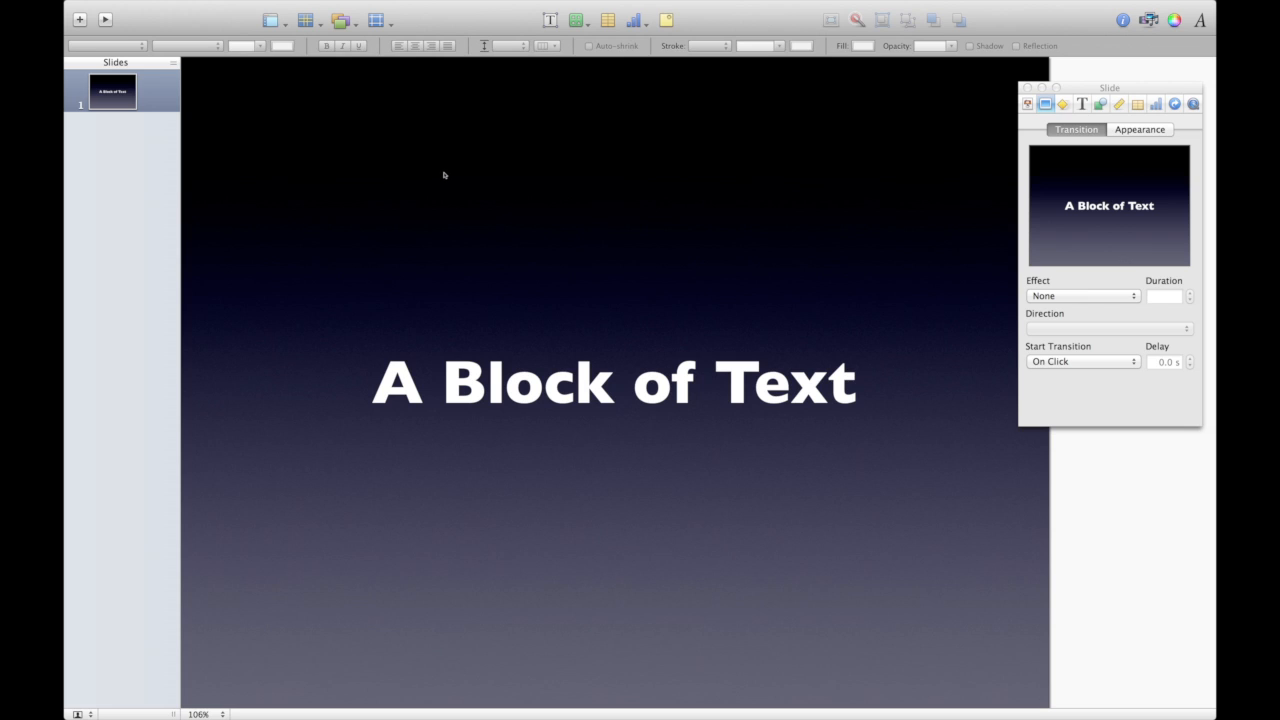
mouse_move(272, 152)
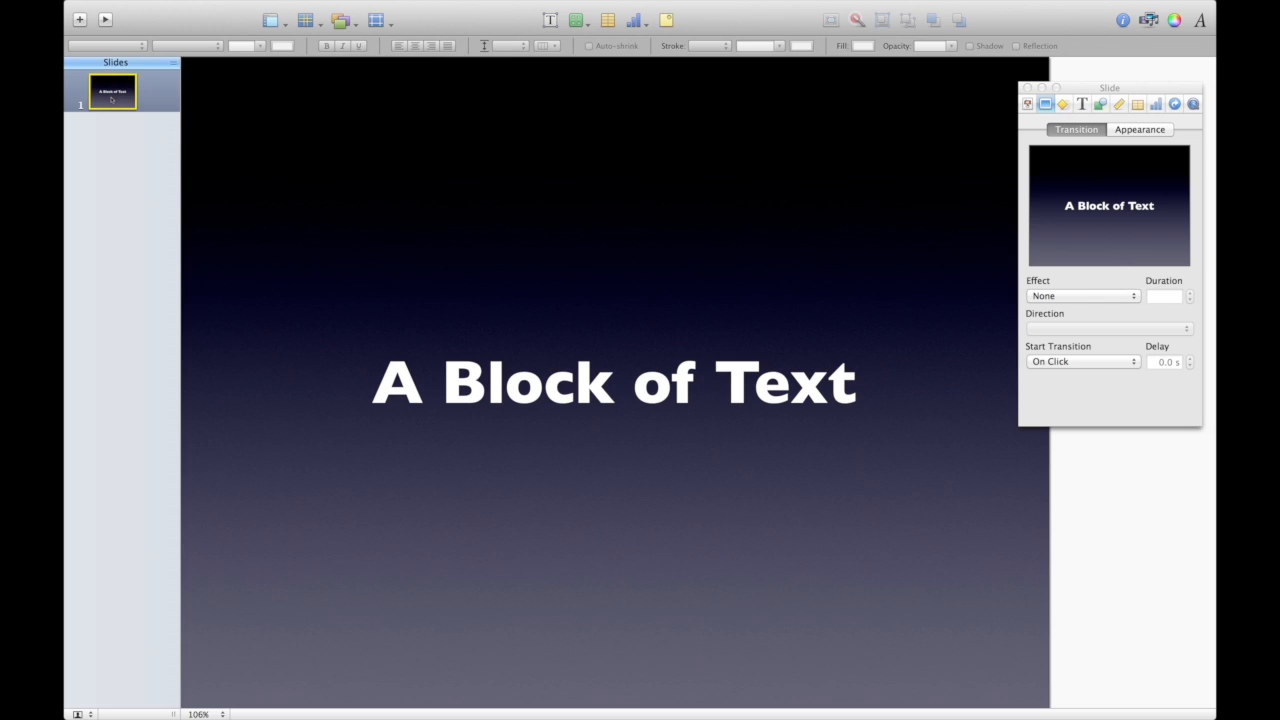
Duplicate slide 1 and drag slide 2's 'A Block of Text' heading near the top.
right_click(112, 90)
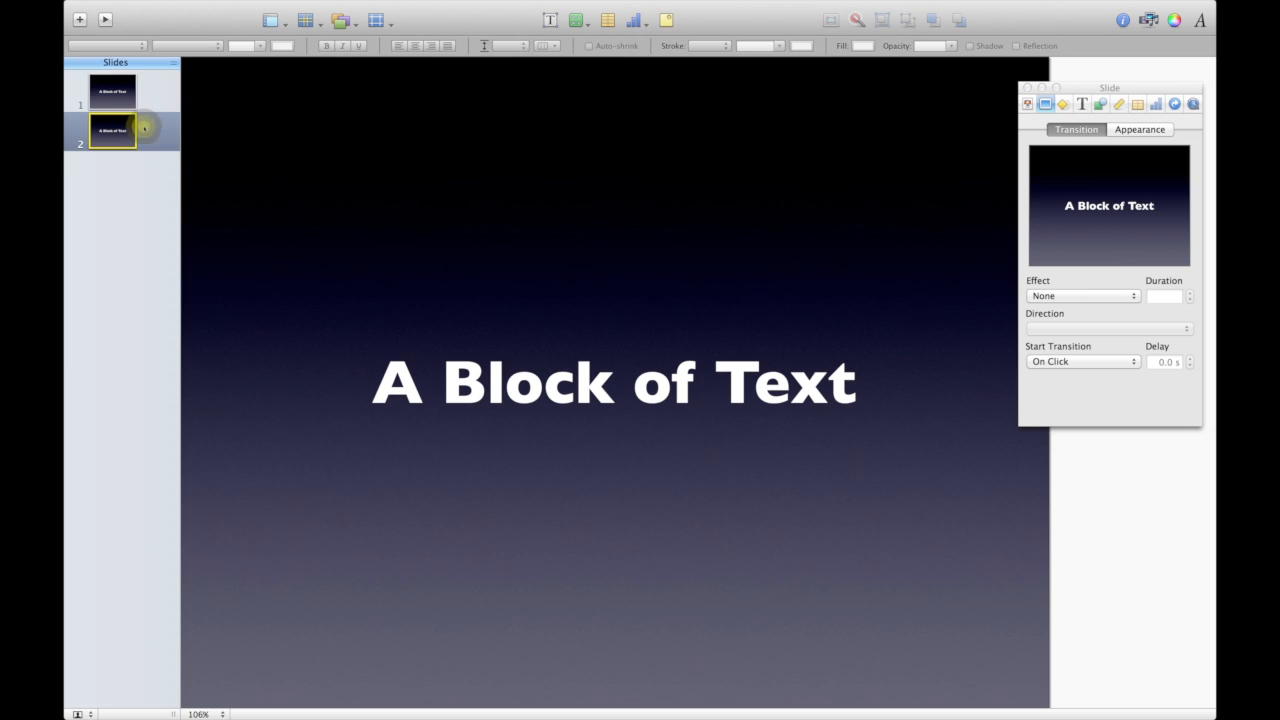
mouse_move(384, 319)
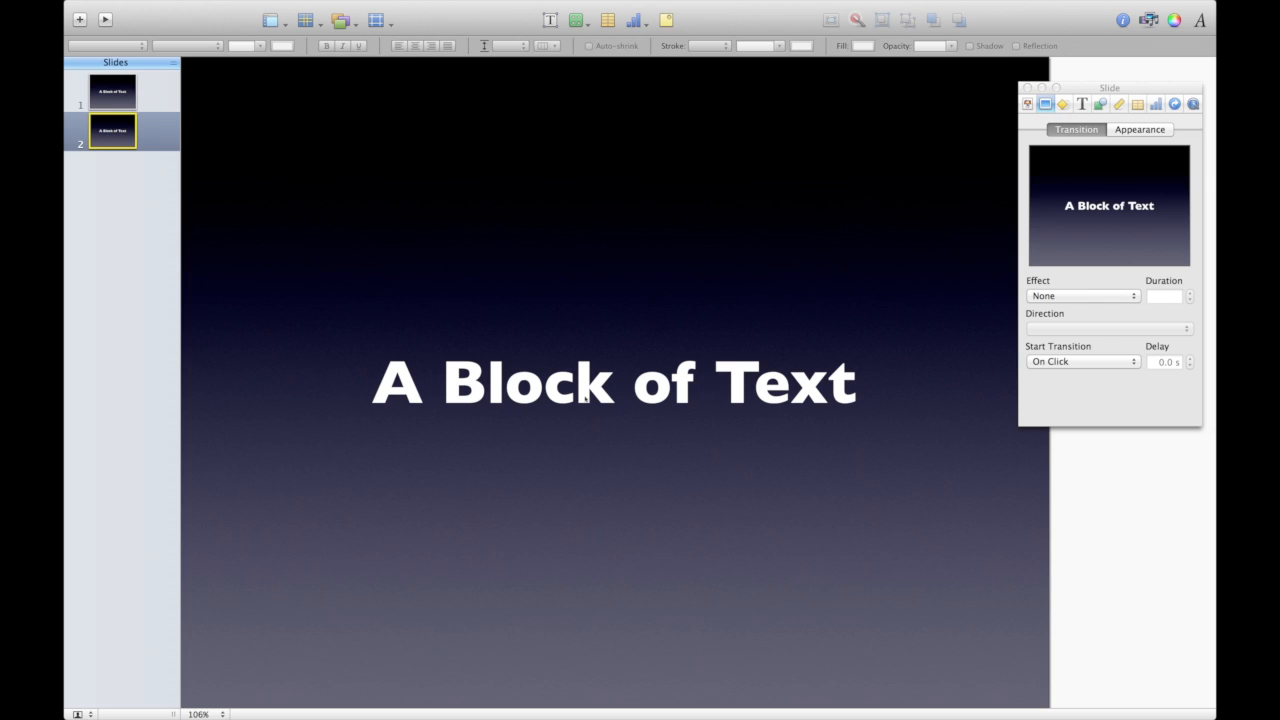
left_click(613, 382)
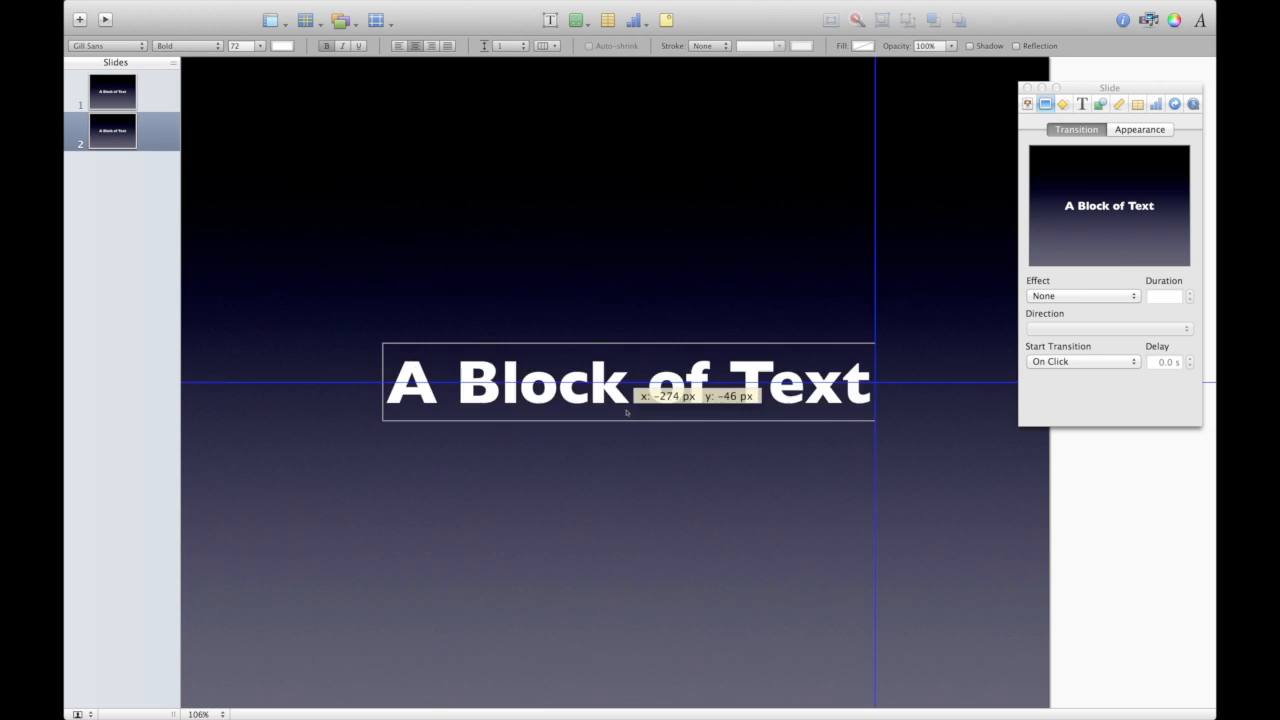
left_click_drag(627, 383, 775, 605)
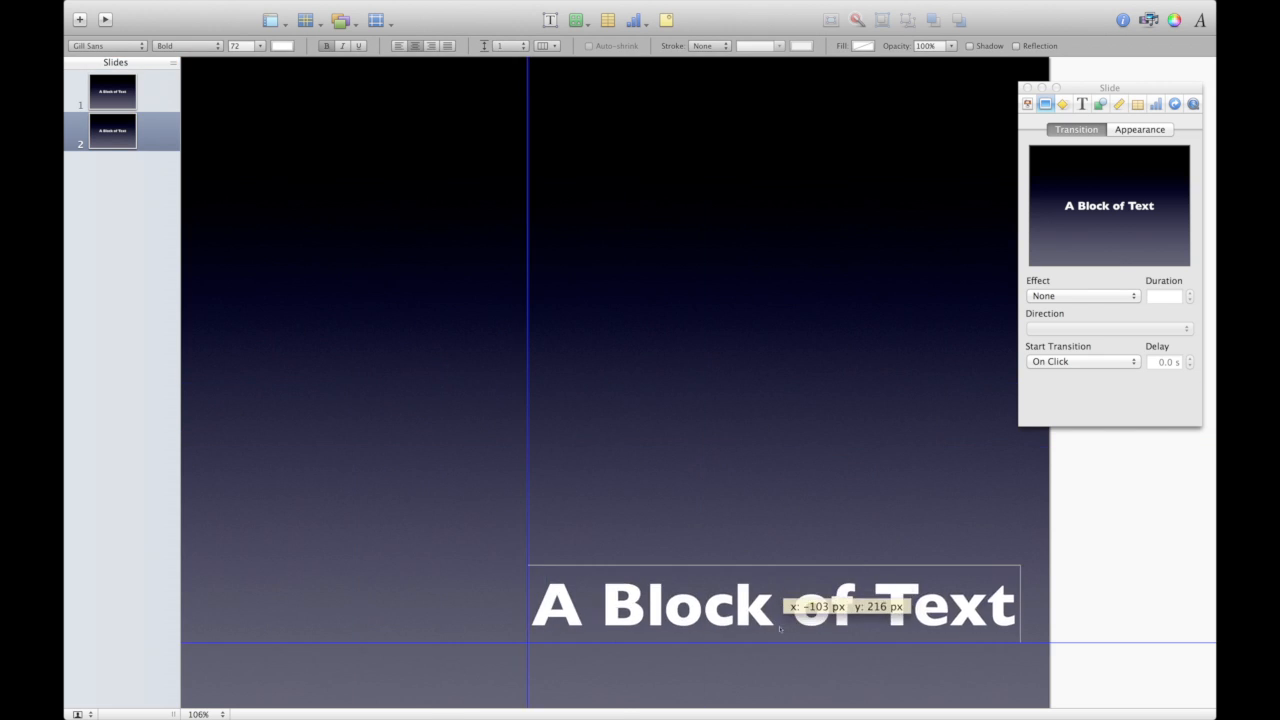
left_click_drag(770, 605, 613, 420)
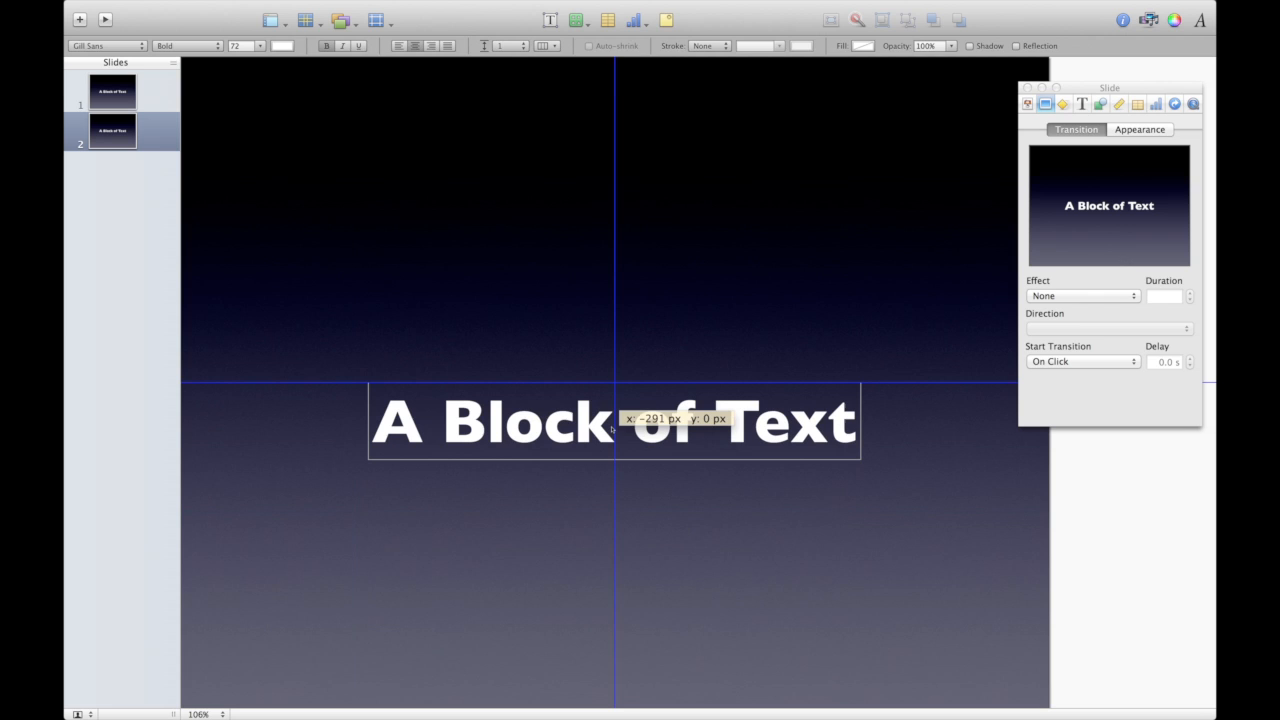
left_click_drag(614, 420, 600, 290)
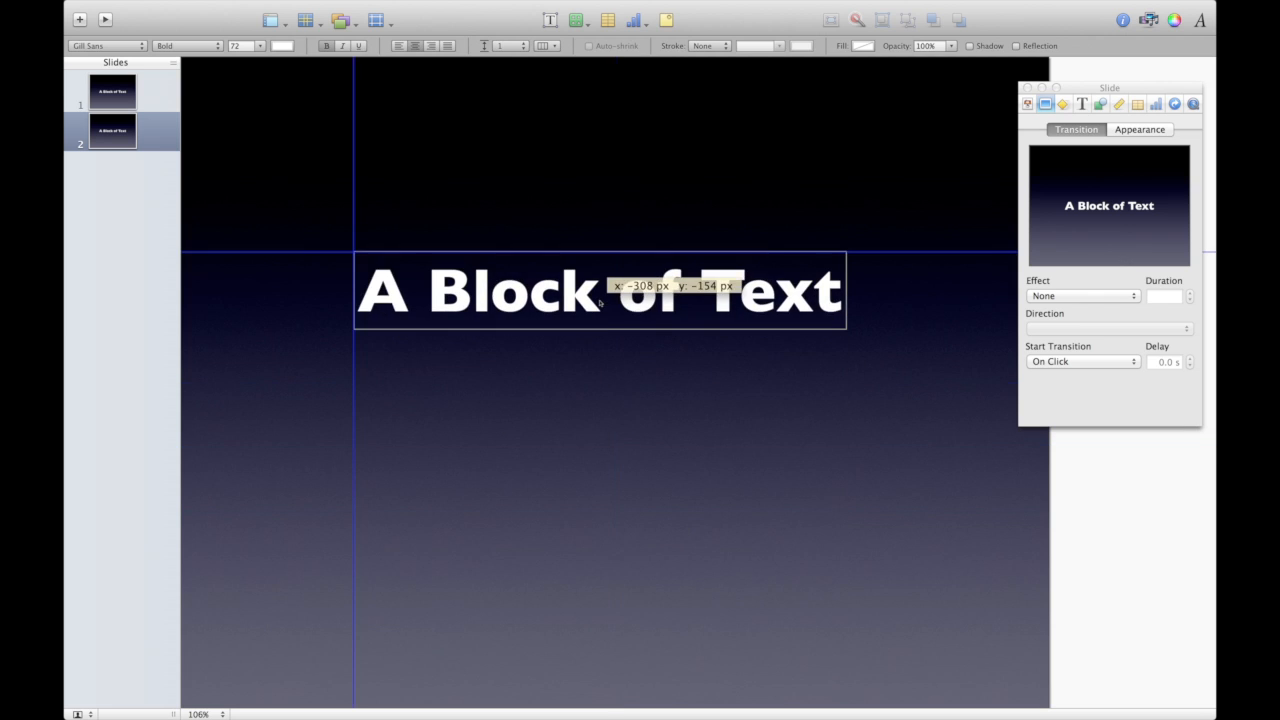
left_click_drag(600, 290, 614, 198)
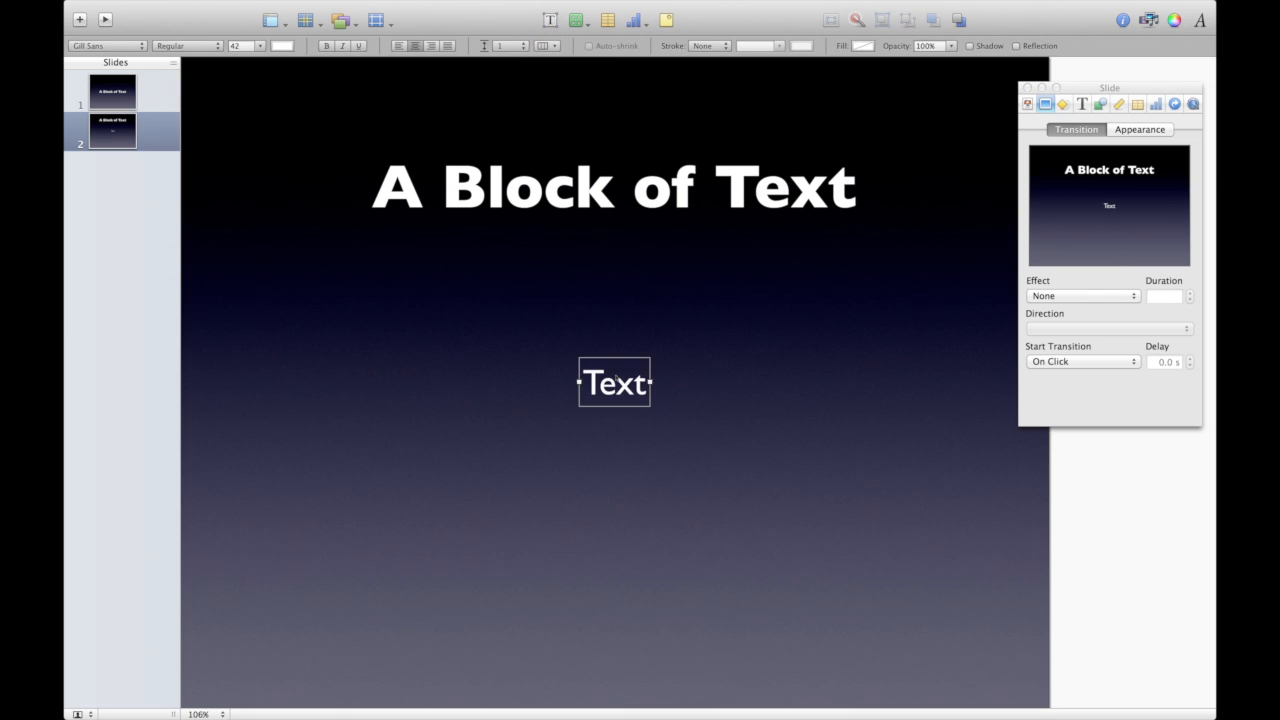
Paste the Lorem Ipsum paragraph into slide 2 at 24 pt, narrowed and centred below the title.
double_click(614, 382)
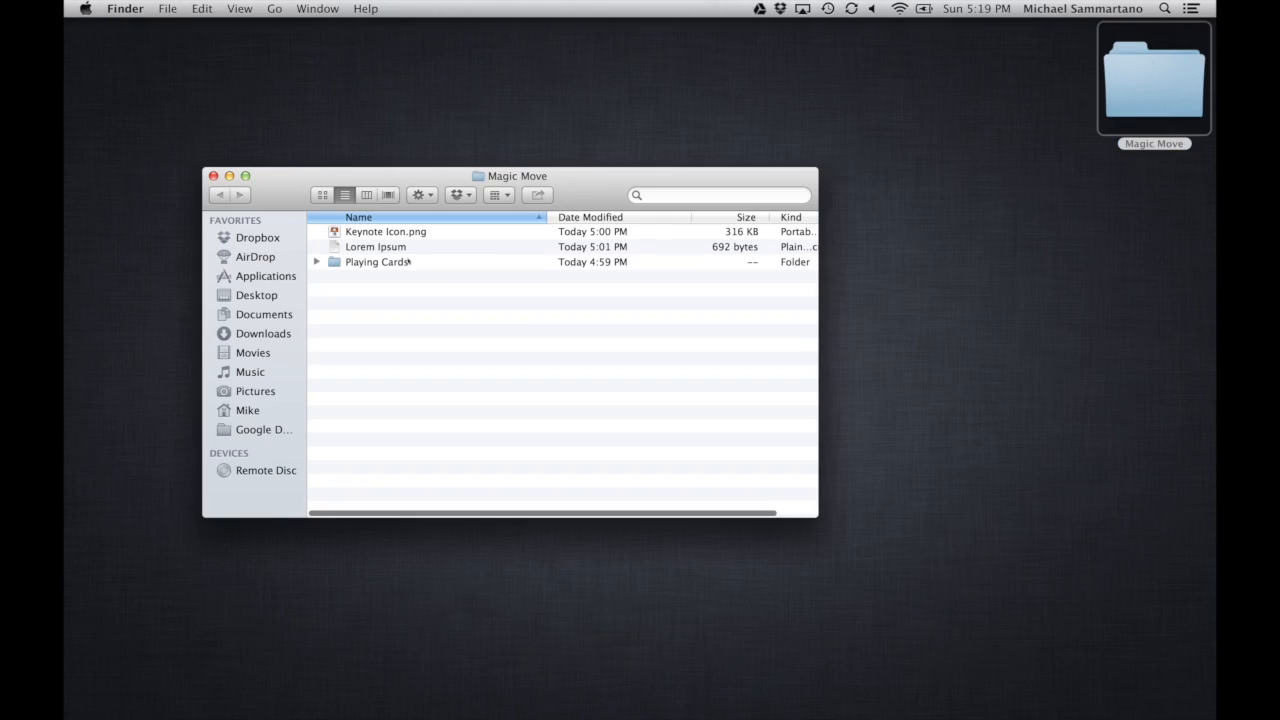
double_click(375, 246)
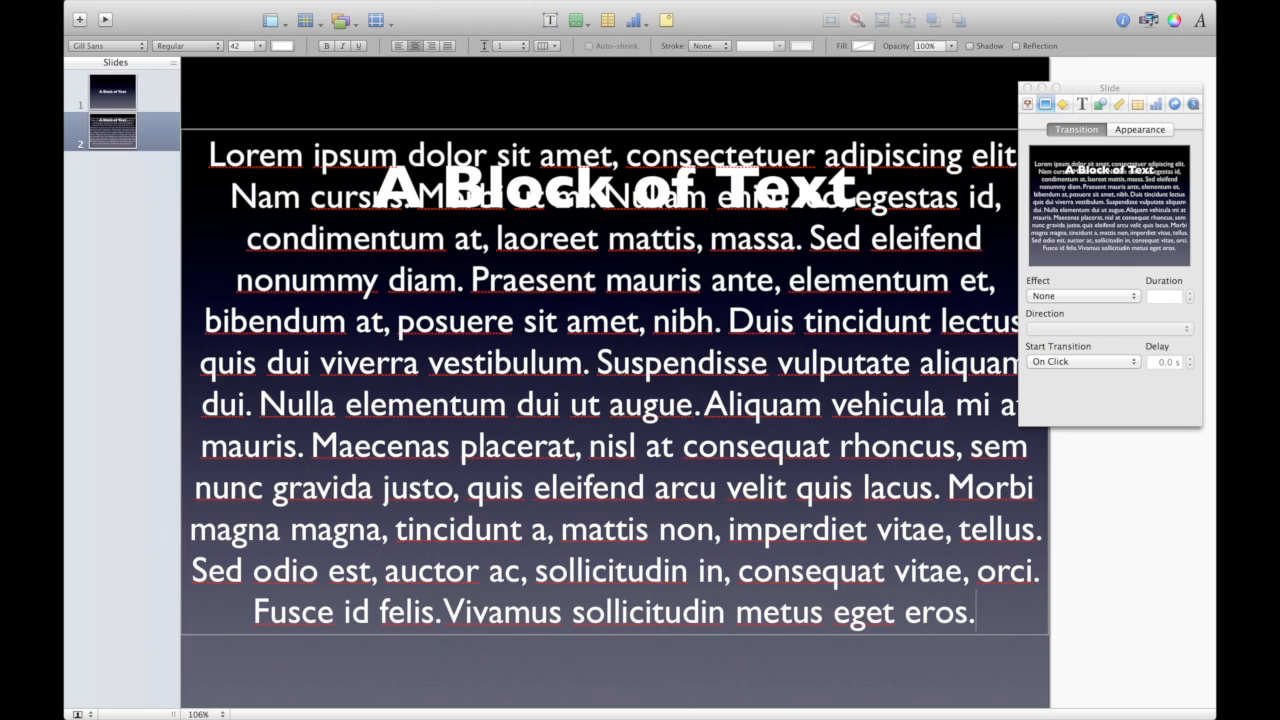
left_click(263, 46)
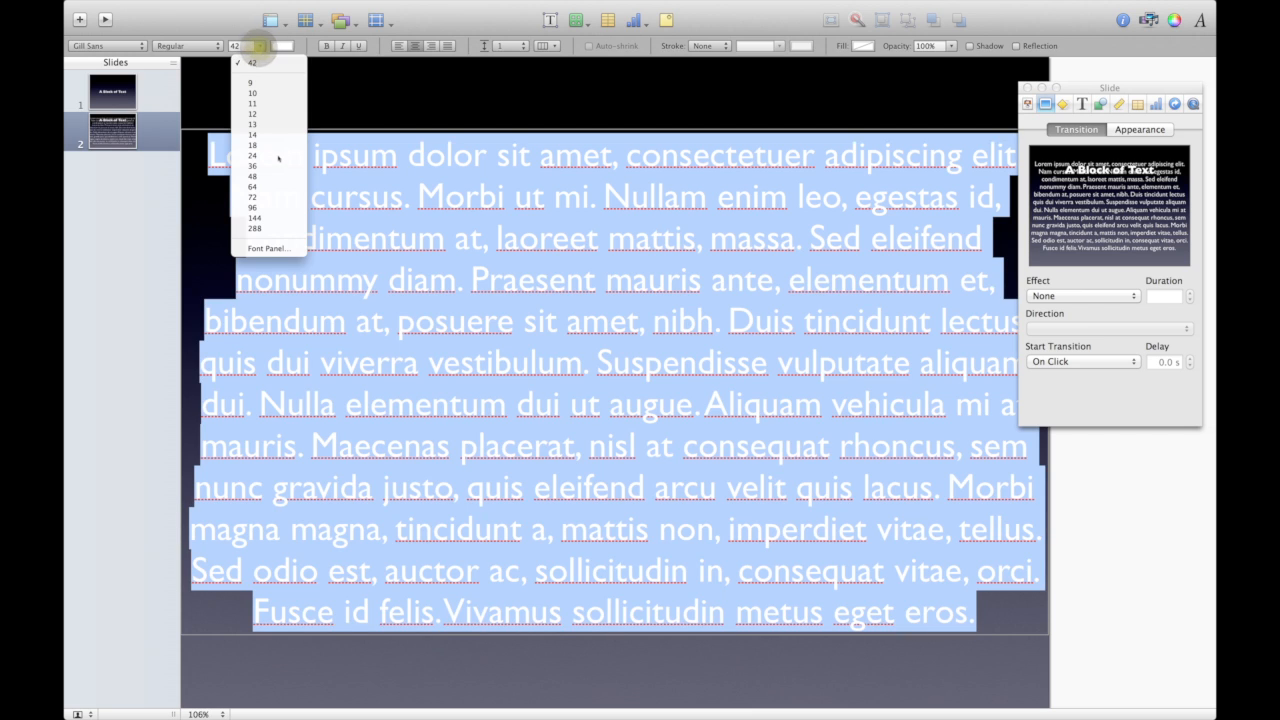
left_click(252, 145)
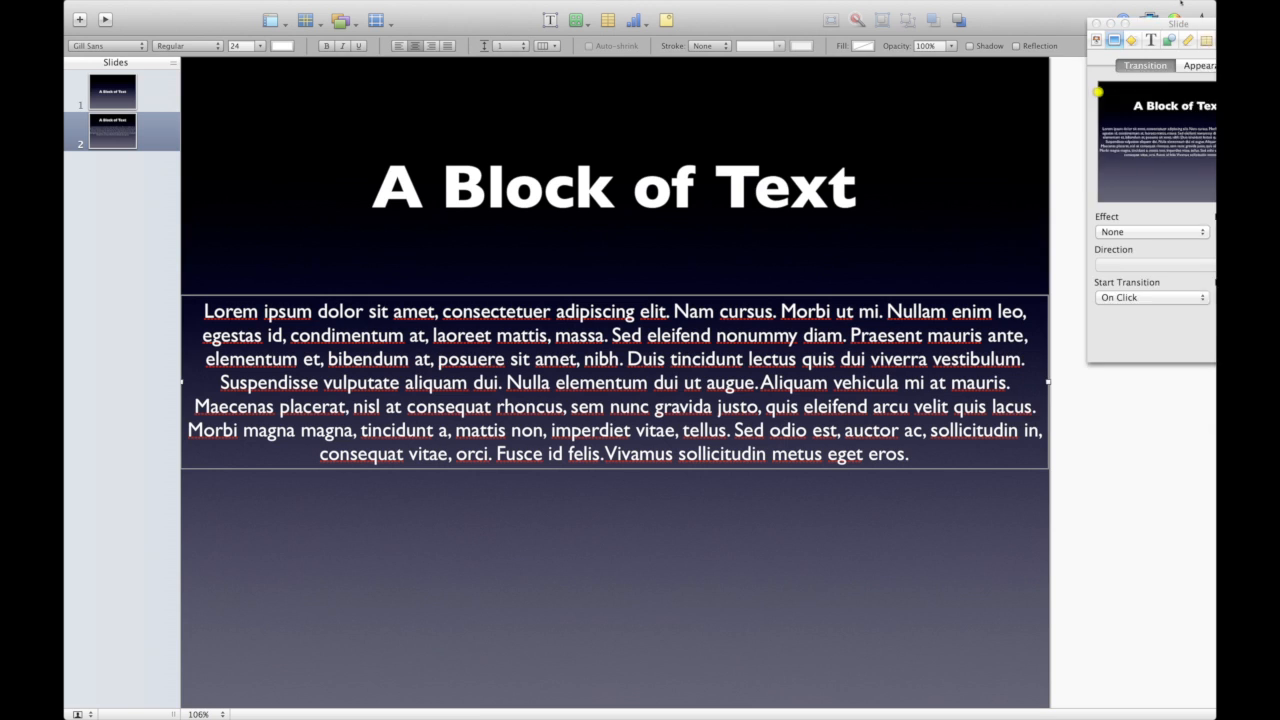
left_click_drag(1048, 382, 958, 385)
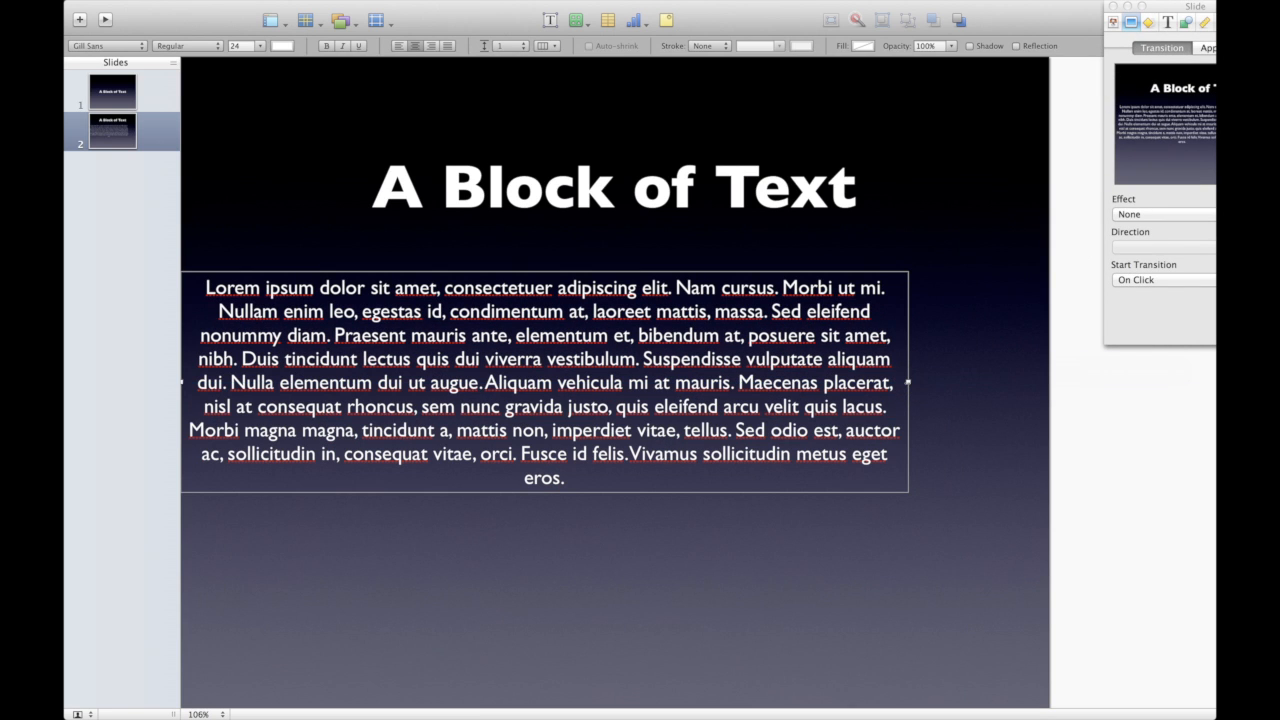
left_click_drag(544, 382, 633, 364)
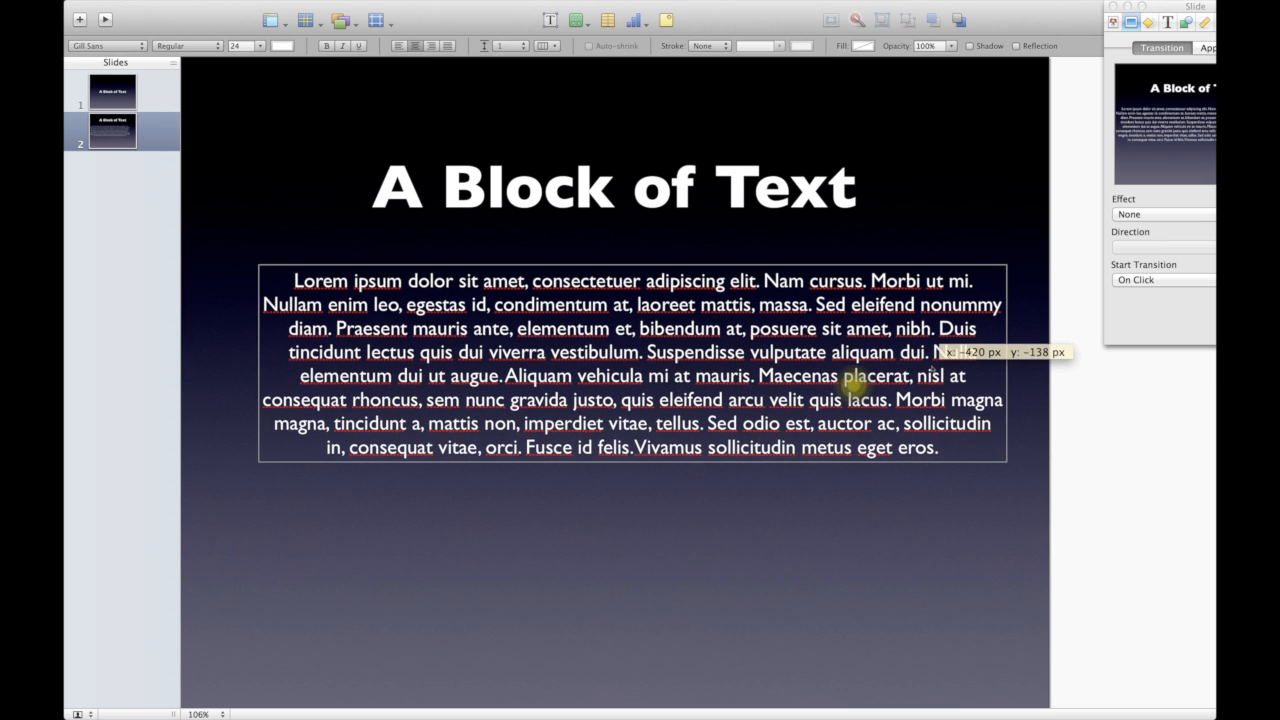
left_click(891, 541)
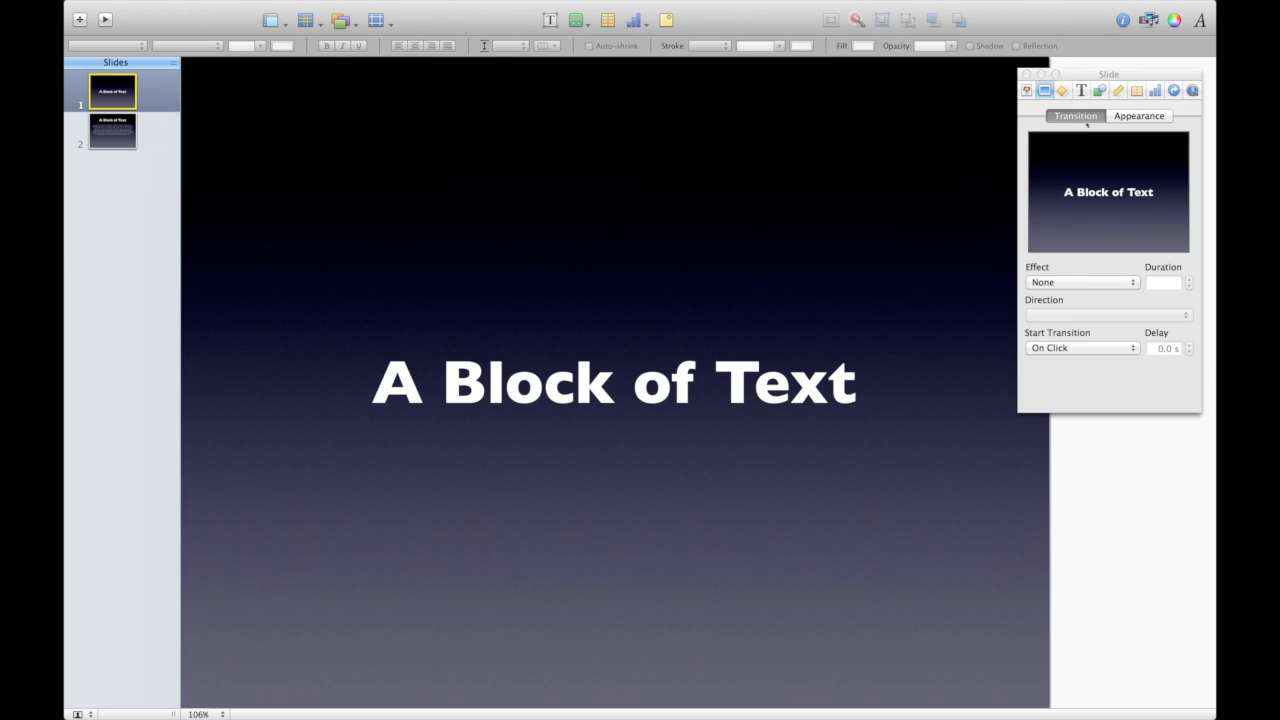
Set slide 1's transition to a one-second Magic Move, then view slide 2.
left_click(1080, 282)
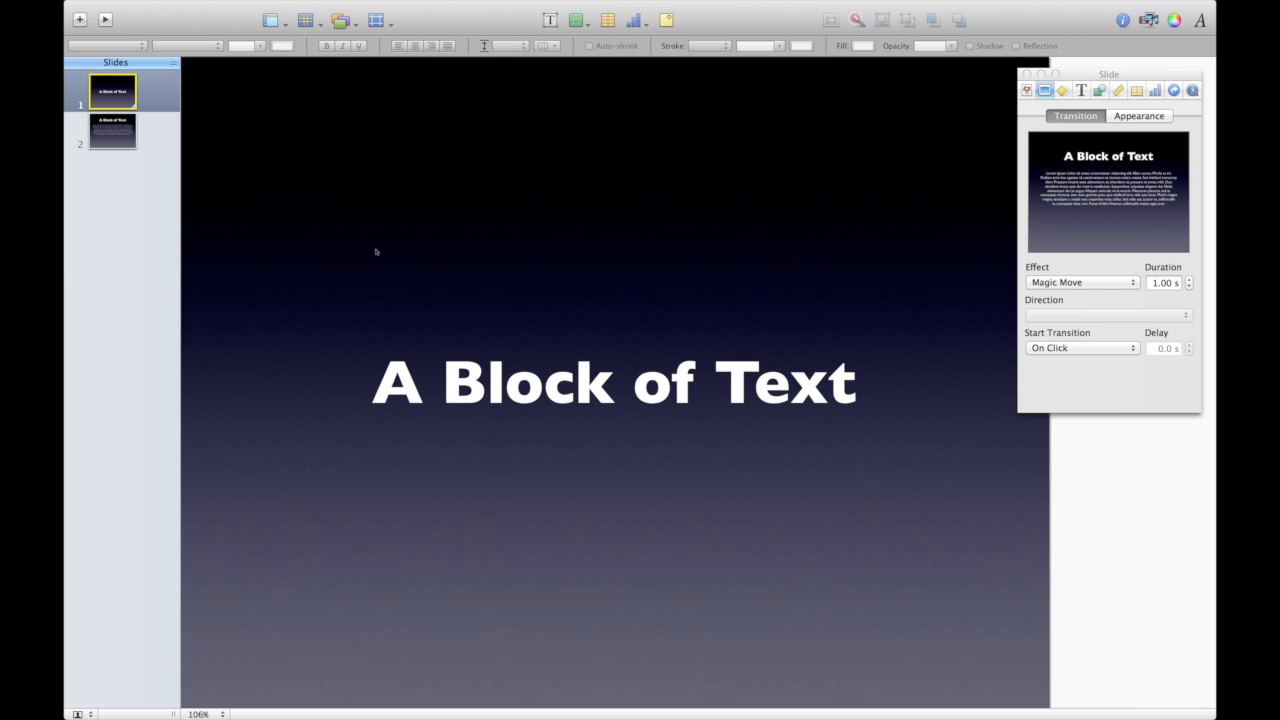
left_click(112, 131)
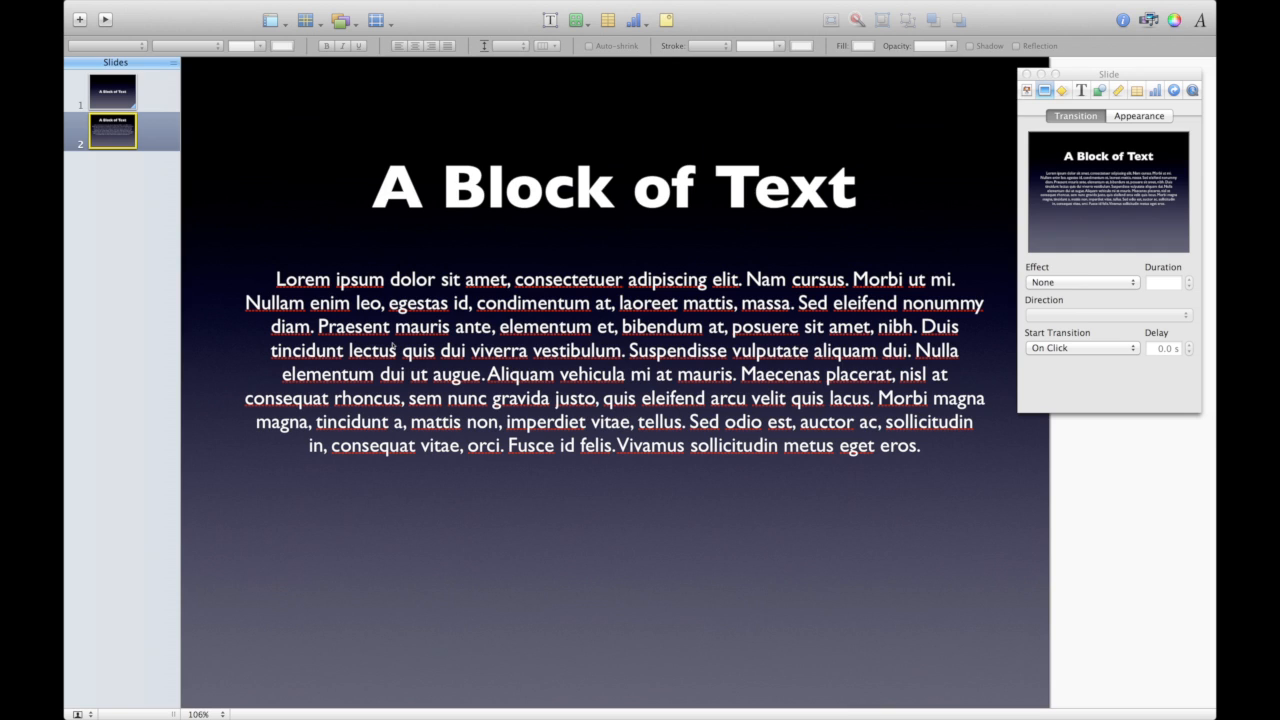
Give the paragraph a bottom-to-top Move In build starting automatically after the transition.
left_click(614, 360)
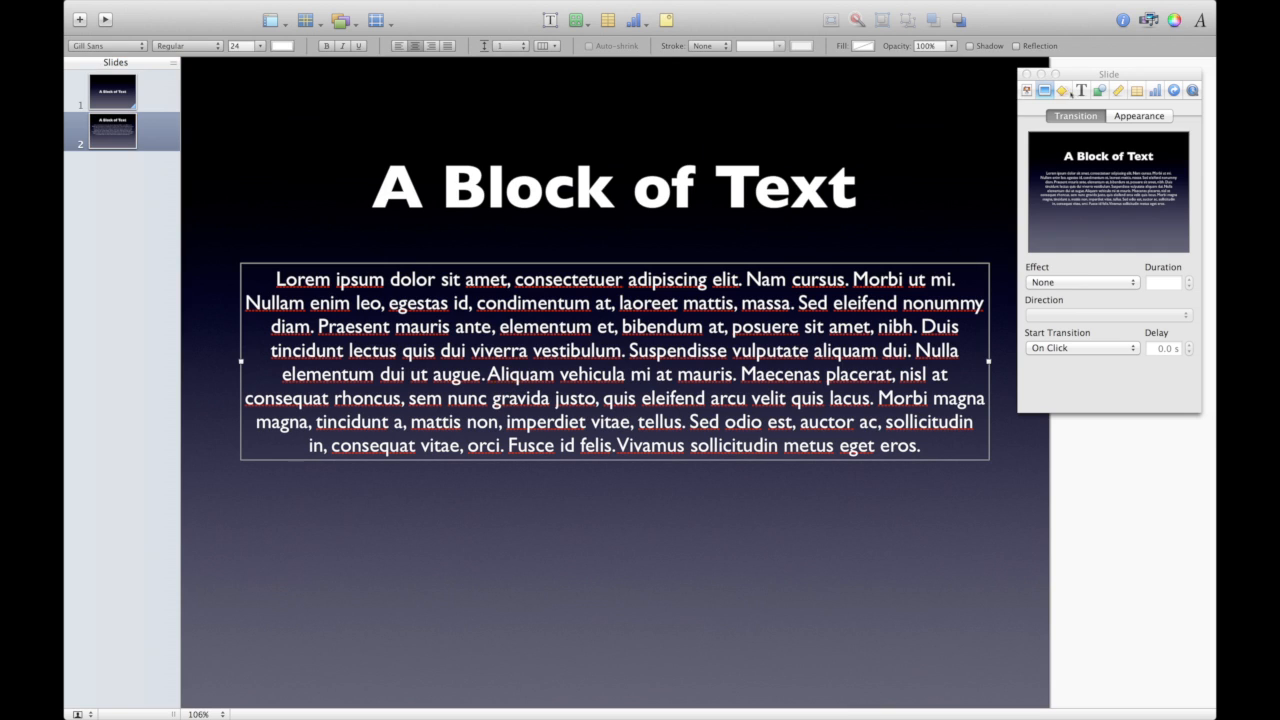
left_click(1065, 278)
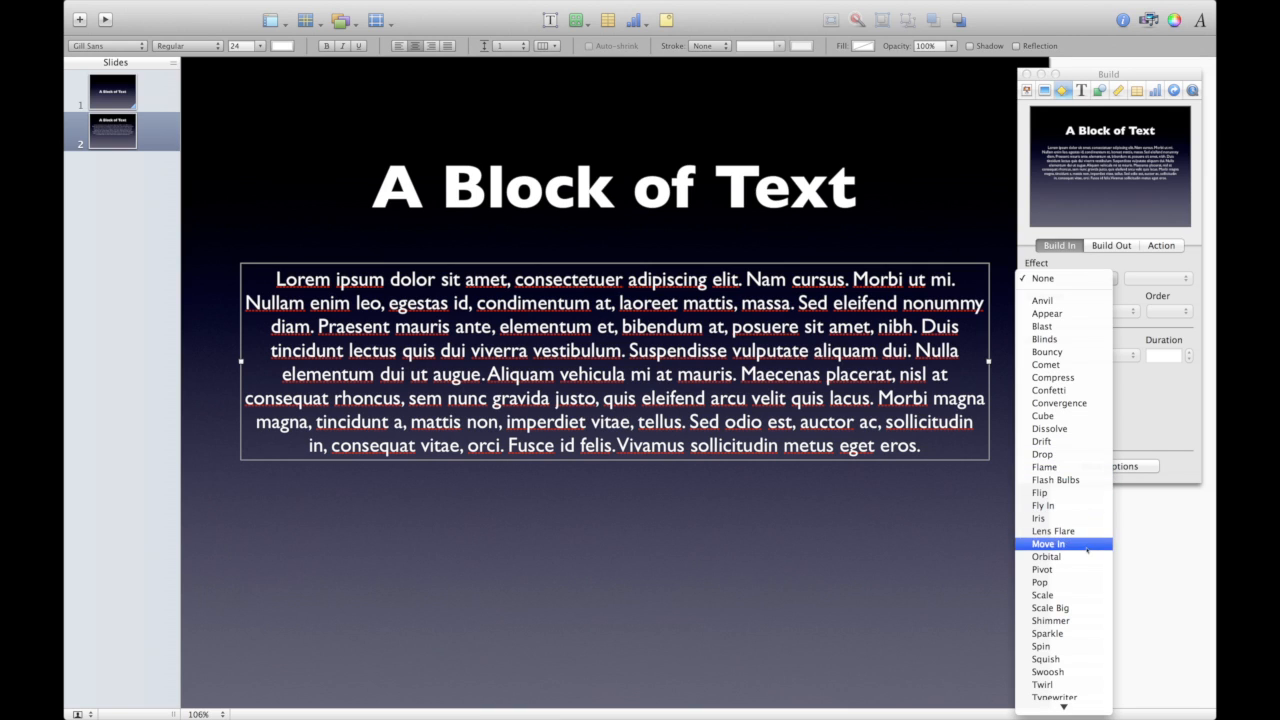
left_click(1048, 543)
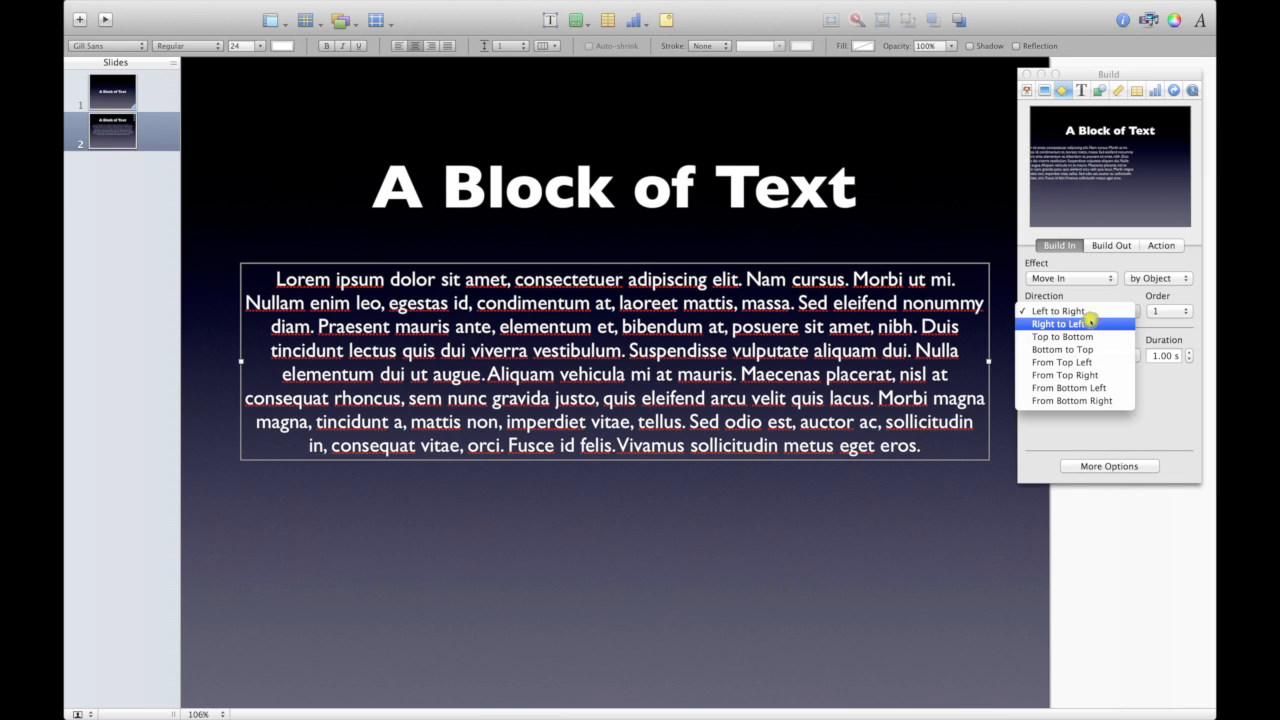
left_click(1062, 349)
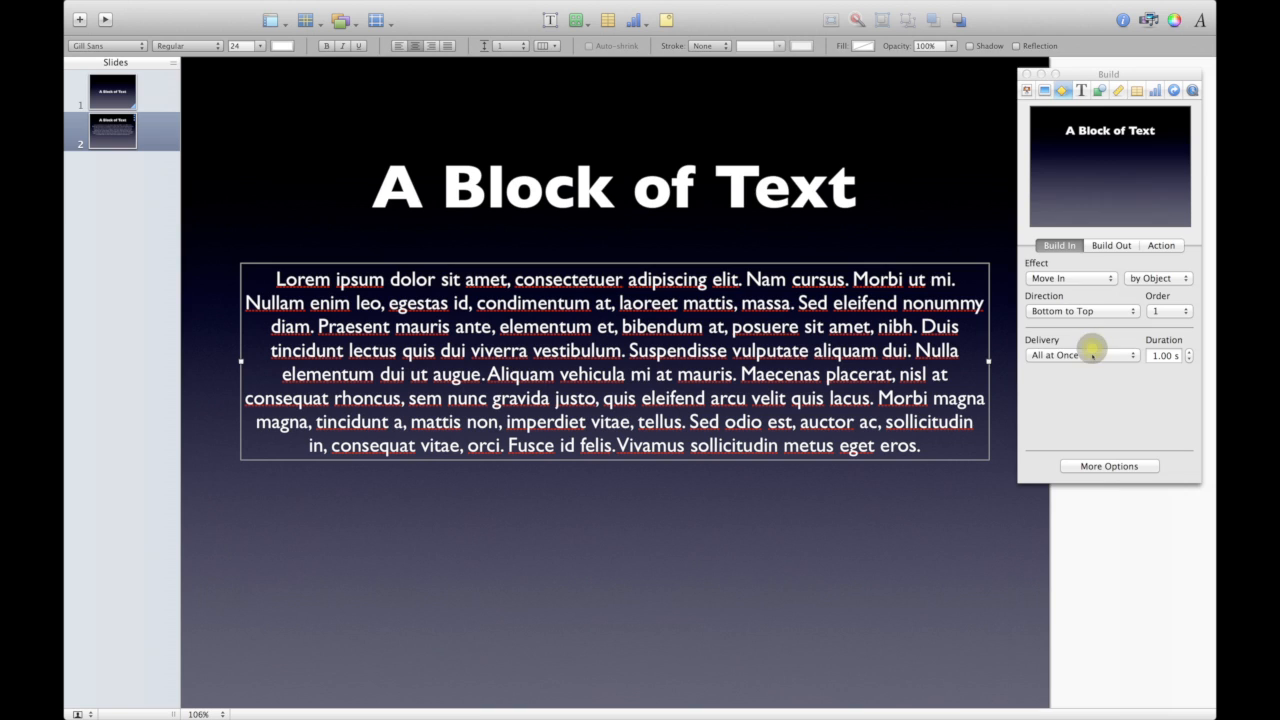
left_click(1080, 355)
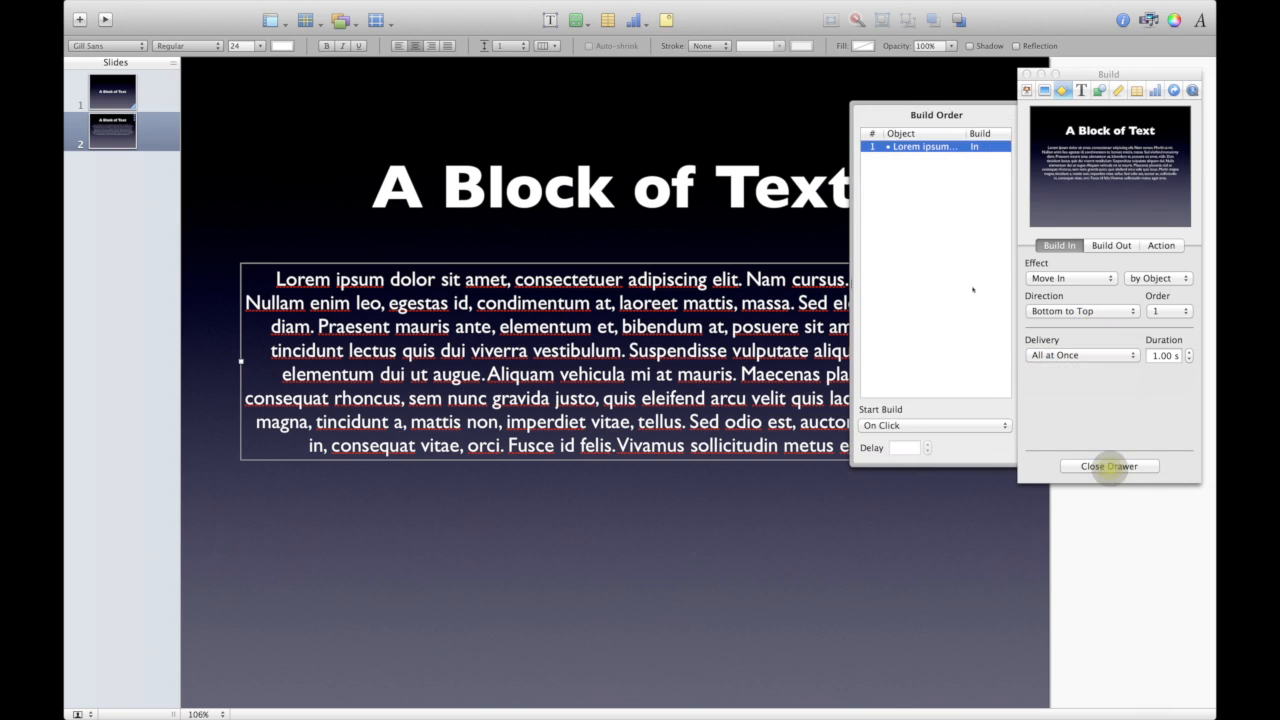
left_click(933, 425)
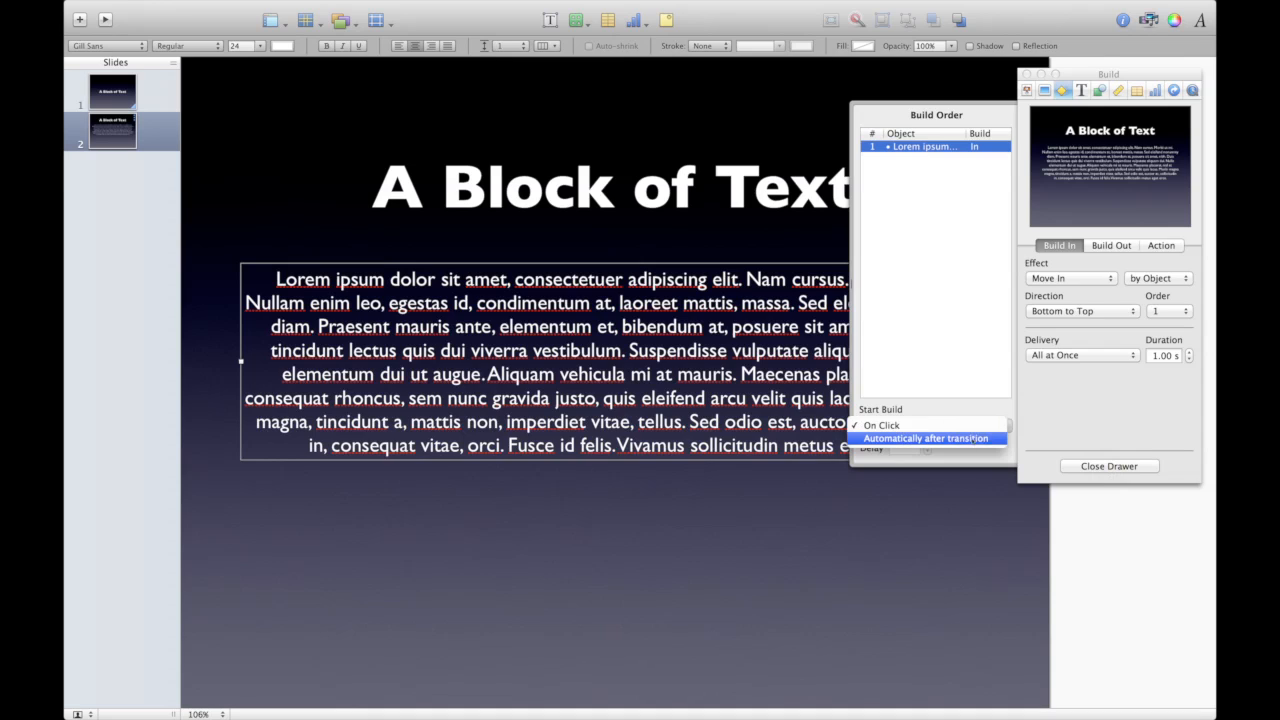
left_click(925, 438)
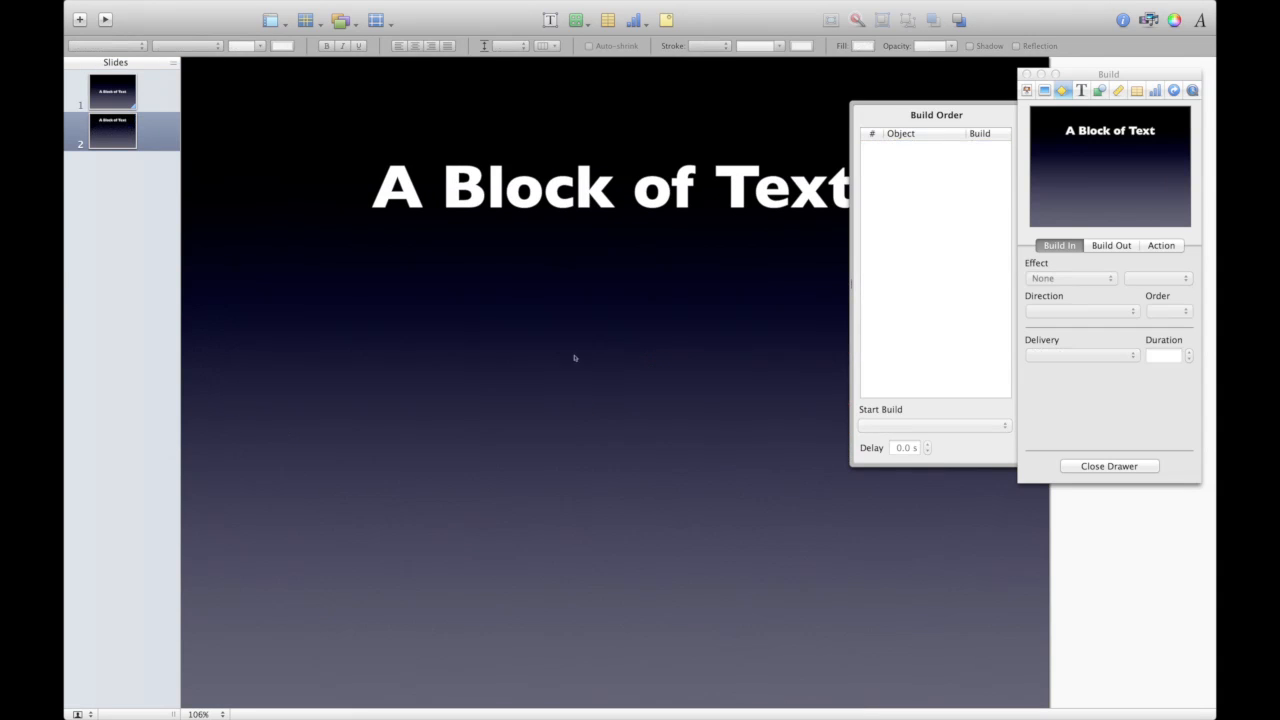
Zoom slide 1 to 75%, place the paragraph below the canvas, then restore it on slide 2.
left_click(1108, 465)
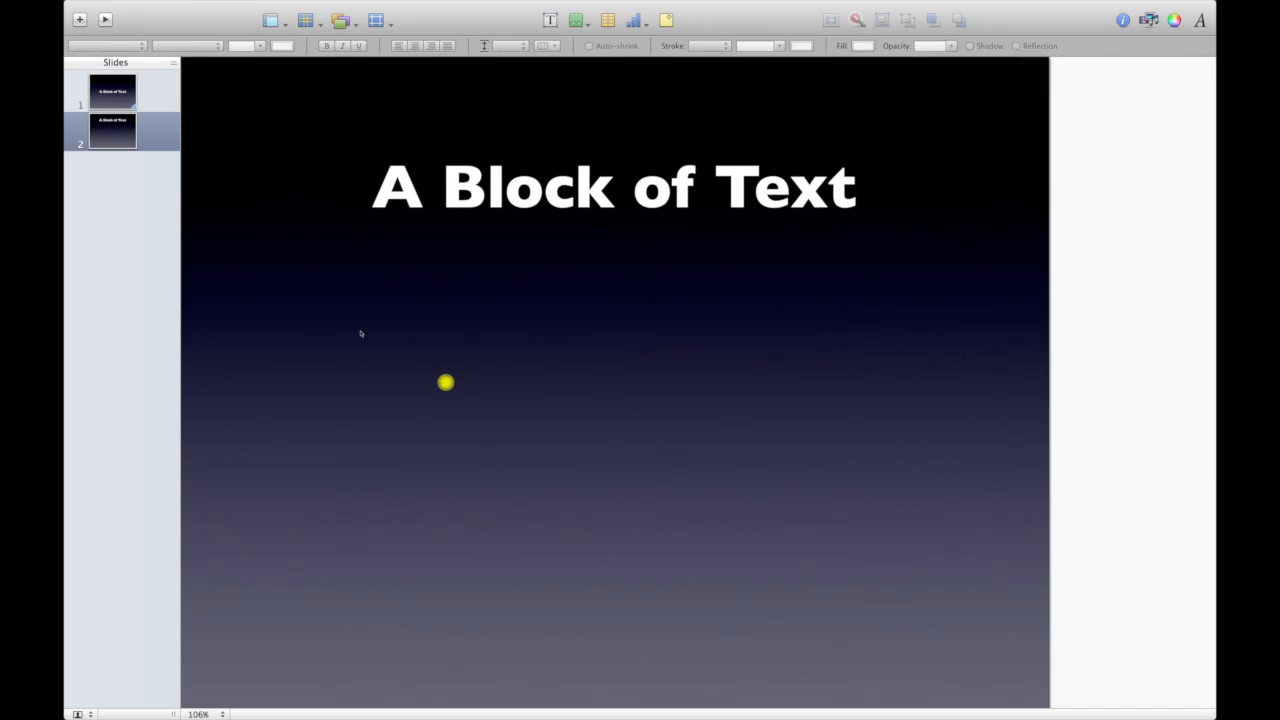
left_click(113, 90)
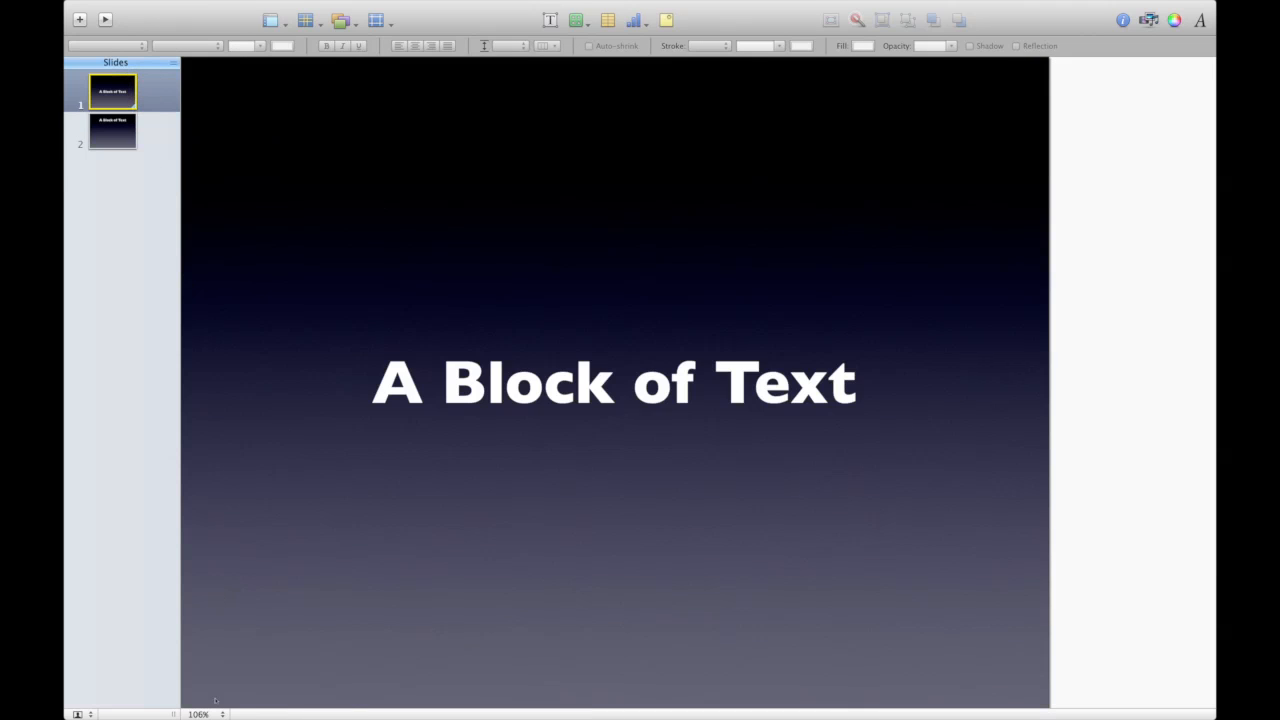
left_click(205, 713)
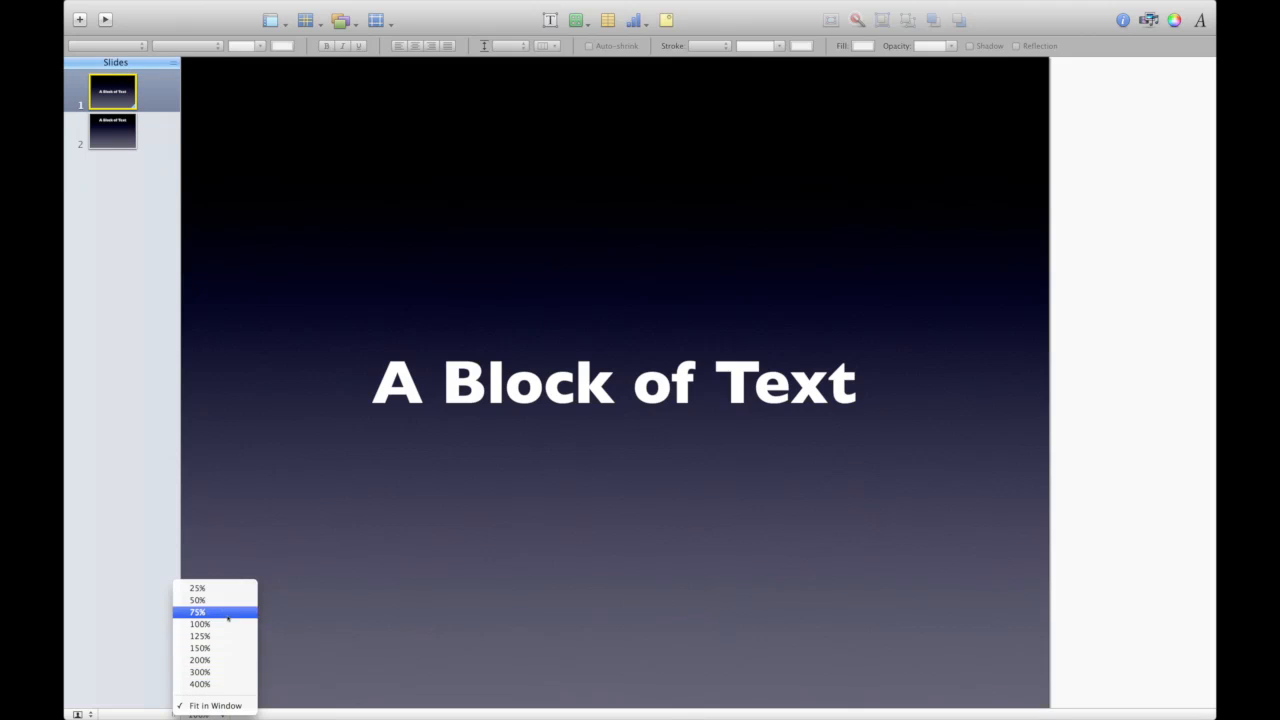
left_click(197, 611)
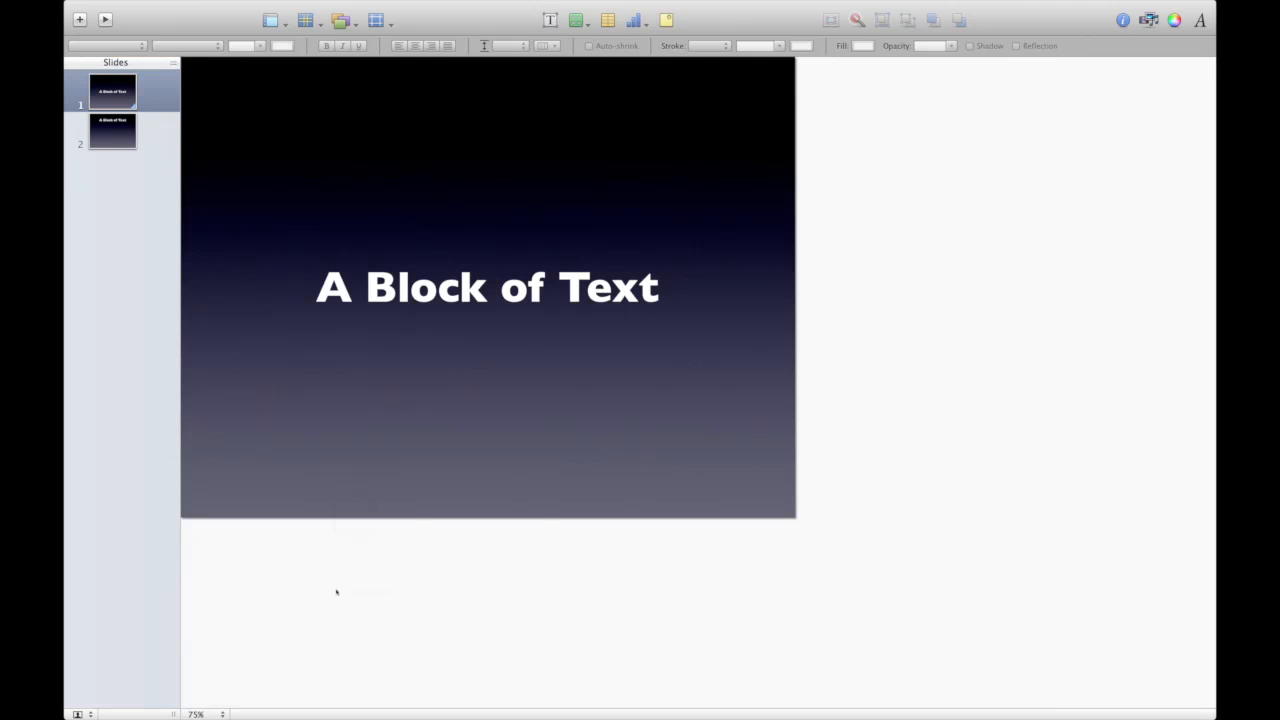
left_click(487, 287)
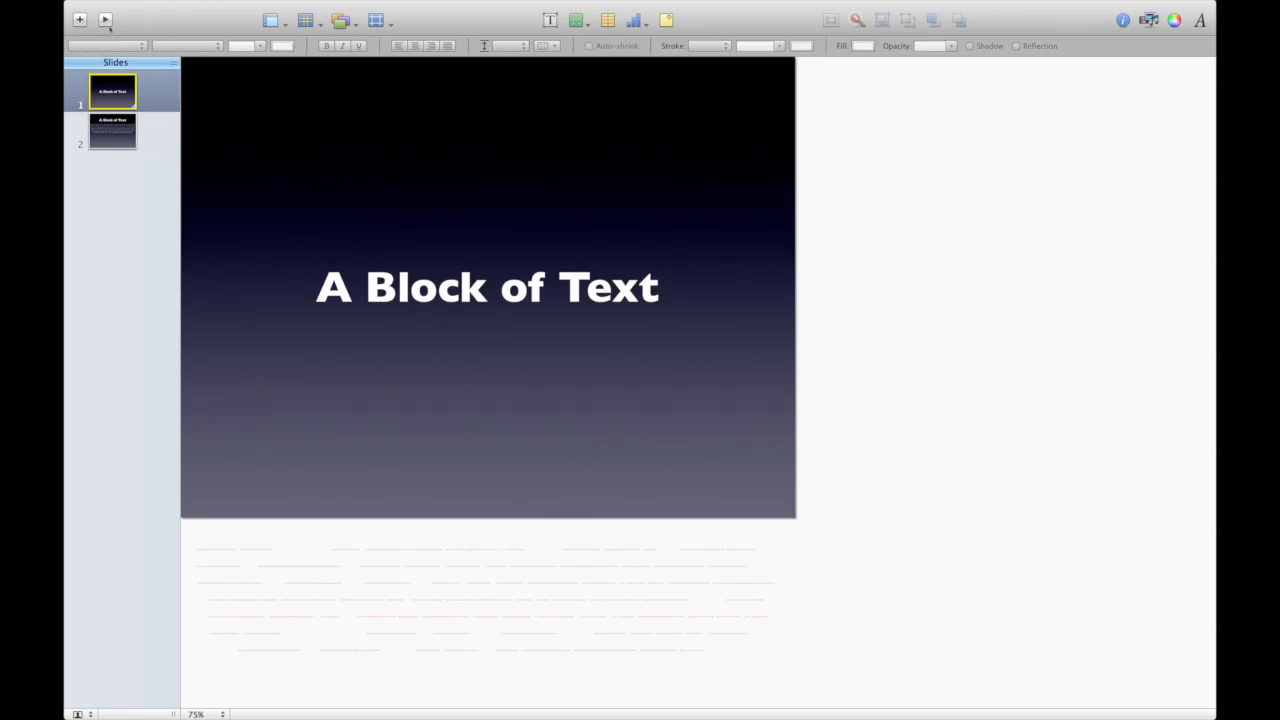
left_click(112, 131)
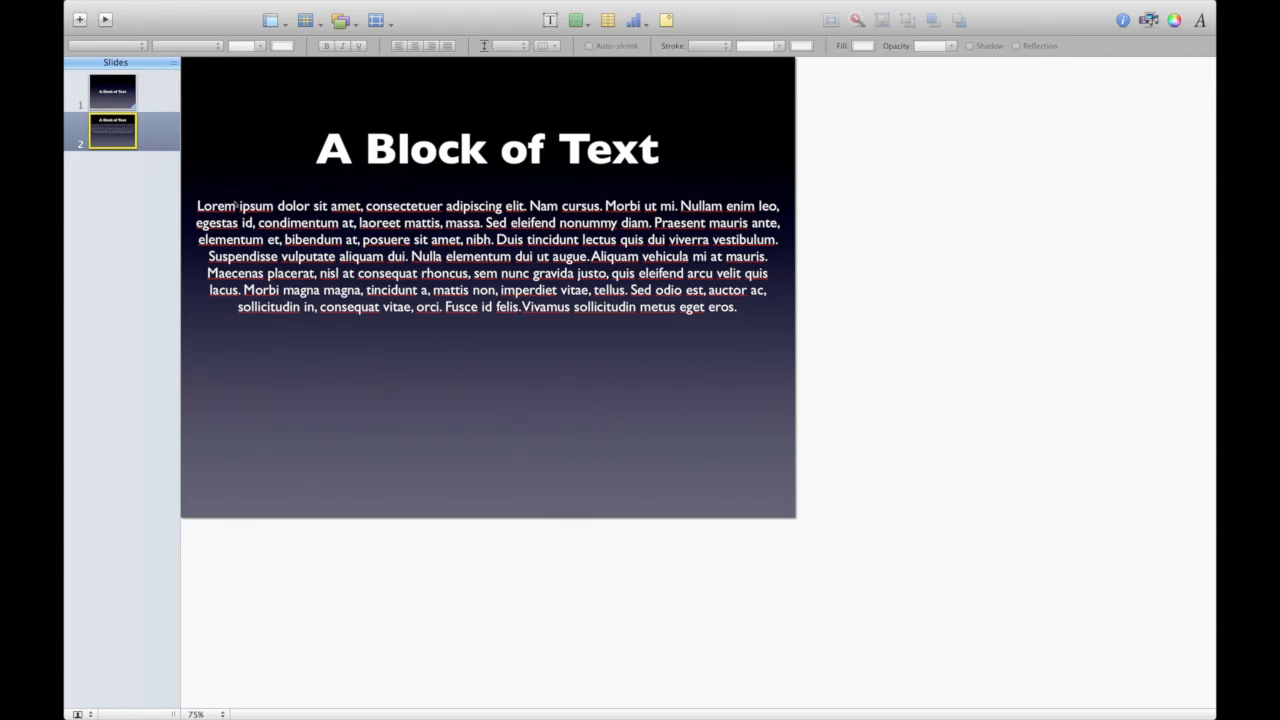
mouse_move(373, 206)
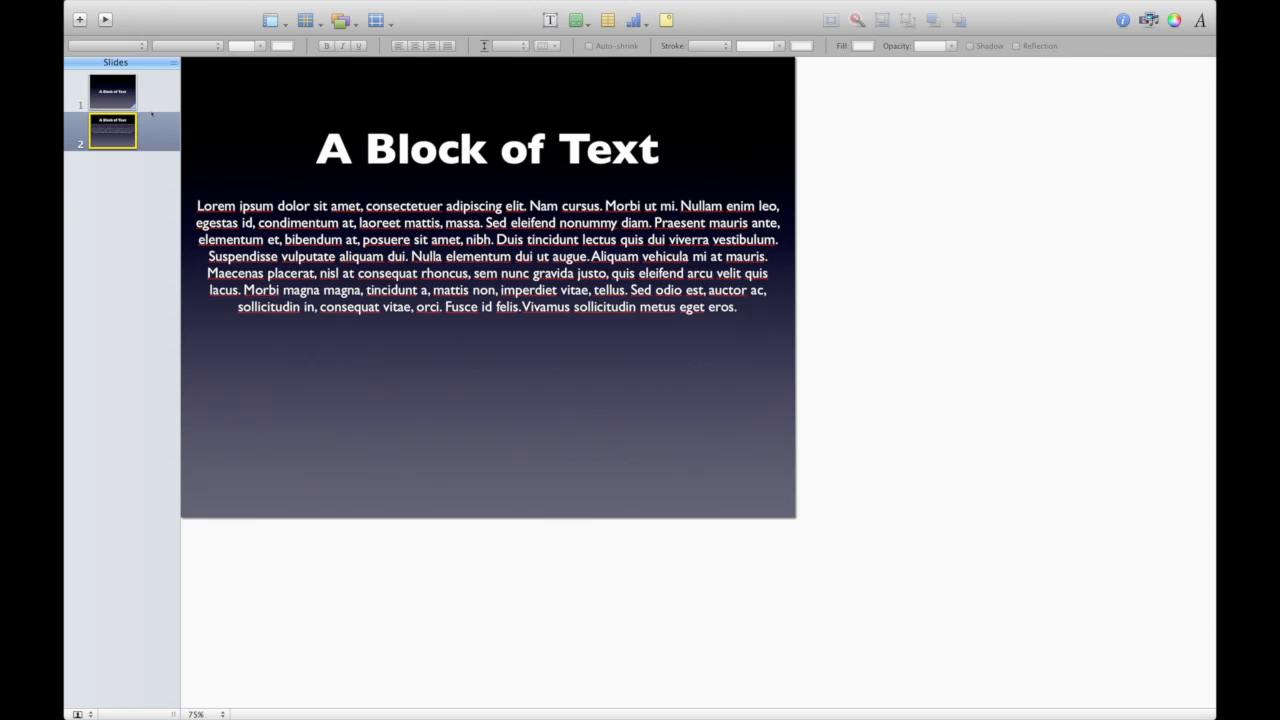
Review slides 1 and 2, then add a blank third slide.
left_click(113, 90)
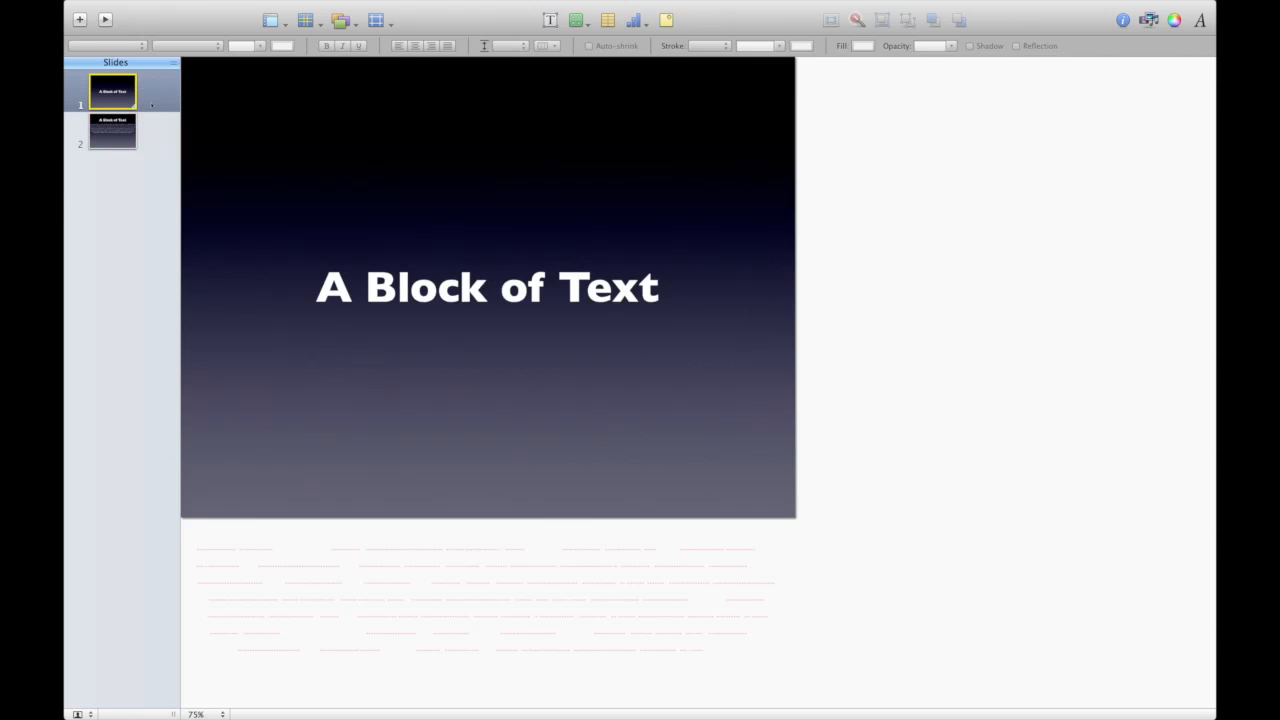
left_click(112, 131)
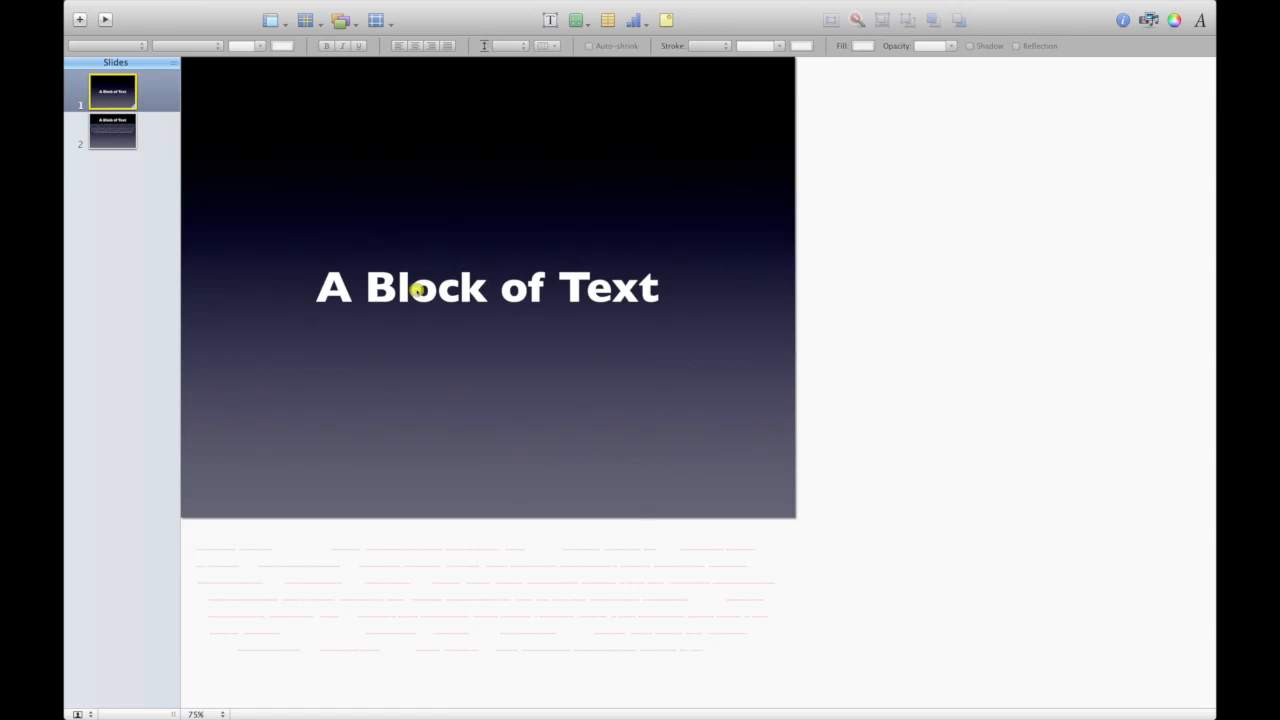
left_click(487, 287)
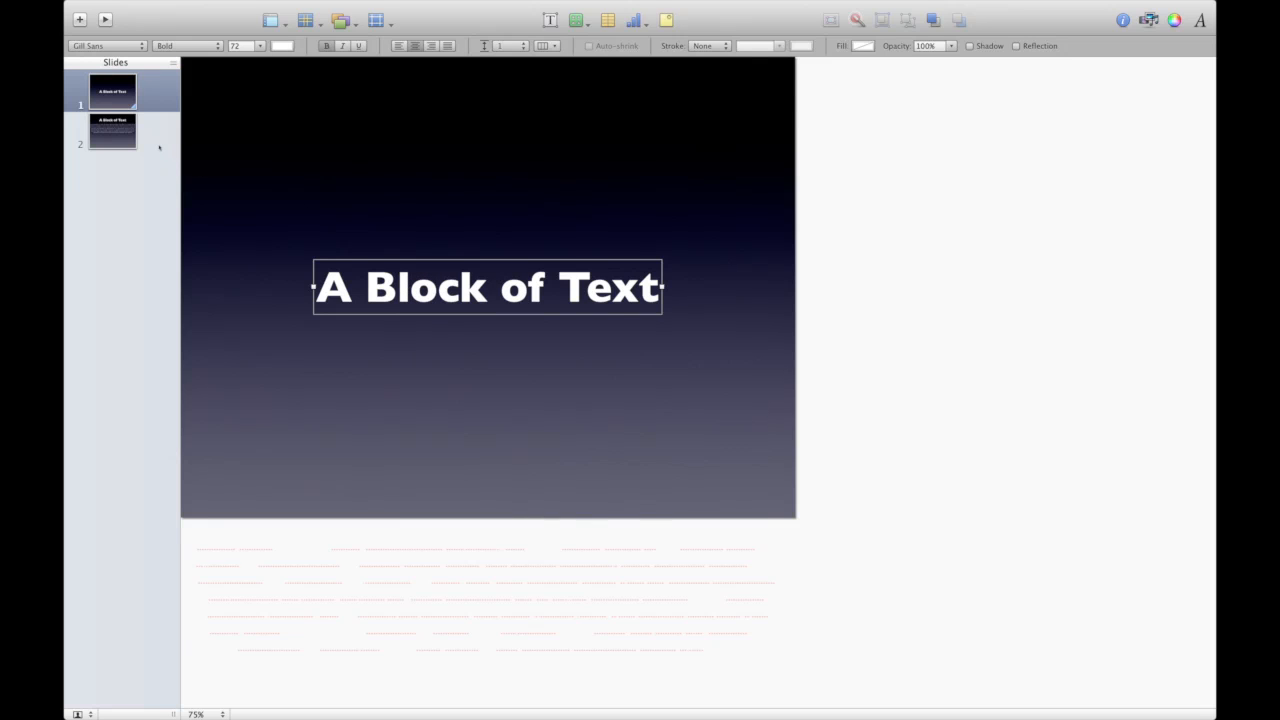
left_click(112, 131)
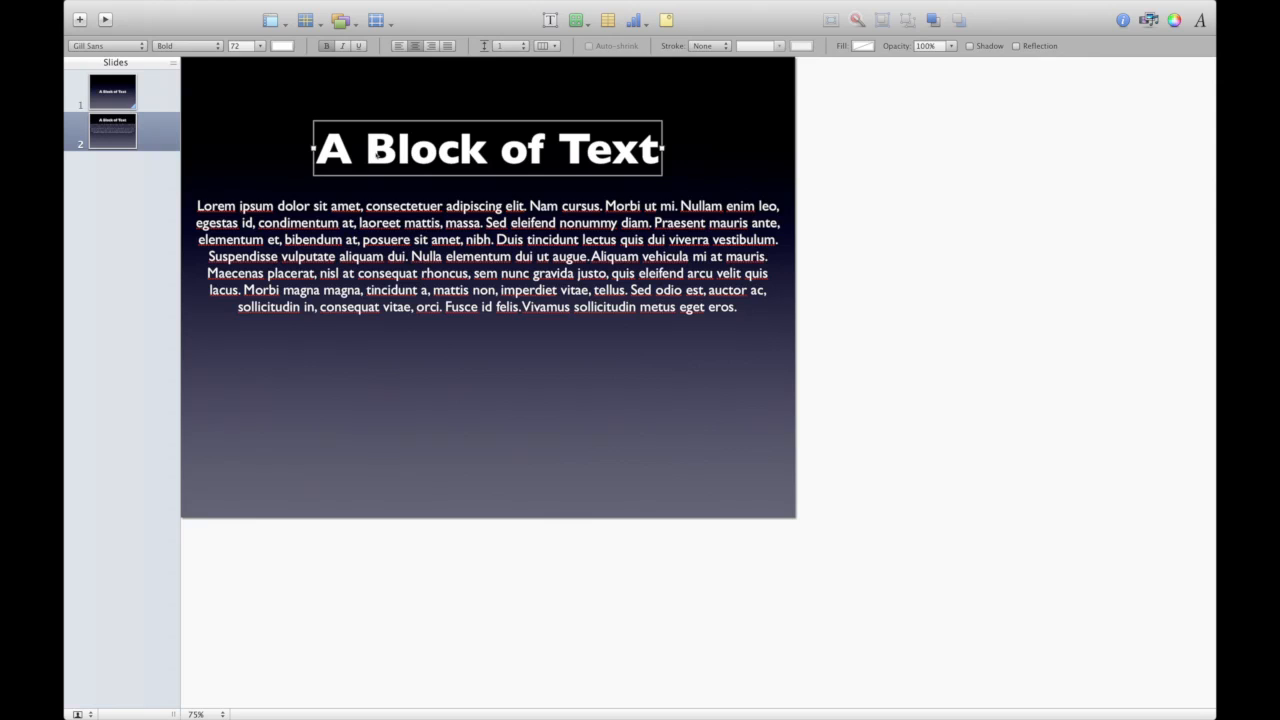
mouse_move(166, 243)
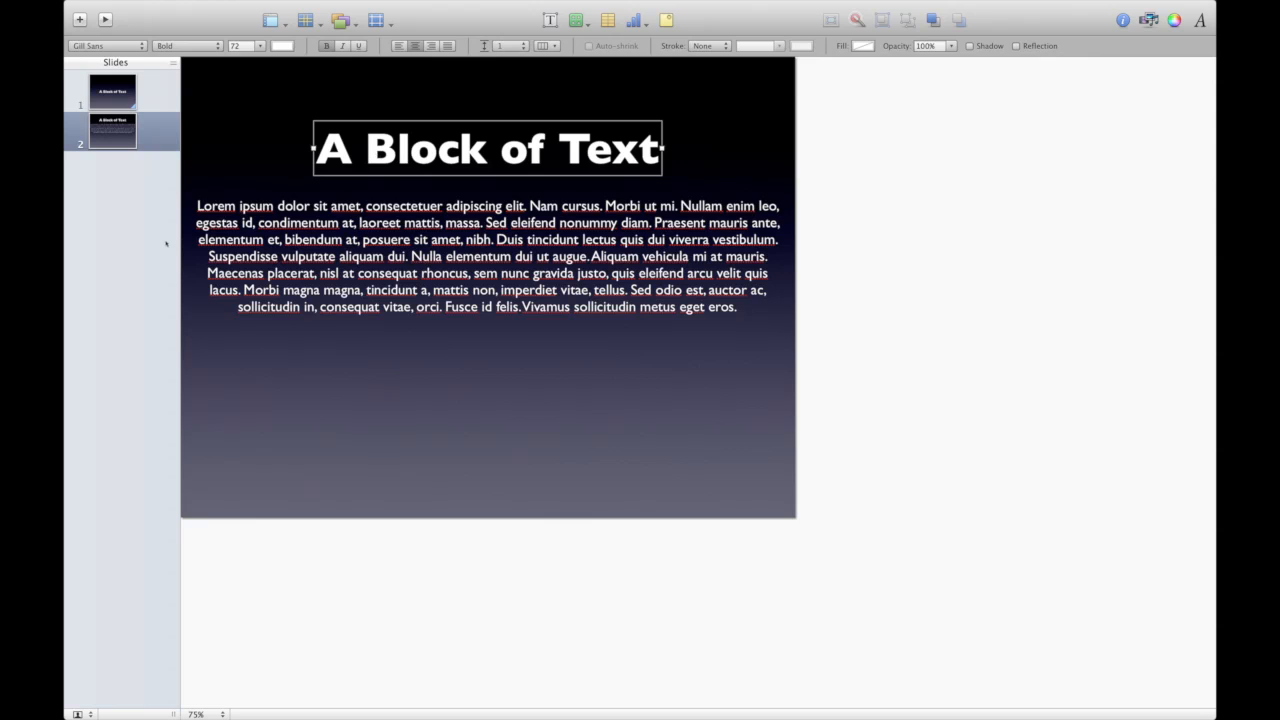
mouse_move(158, 181)
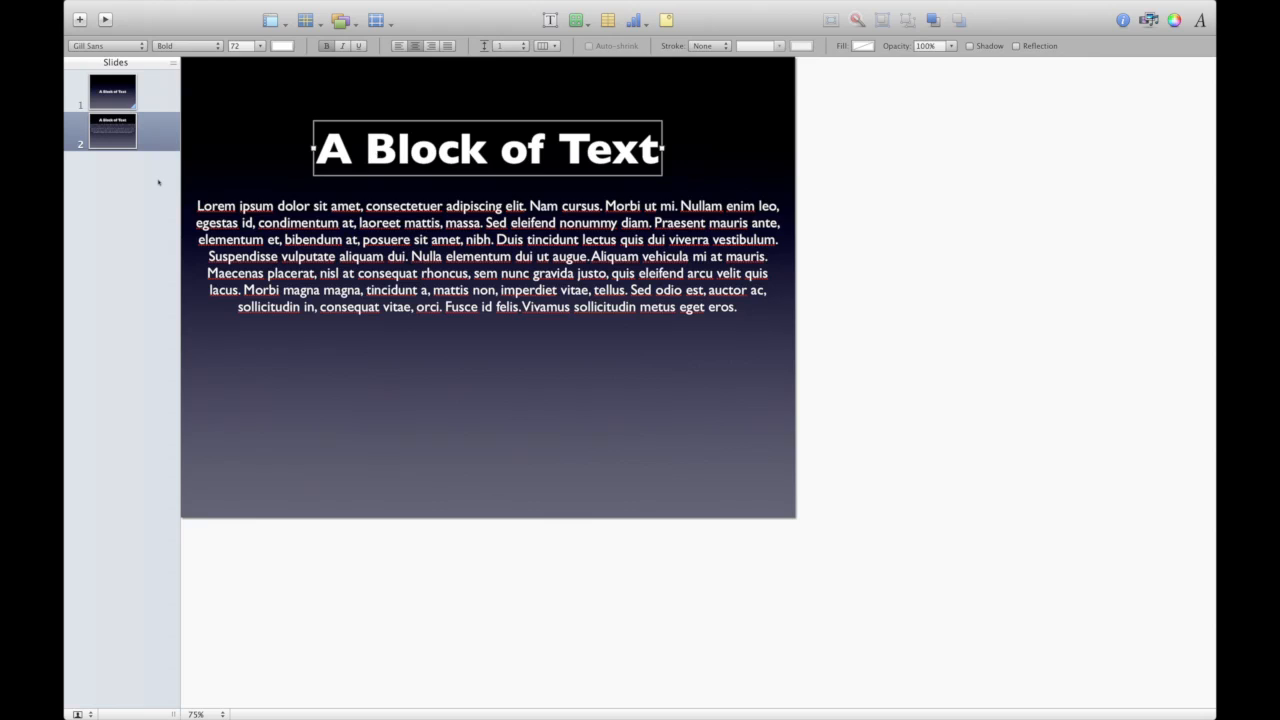
mouse_move(150, 153)
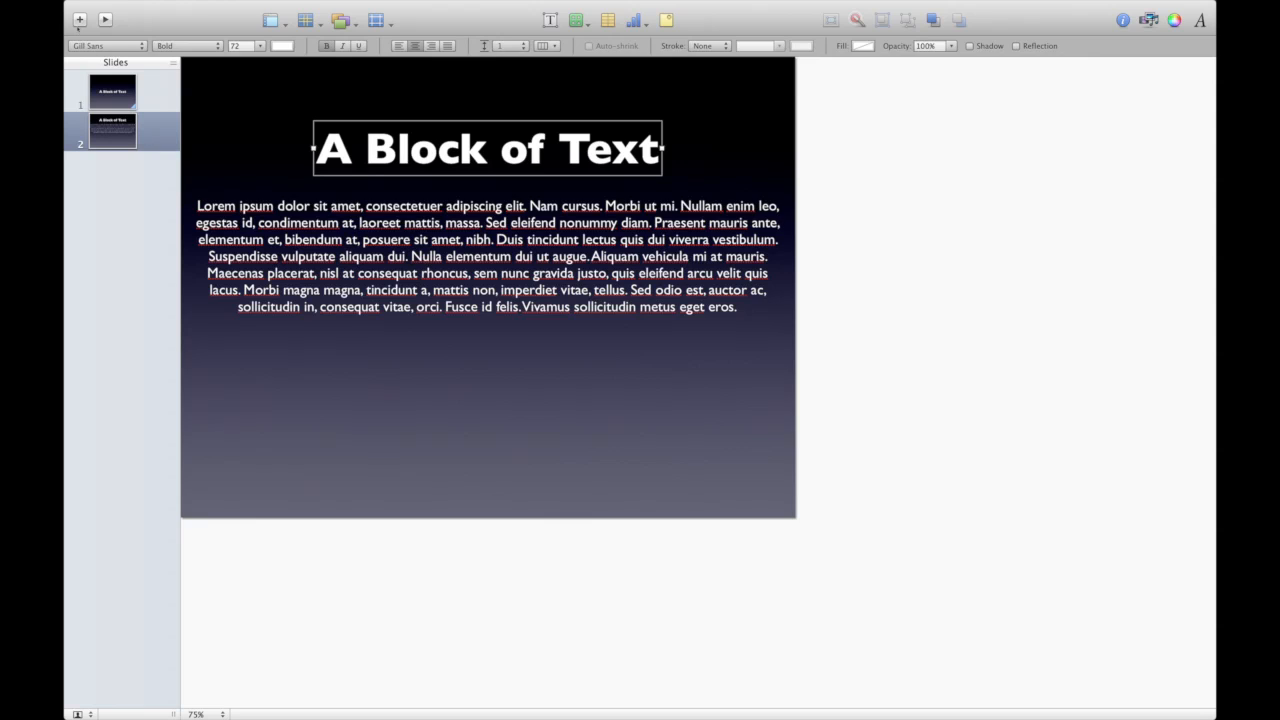
left_click(79, 19)
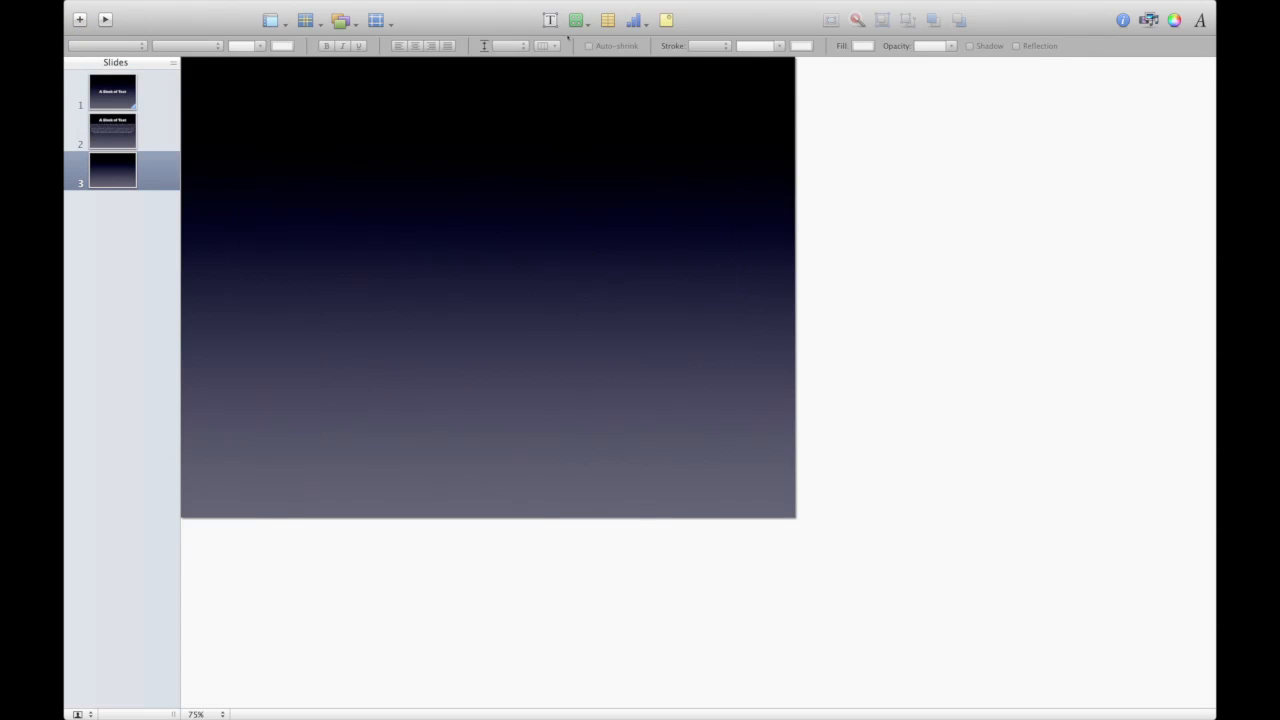
Insert a circle on slide 3, enlarge it and place it at the left.
left_click(575, 19)
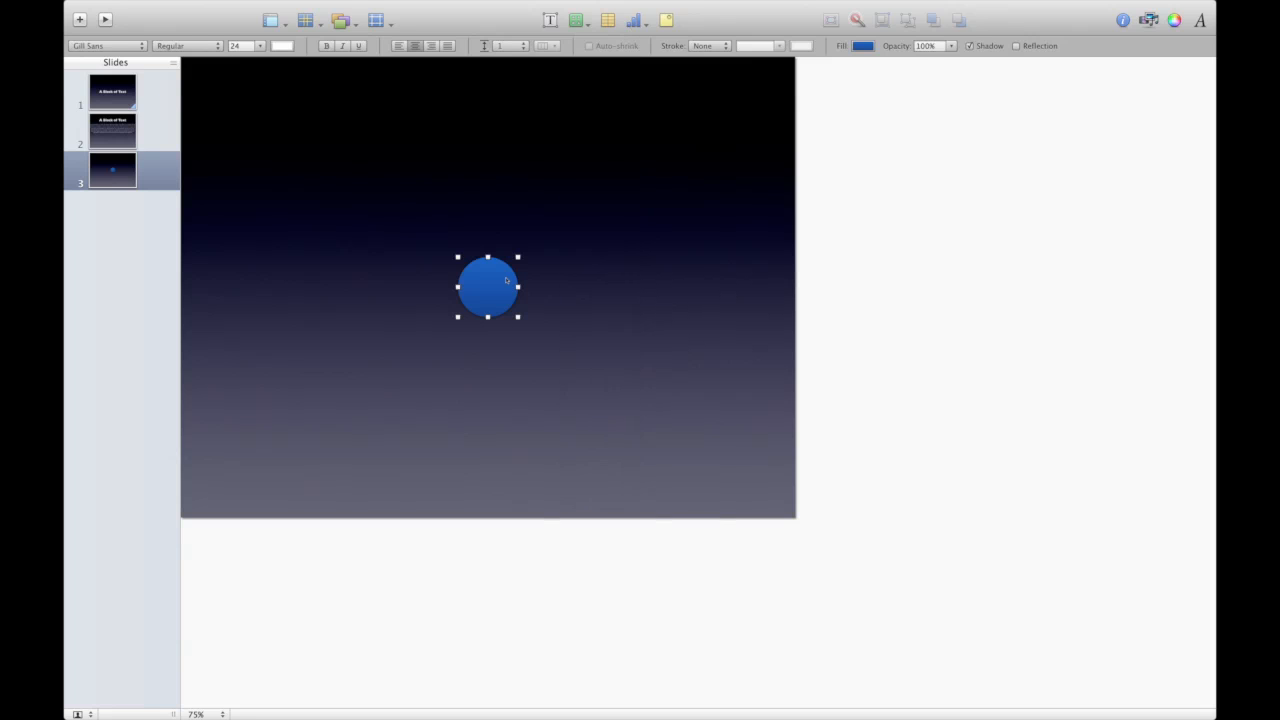
left_click_drag(487, 287, 227, 302)
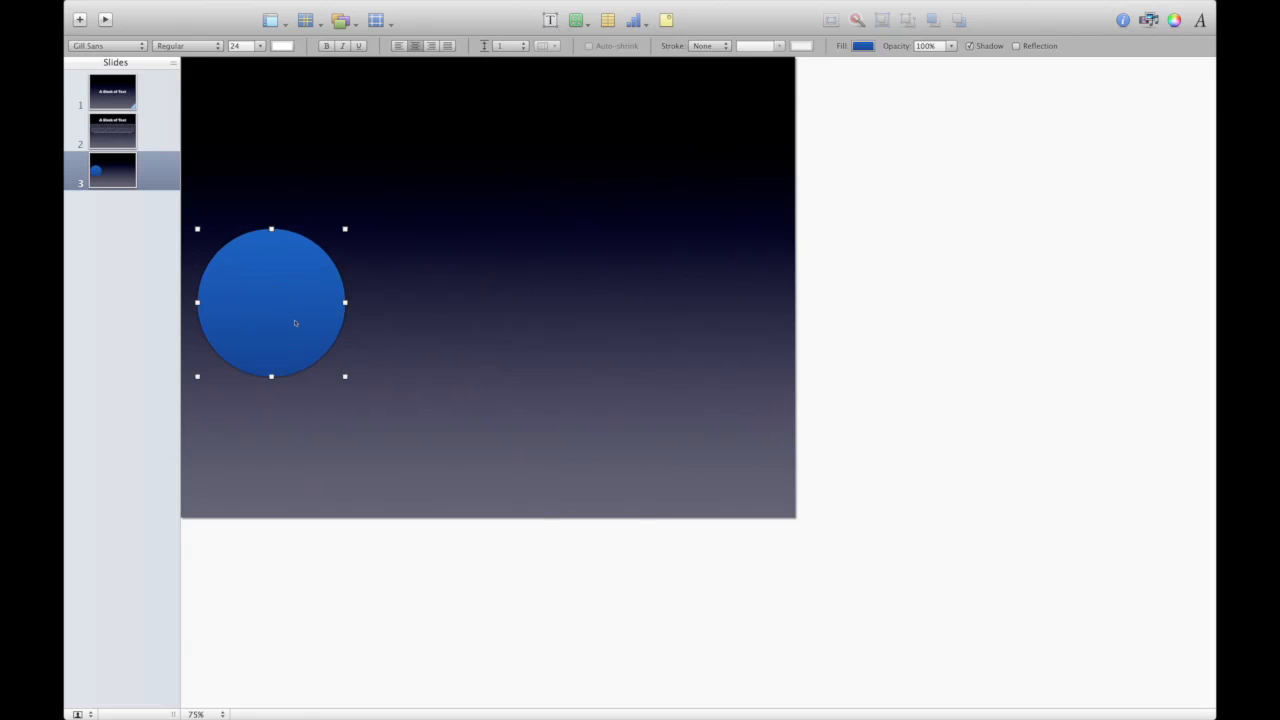
left_click_drag(295, 322, 280, 300)
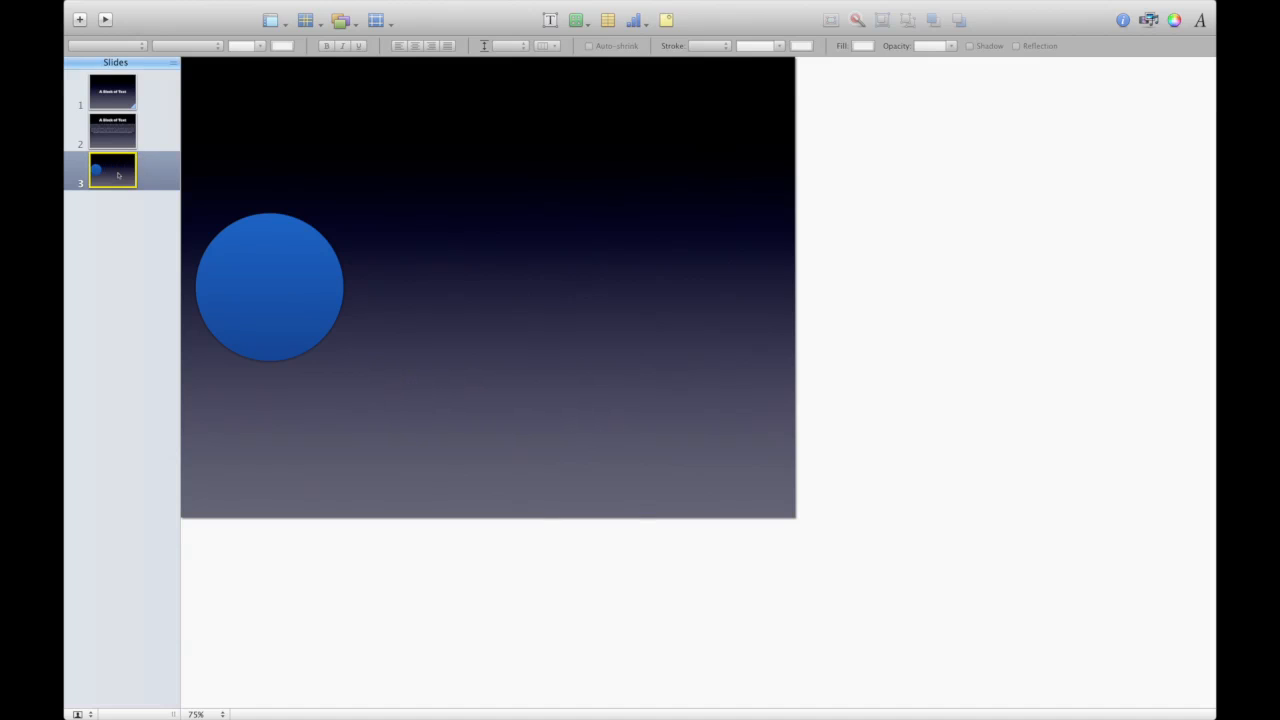
Duplicate slide 3 and drag the circle to the right side of slide 4.
right_click(113, 170)
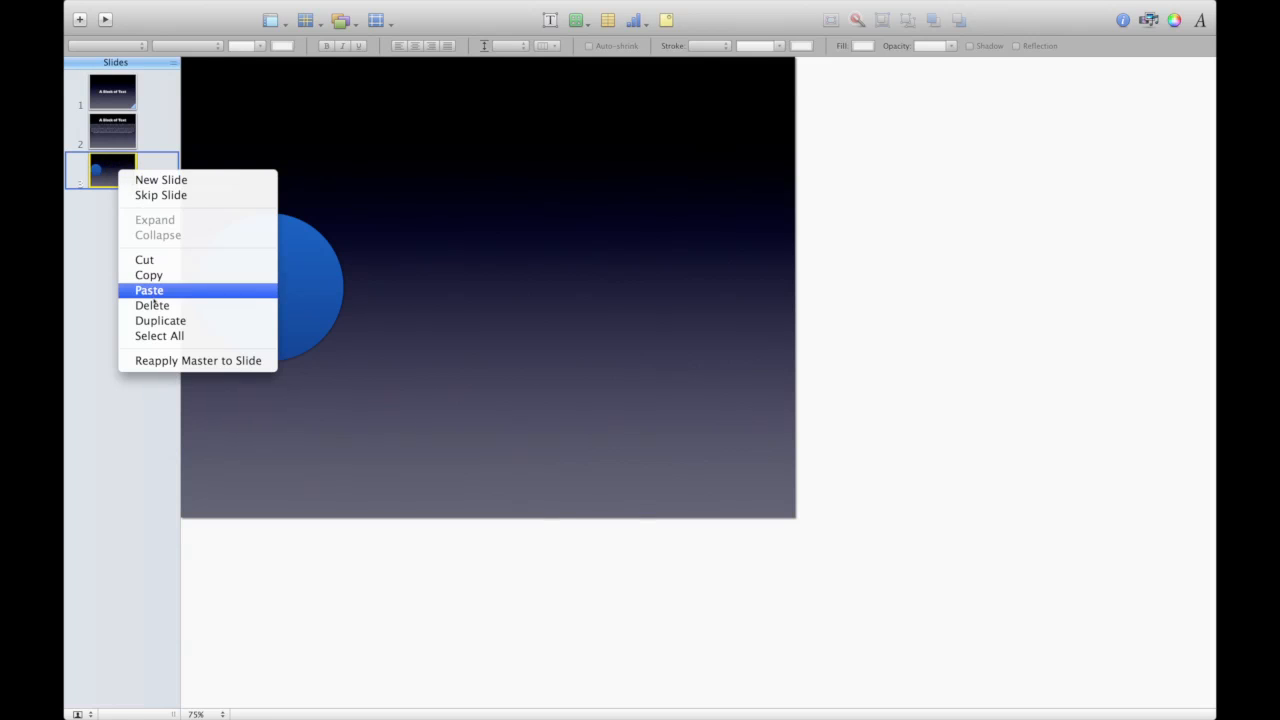
left_click(148, 290)
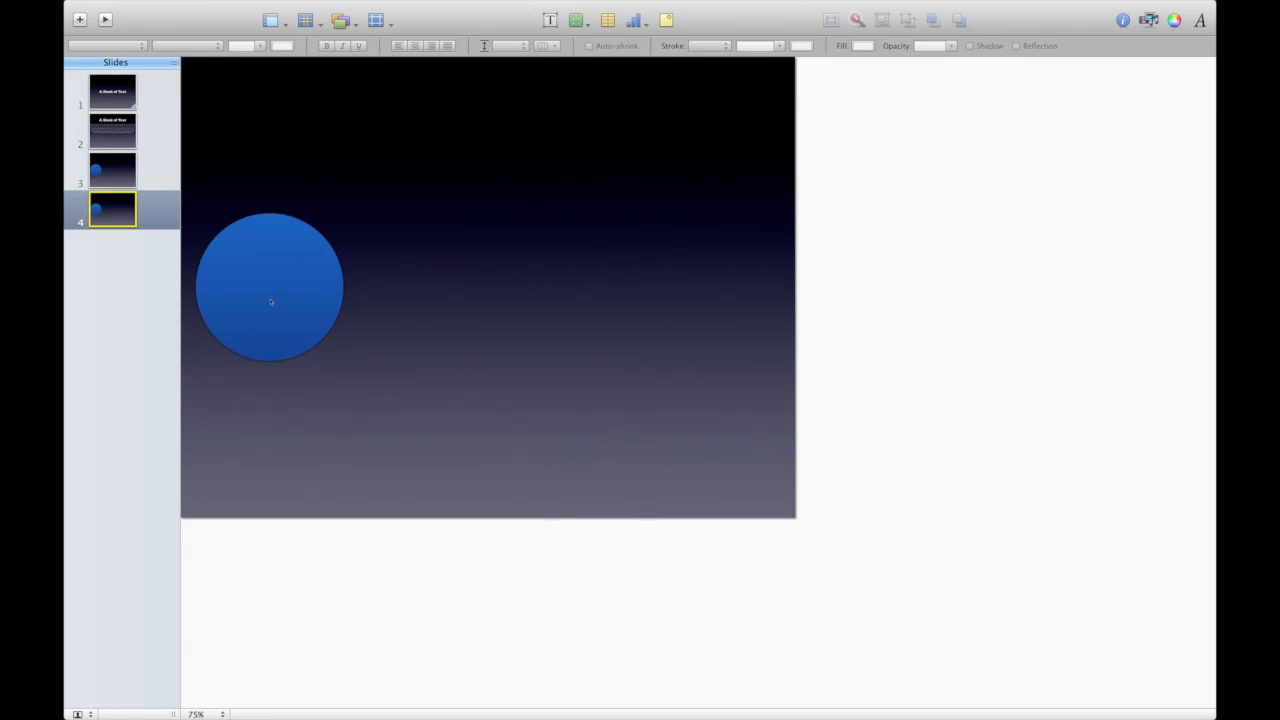
left_click_drag(270, 285, 320, 270)
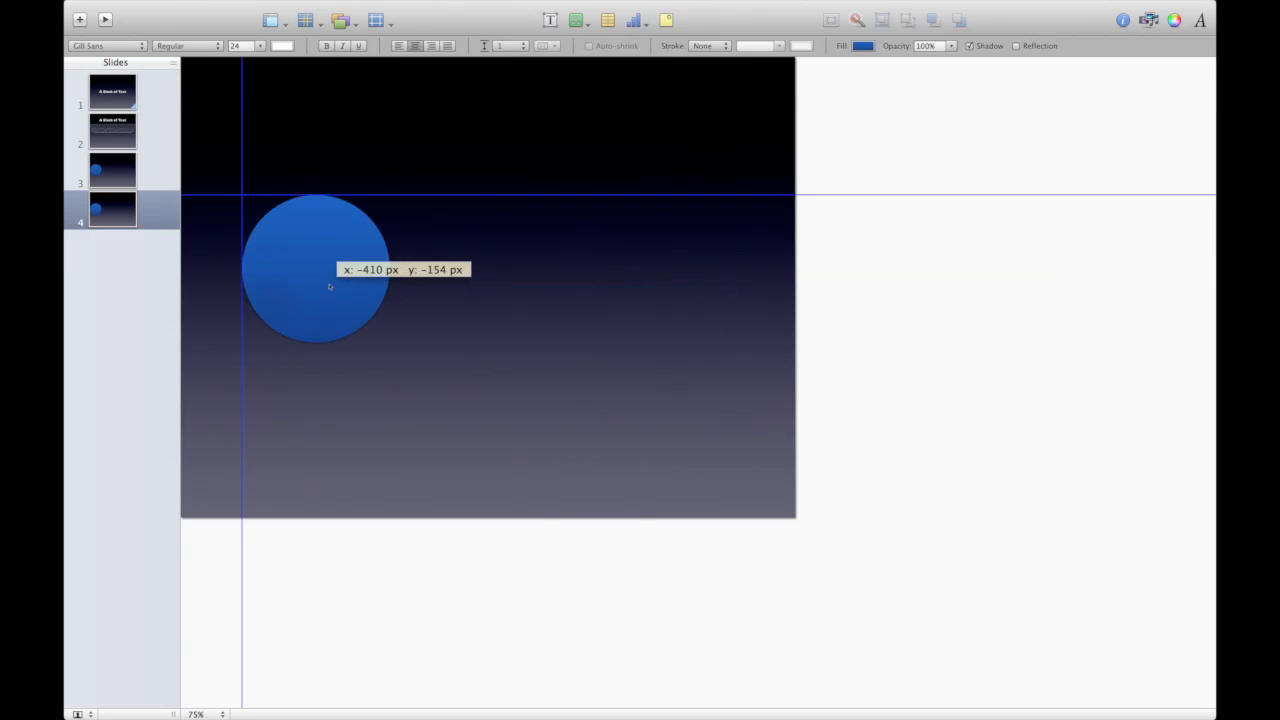
left_click_drag(317, 268, 685, 288)
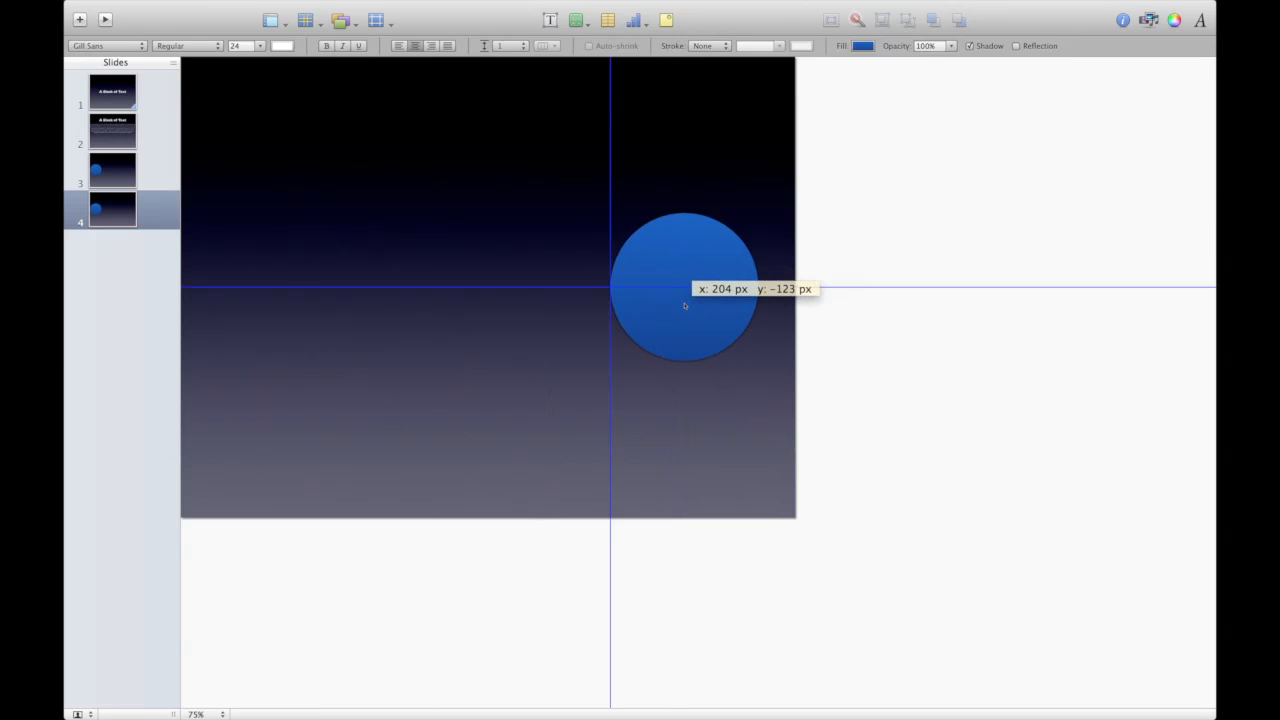
left_click_drag(685, 290, 705, 288)
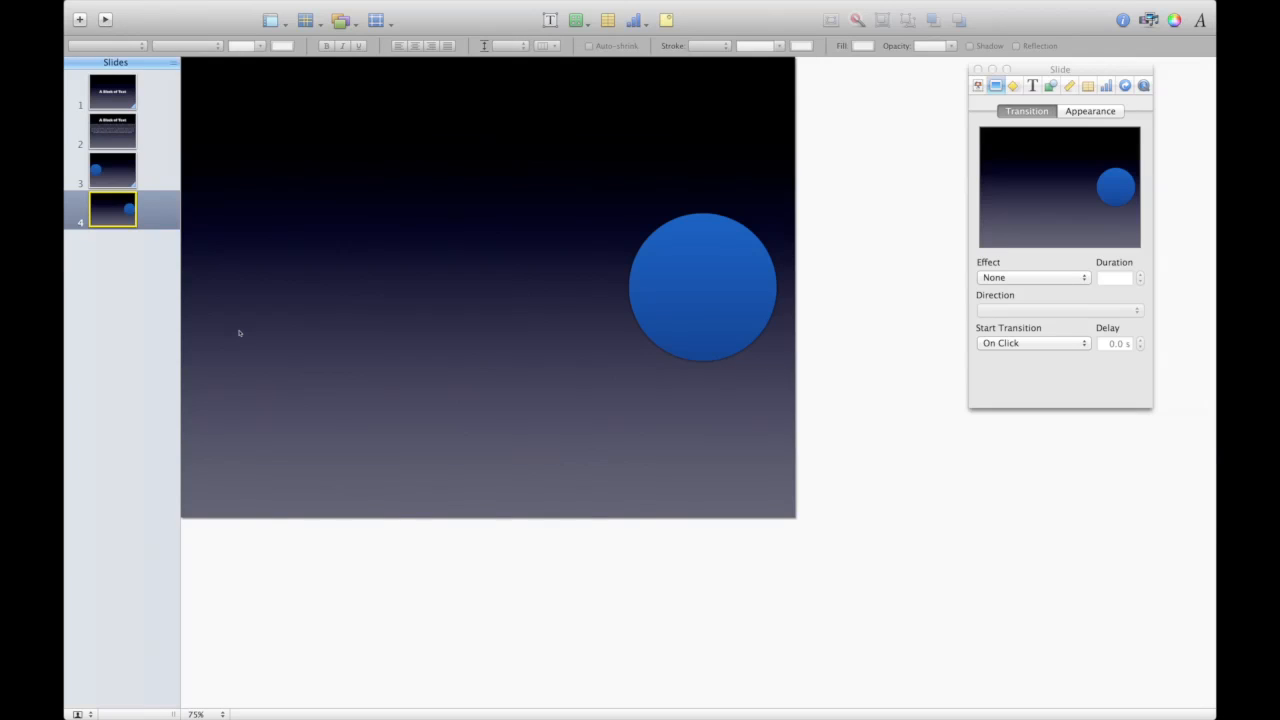
Add a square to slide 3 and drag it to the bottom centre.
left_click(112, 170)
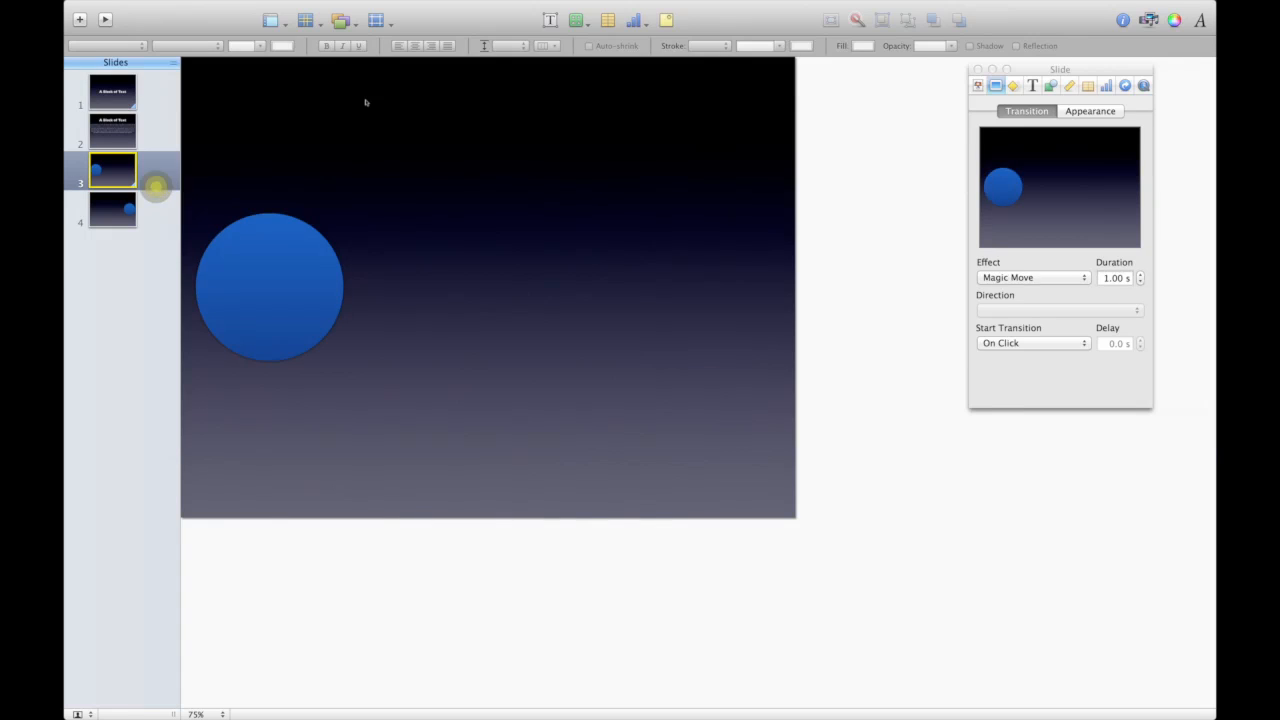
left_click(578, 19)
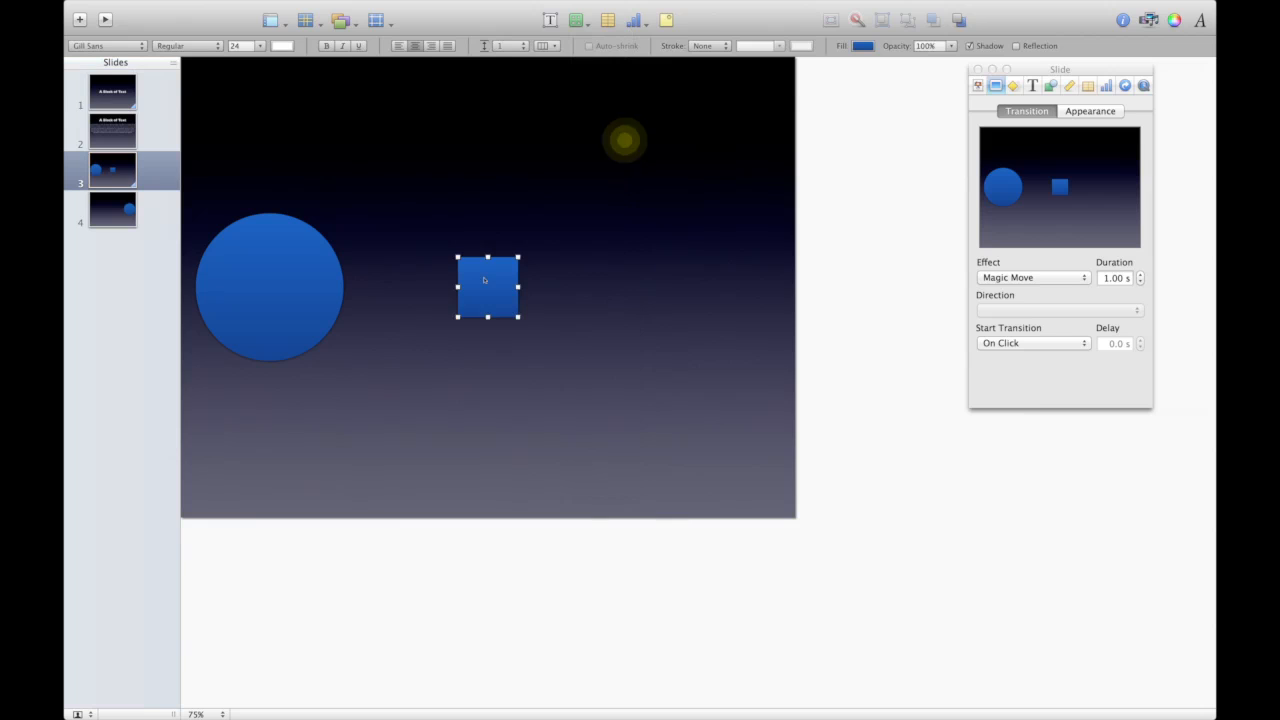
left_click_drag(487, 287, 487, 472)
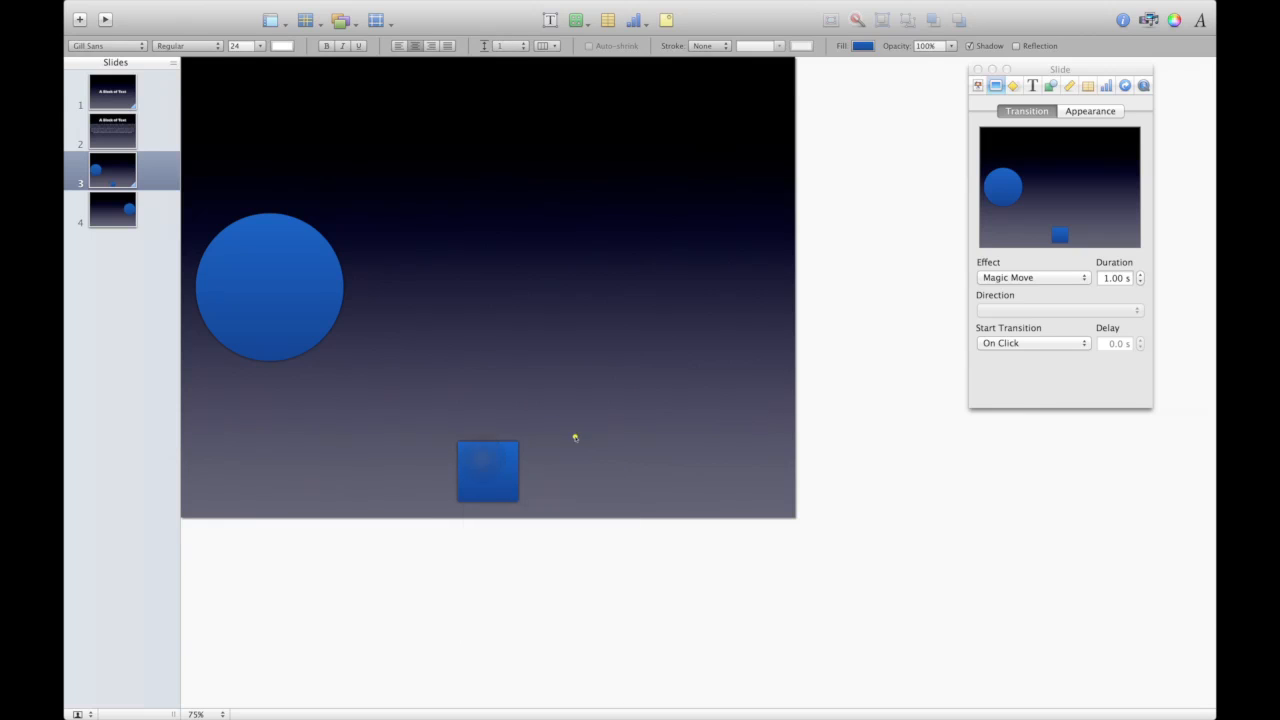
Copy the square onto slide 4 at the top centre, then return to slide 3.
right_click(487, 470)
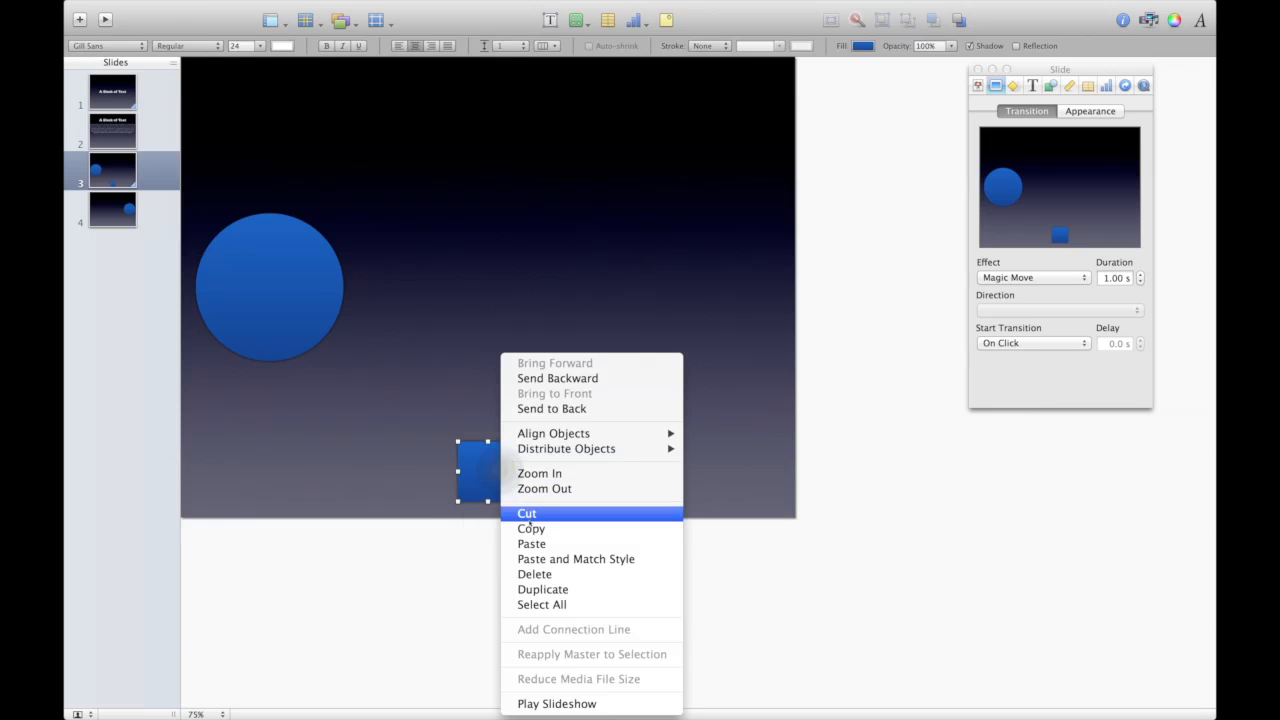
left_click(526, 513)
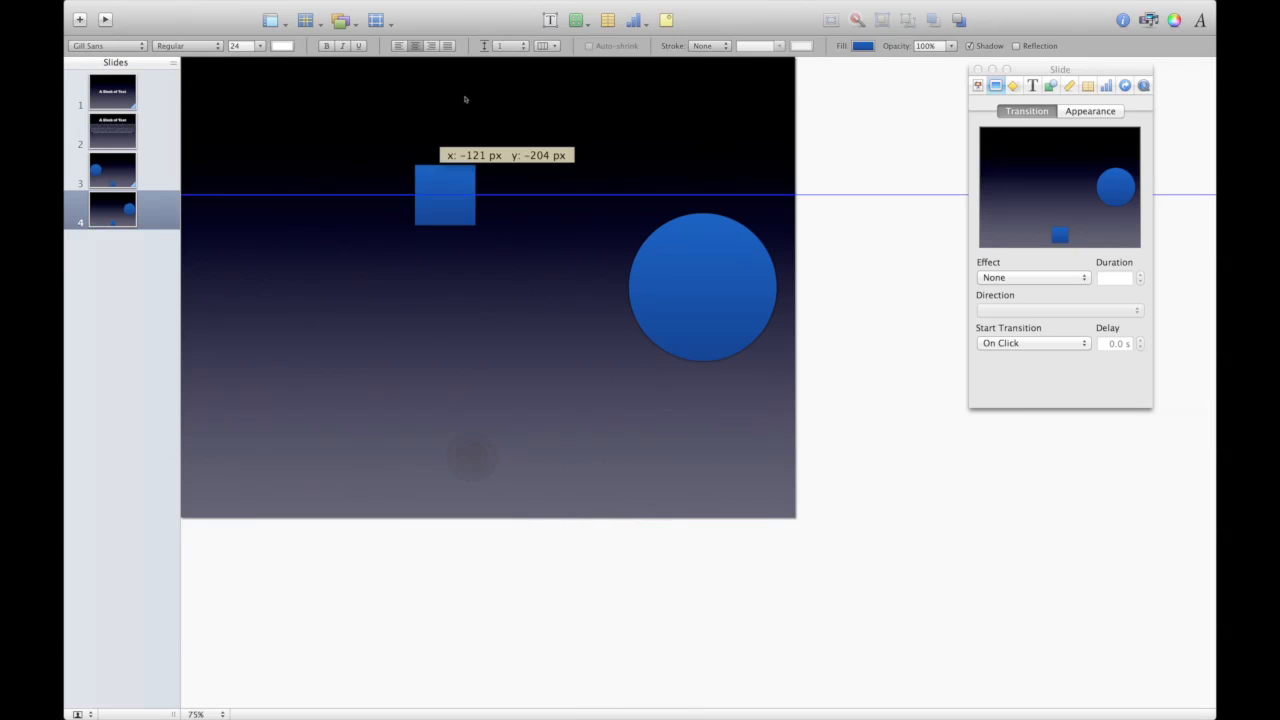
left_click_drag(445, 195, 488, 108)
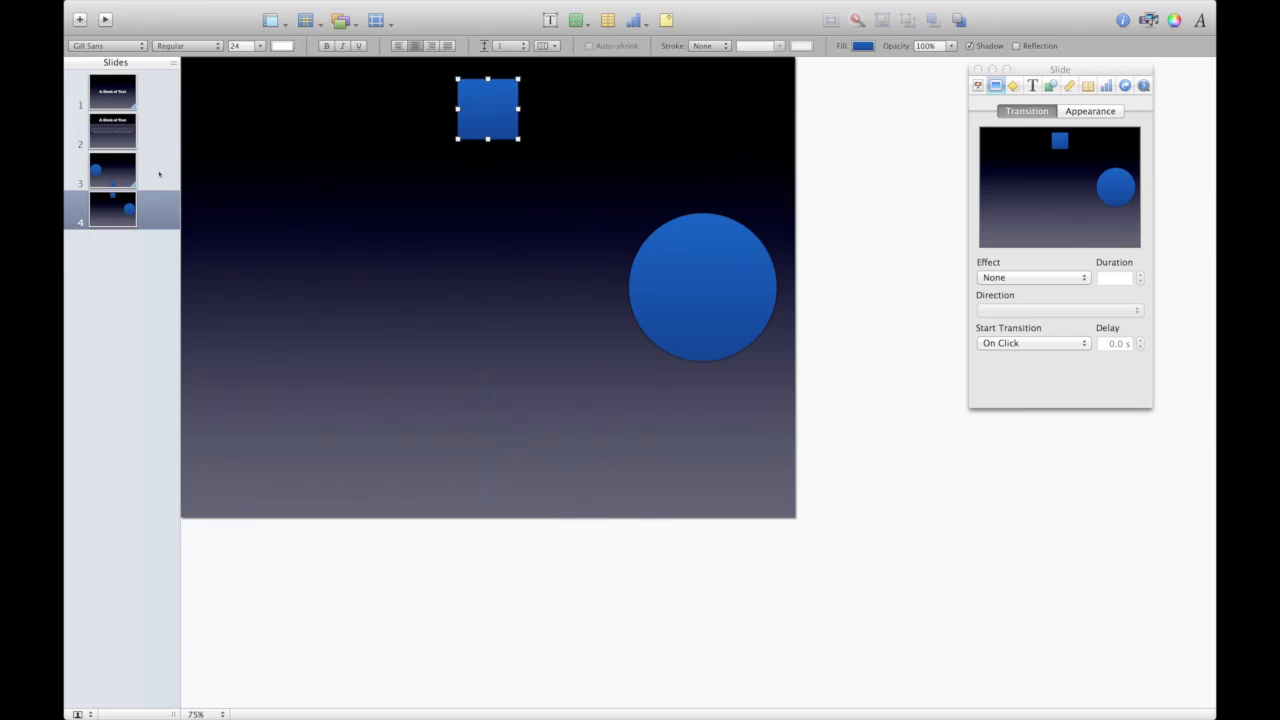
left_click(112, 170)
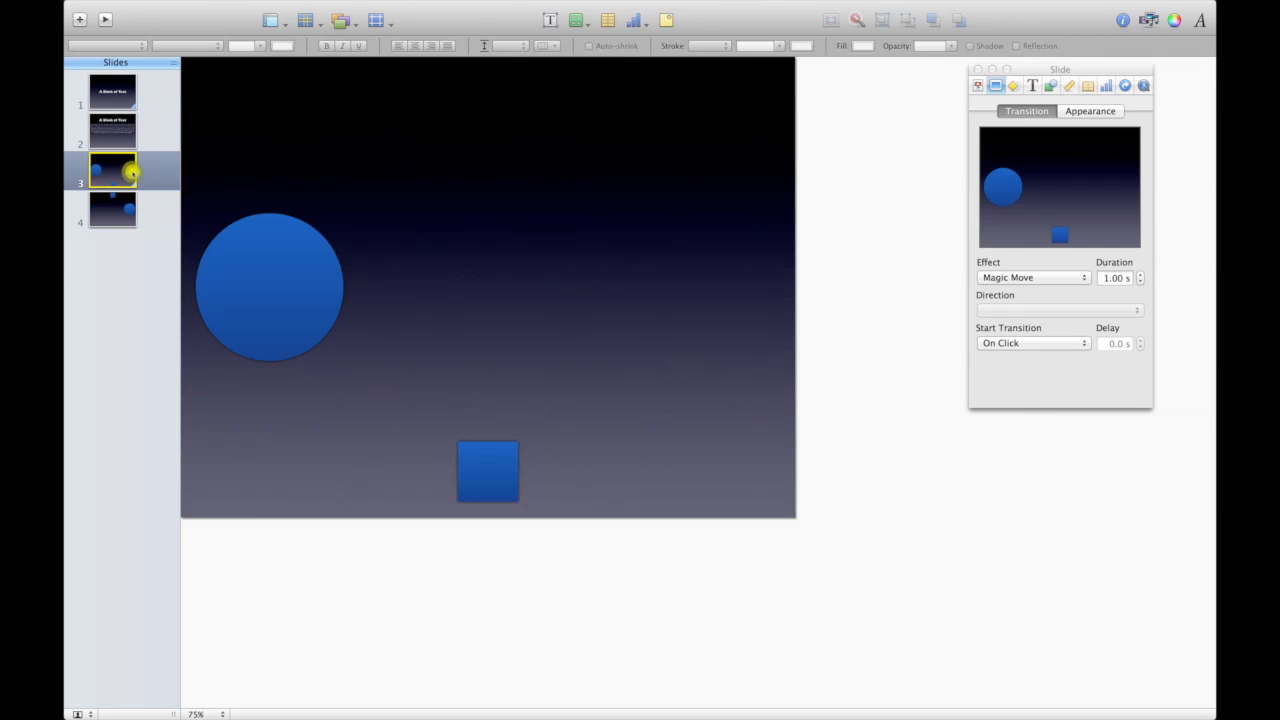
Compare slides 3 and 4, ending on slide 4 with the Shapes list open.
left_click(112, 208)
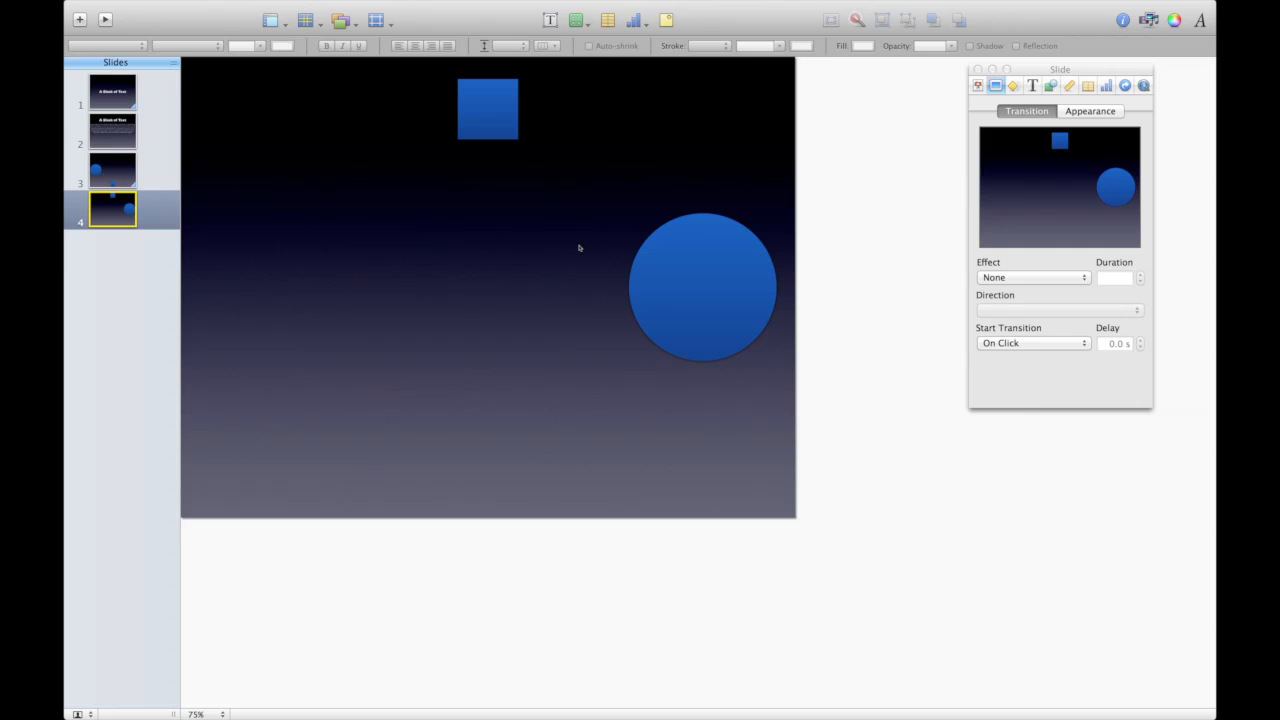
left_click(112, 170)
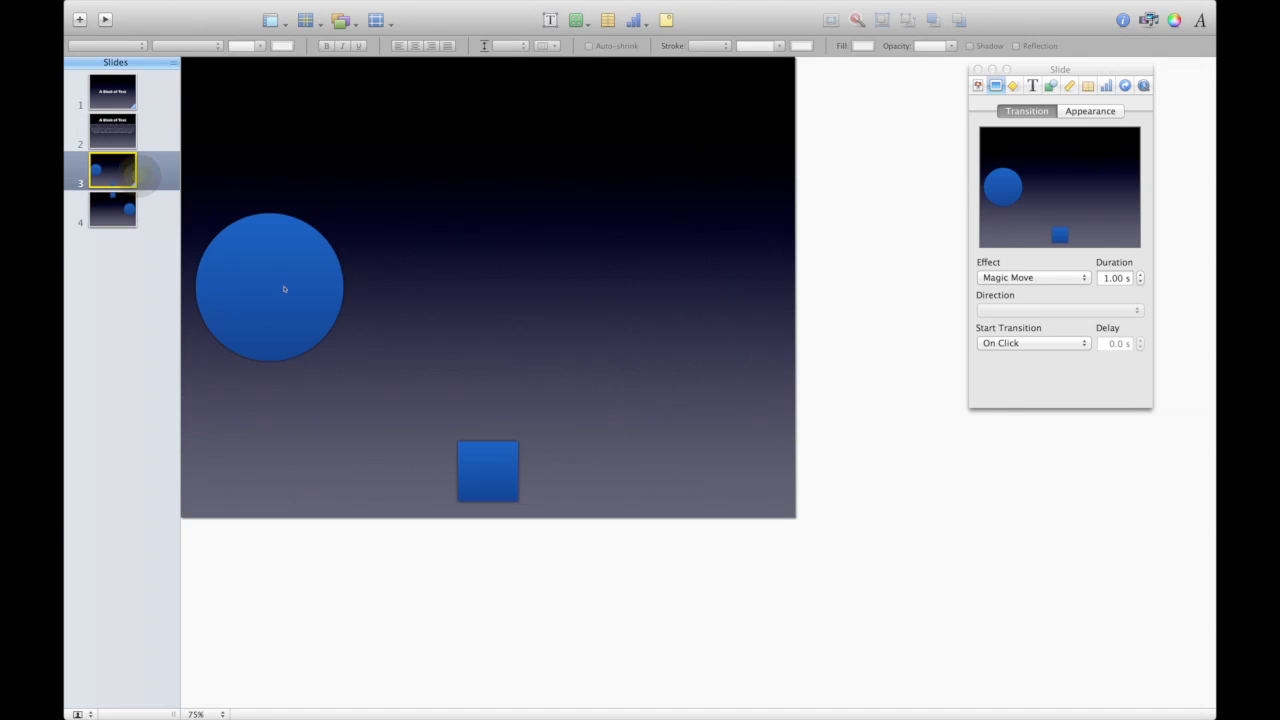
left_click(112, 208)
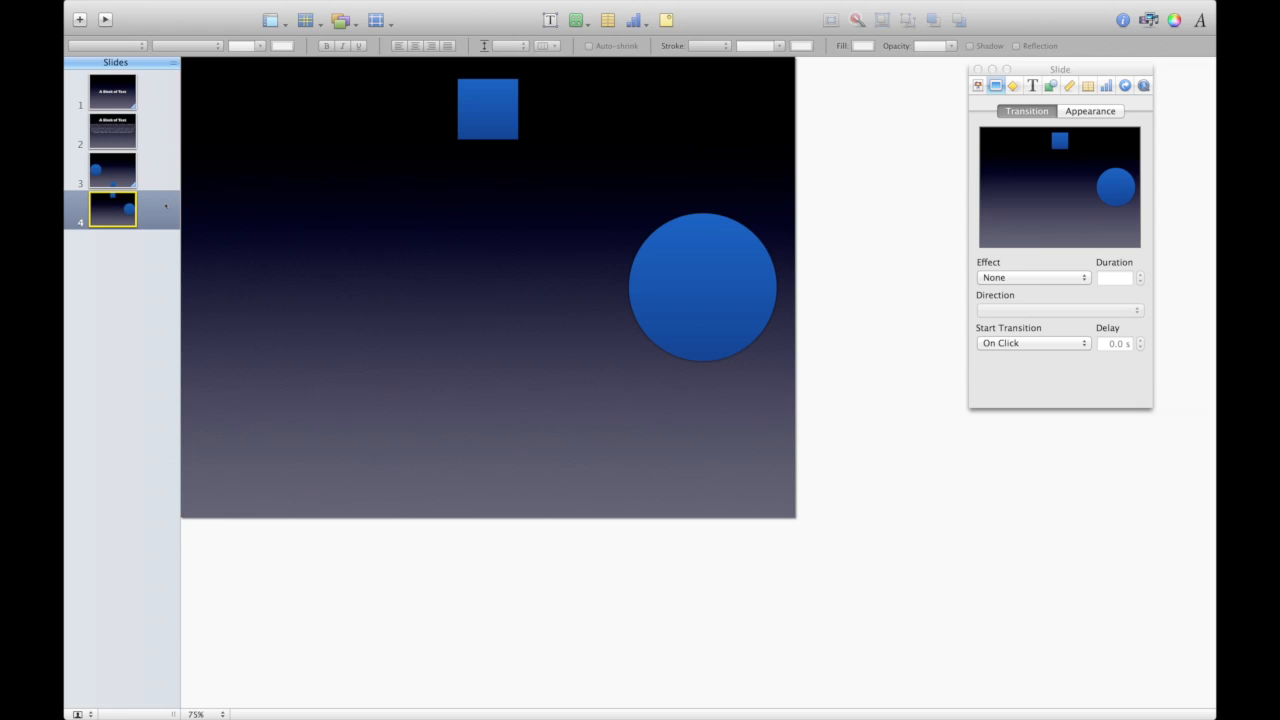
left_click(576, 19)
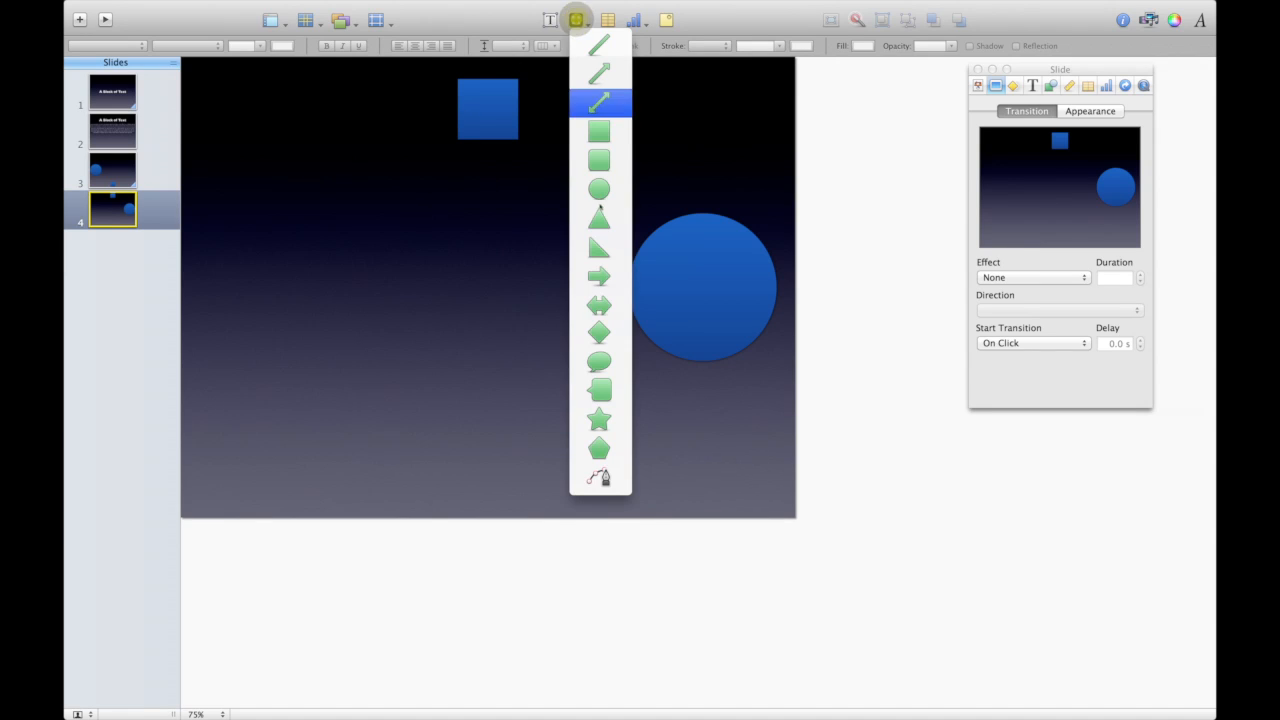
Close the shapes list and right-click Keynote Icon.png in the Magic Move folder.
left_click(576, 20)
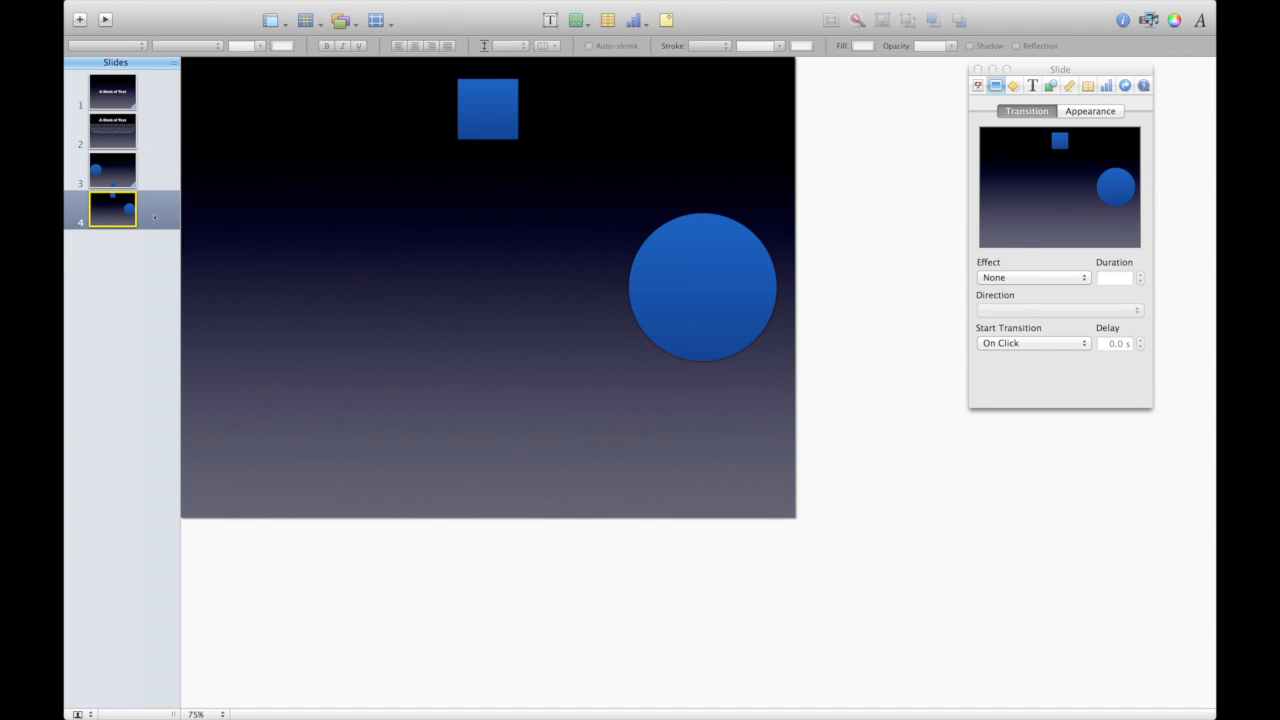
left_click(79, 19)
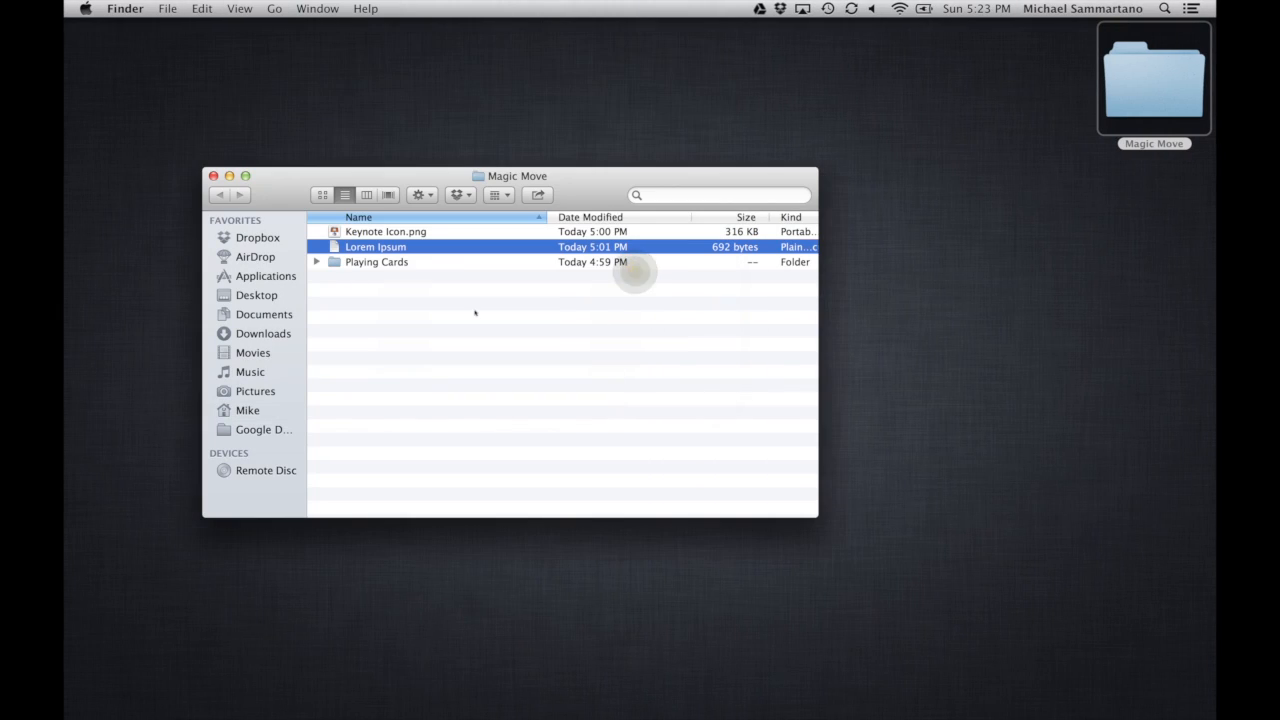
right_click(385, 231)
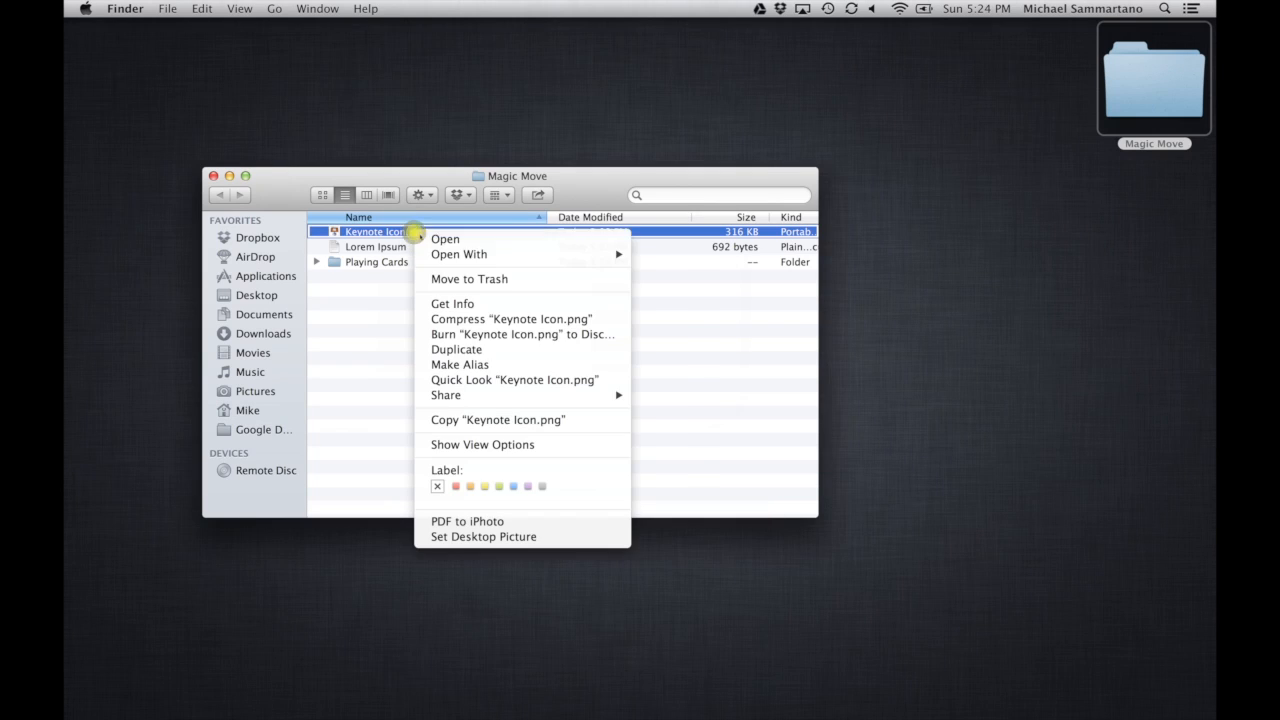
mouse_move(510, 318)
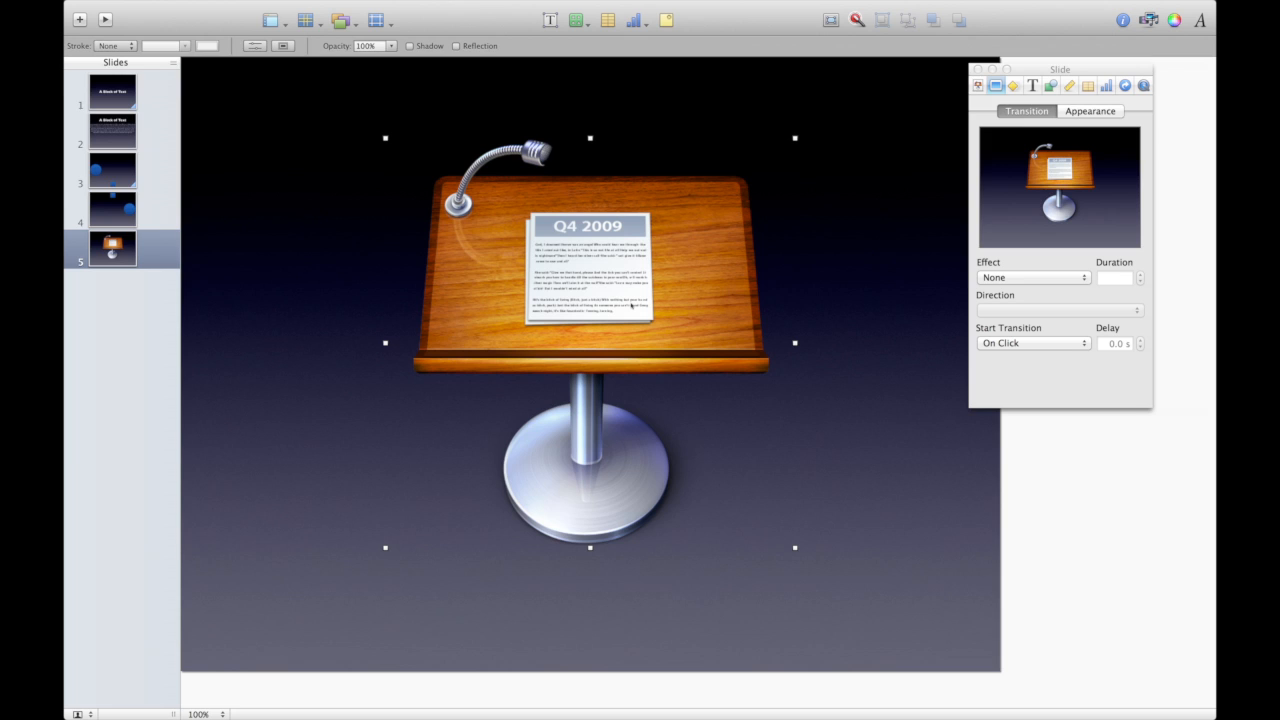
mouse_move(334, 353)
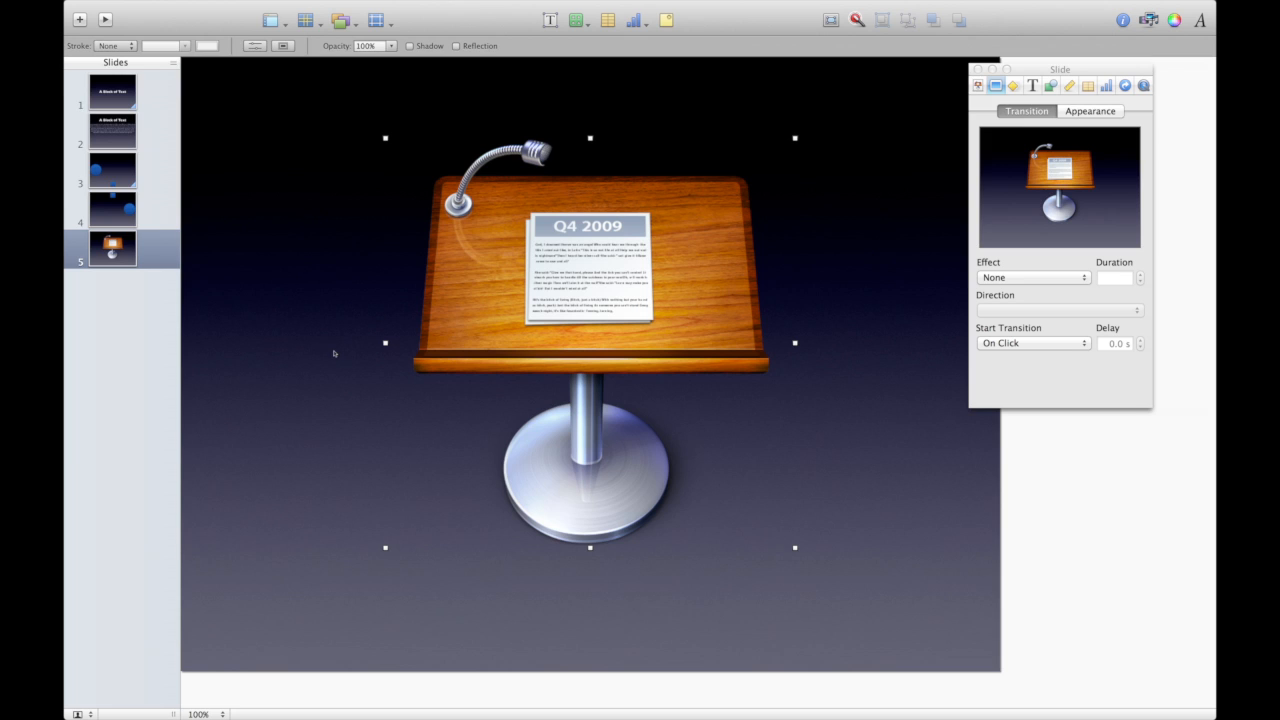
mouse_move(337, 357)
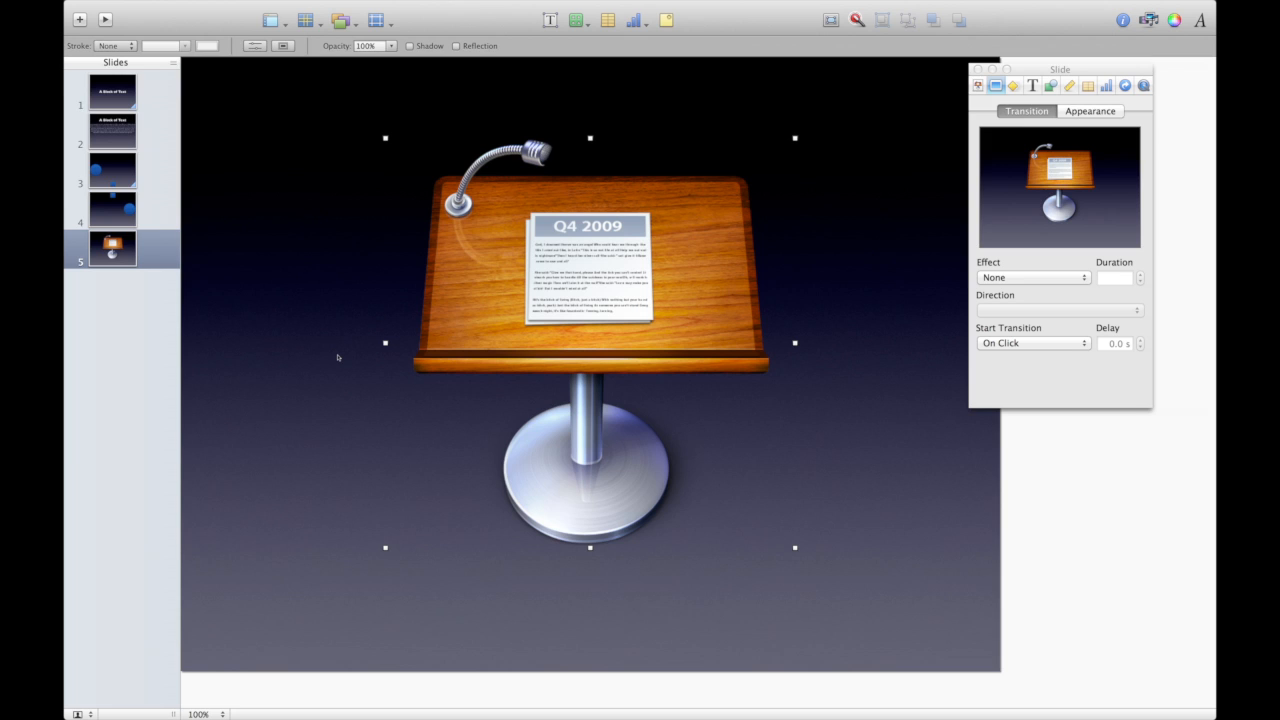
mouse_move(352, 370)
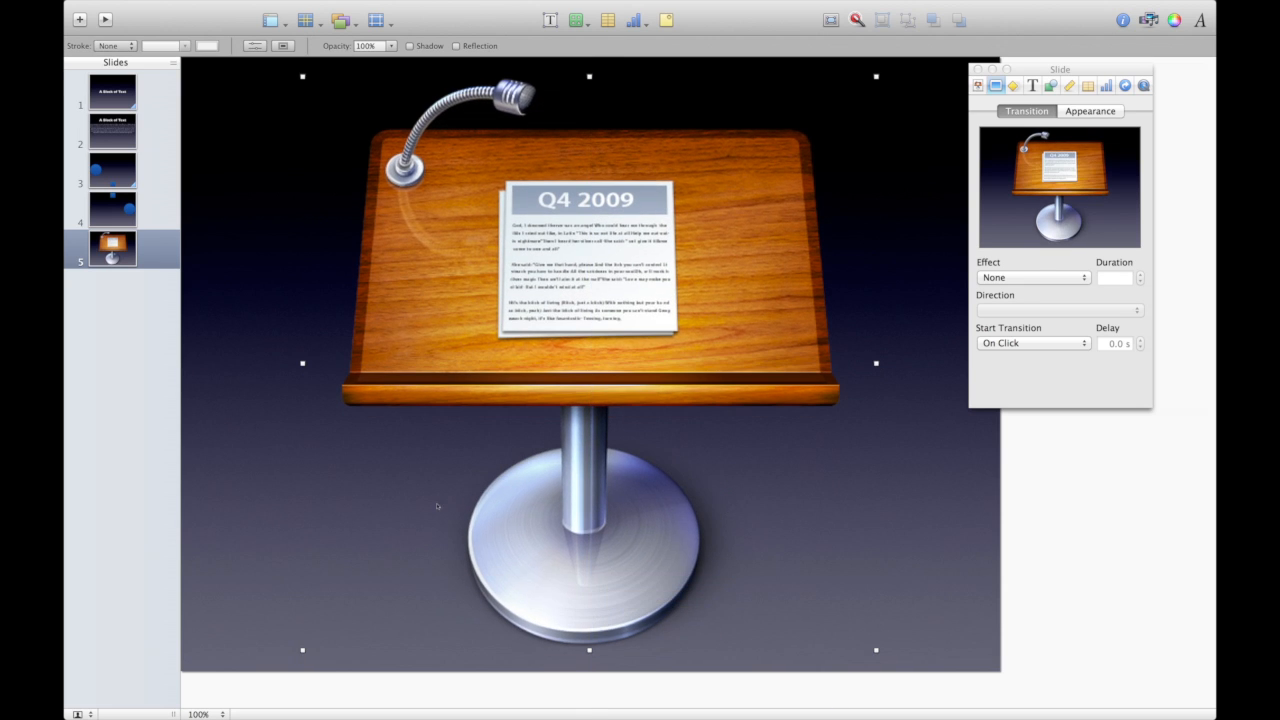
mouse_move(595, 595)
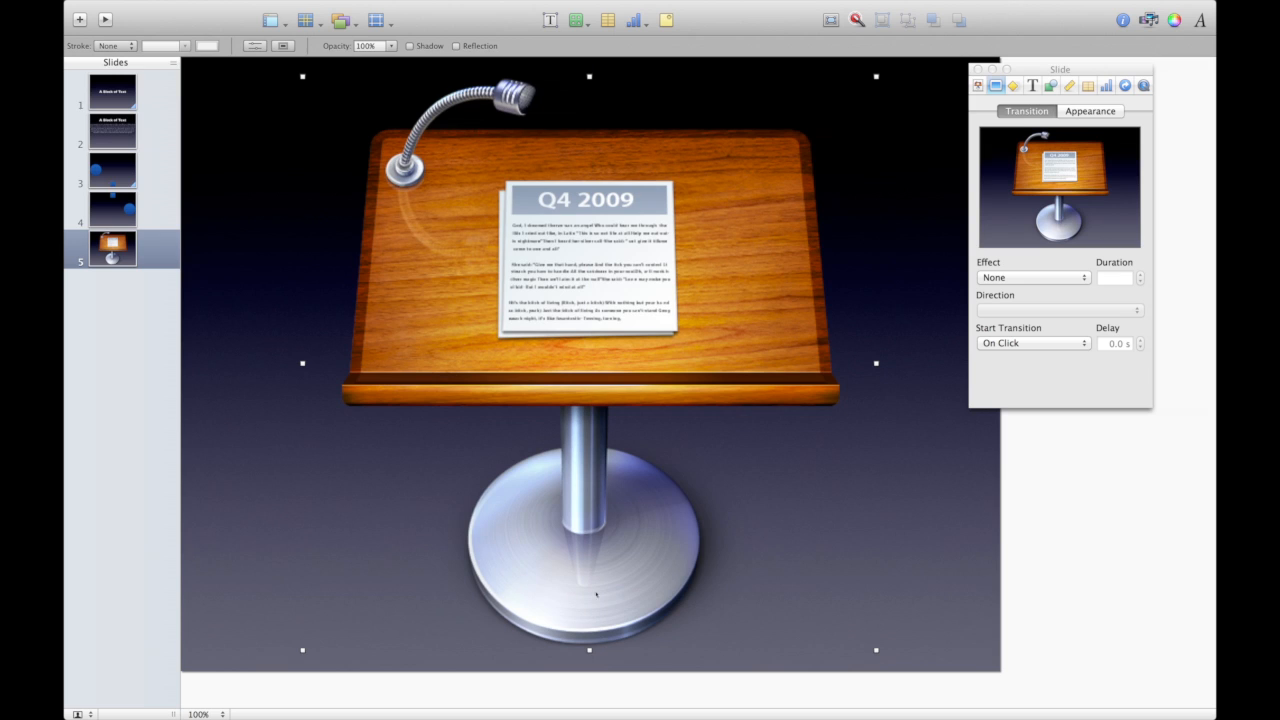
Duplicate slide 5 as slide 6, shrink the Keynote icon and move it left.
left_click(238, 363)
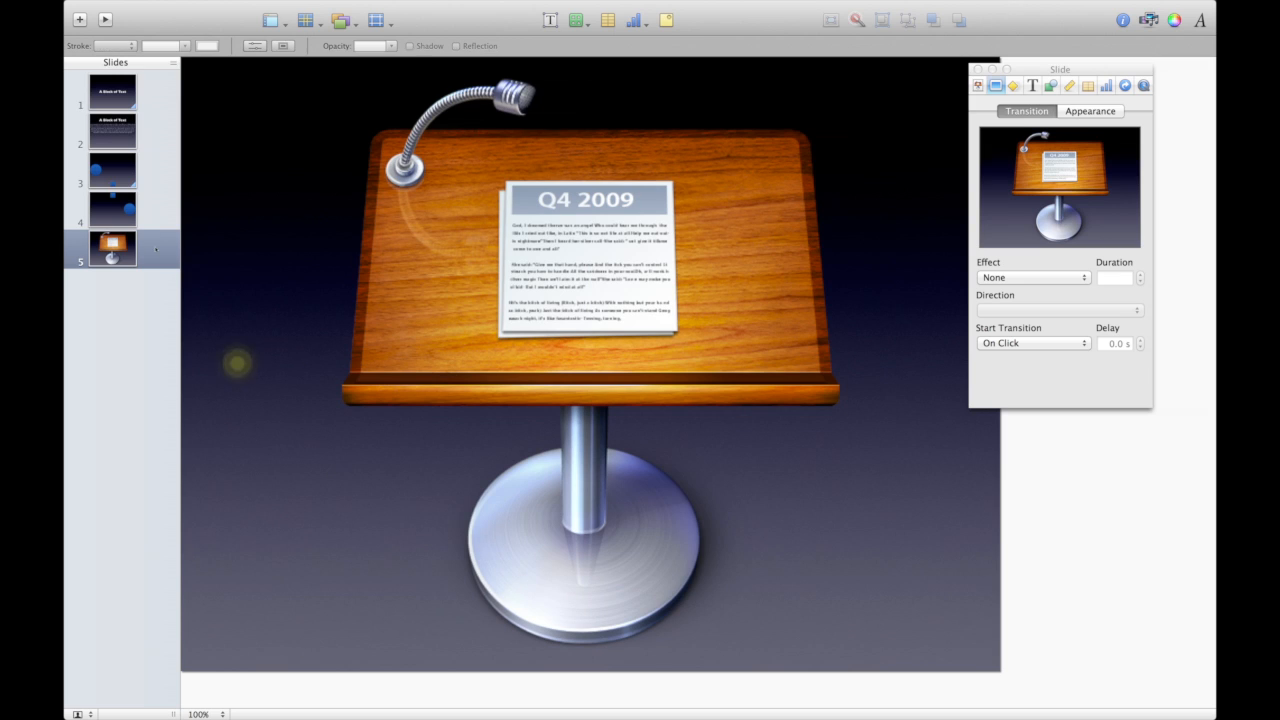
right_click(112, 247)
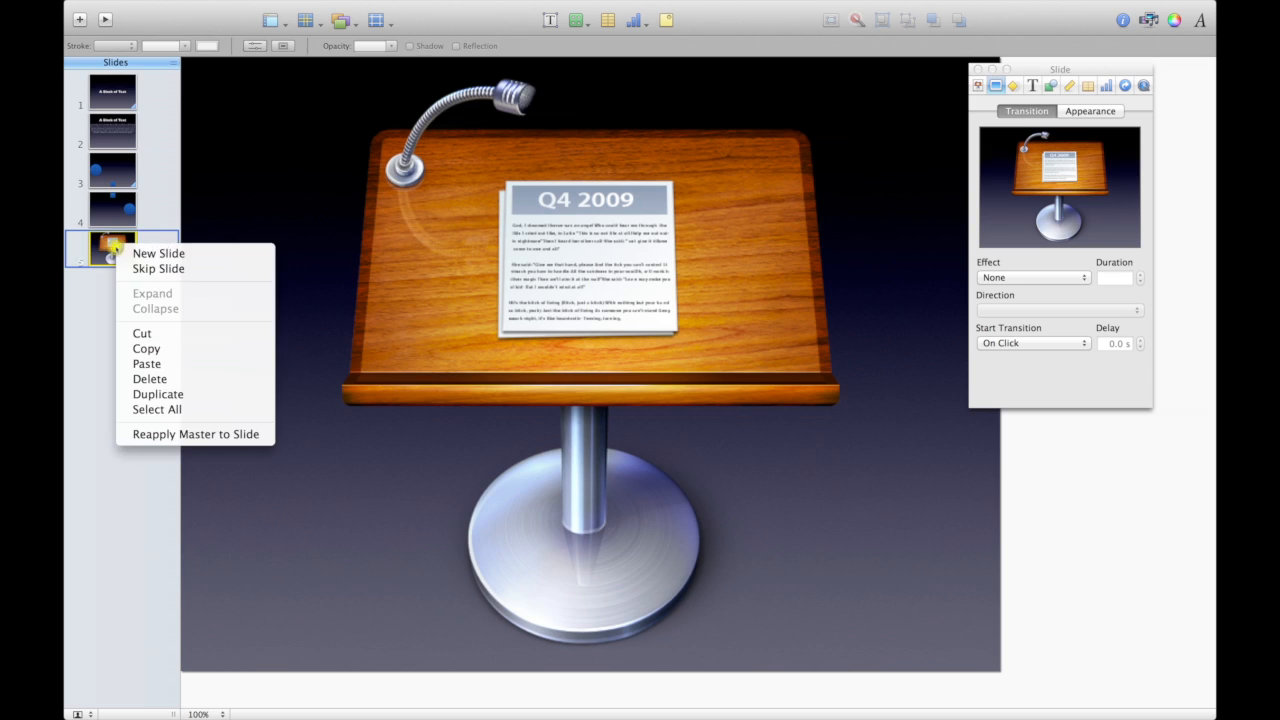
mouse_move(158, 394)
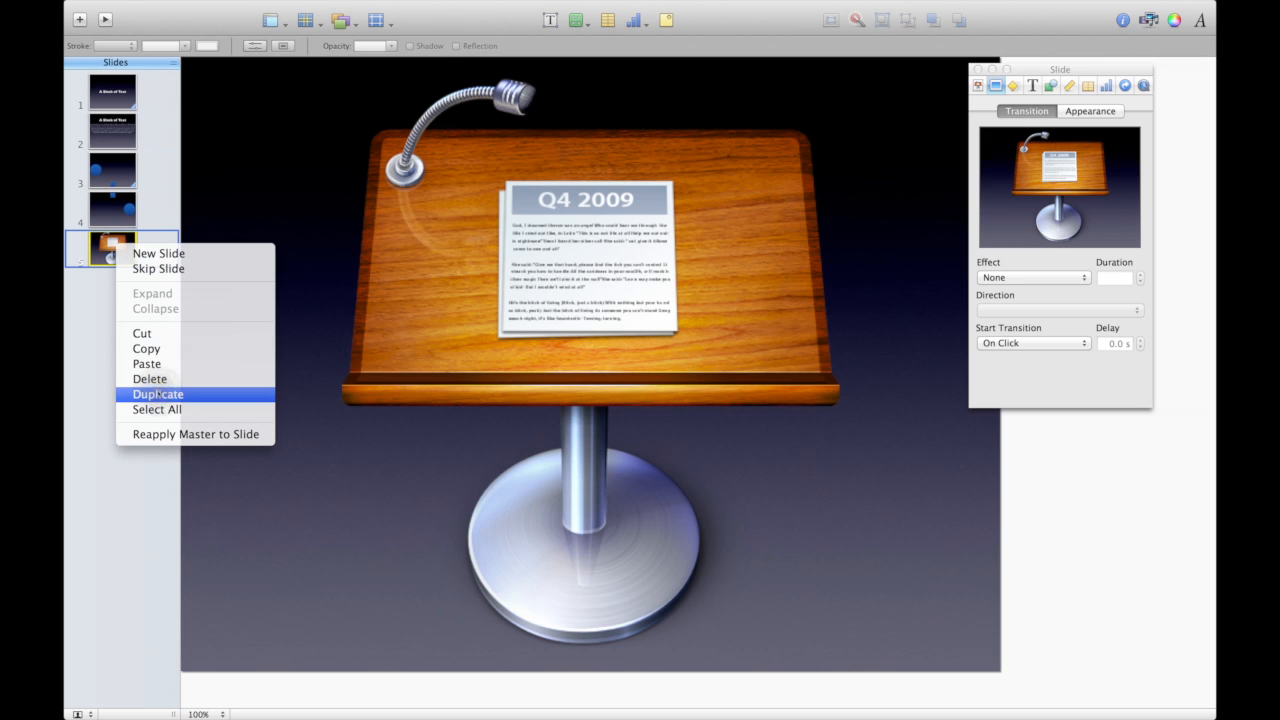
left_click(158, 393)
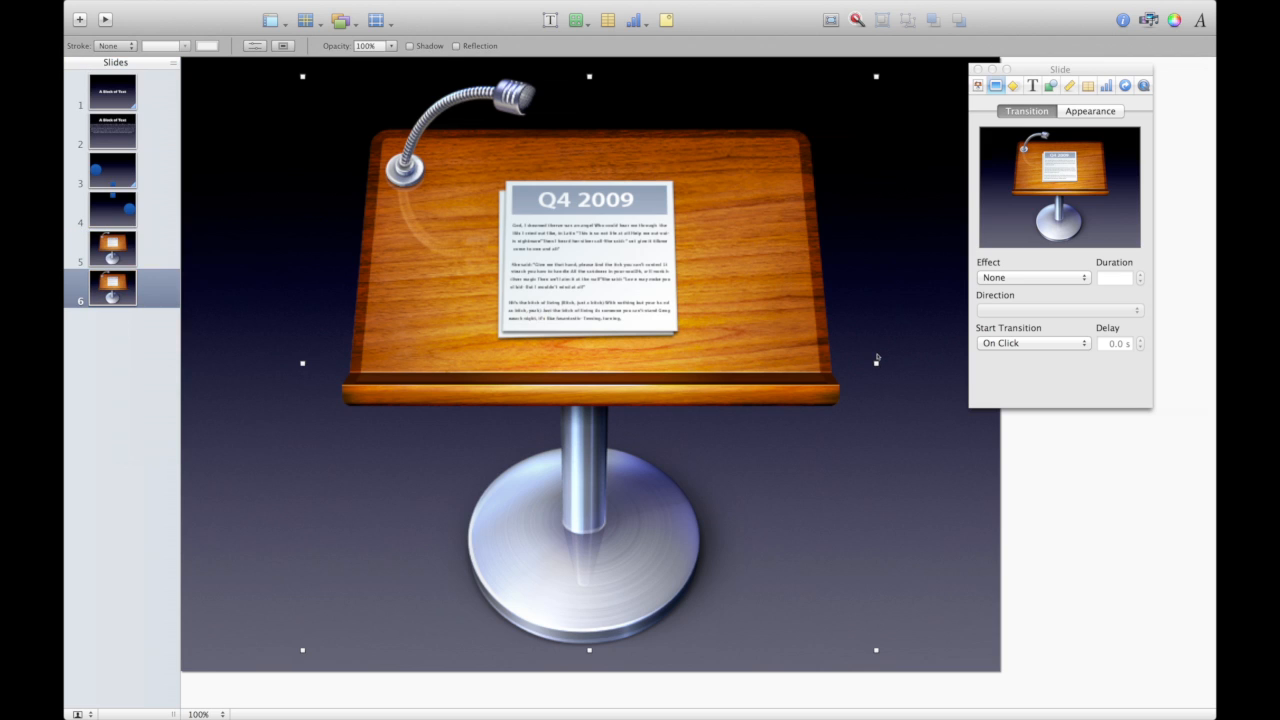
mouse_move(737, 357)
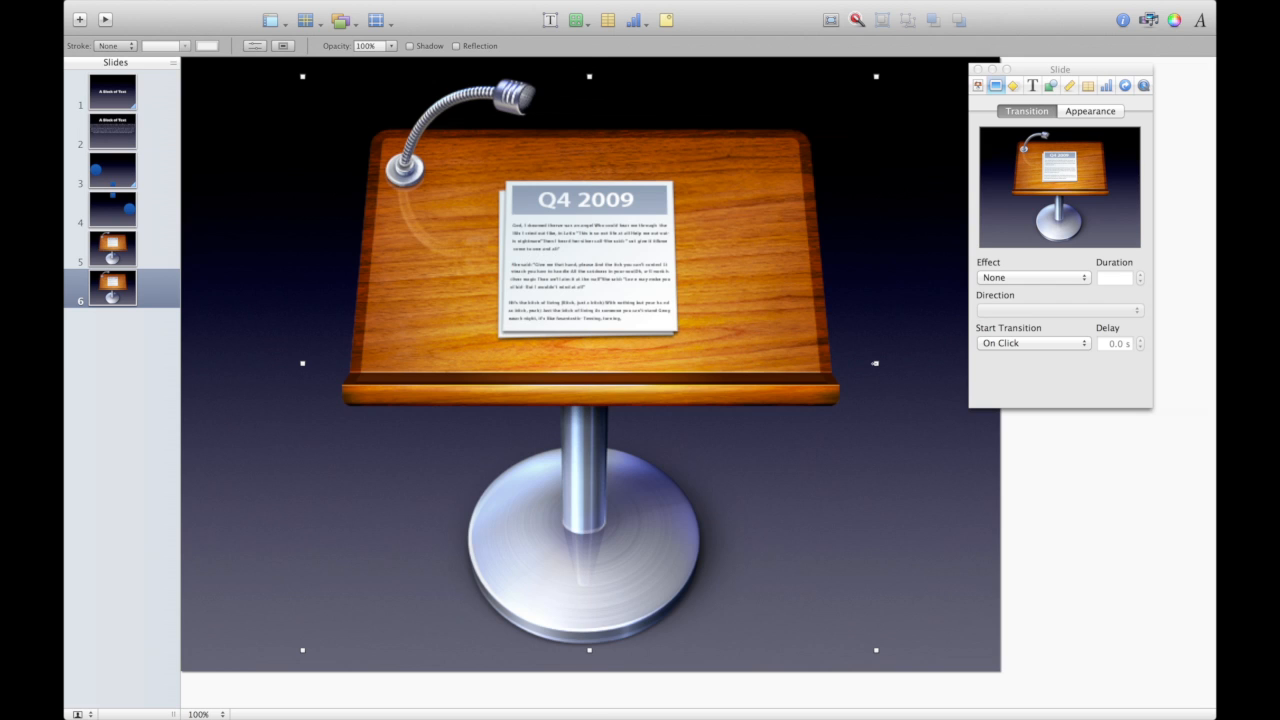
left_click_drag(876, 363, 486, 363)
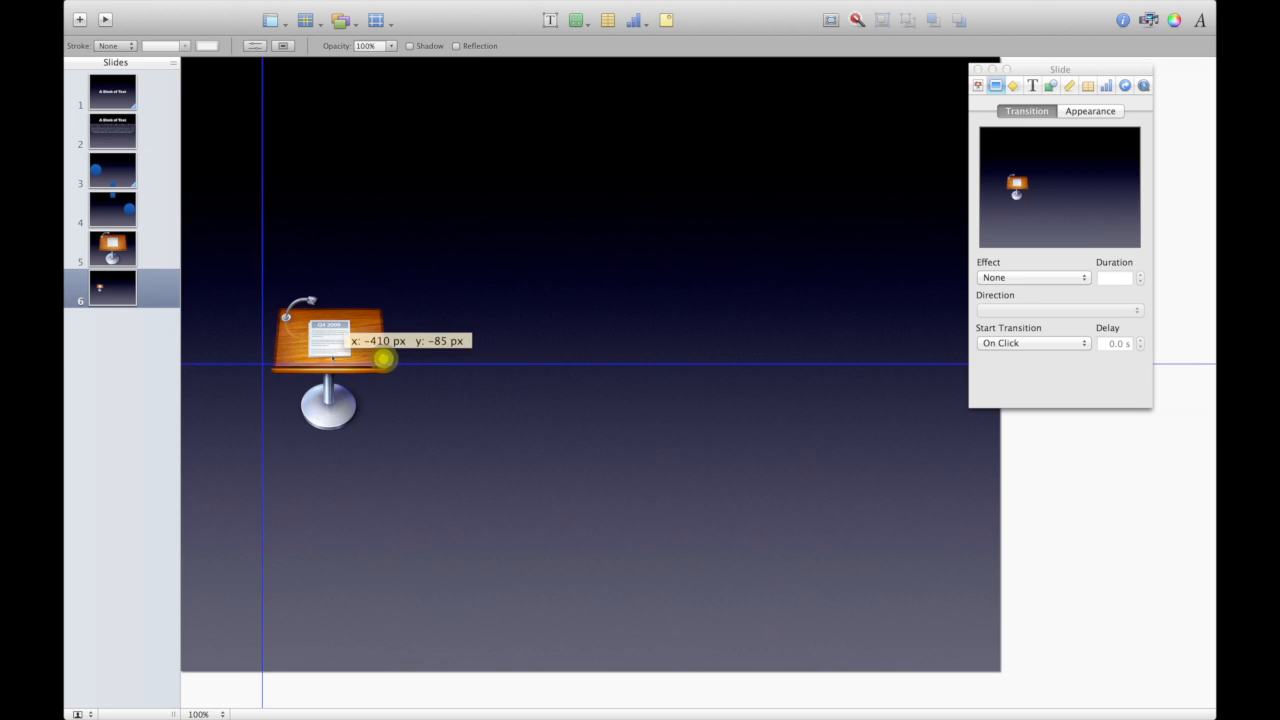
left_click_drag(330, 340, 313, 363)
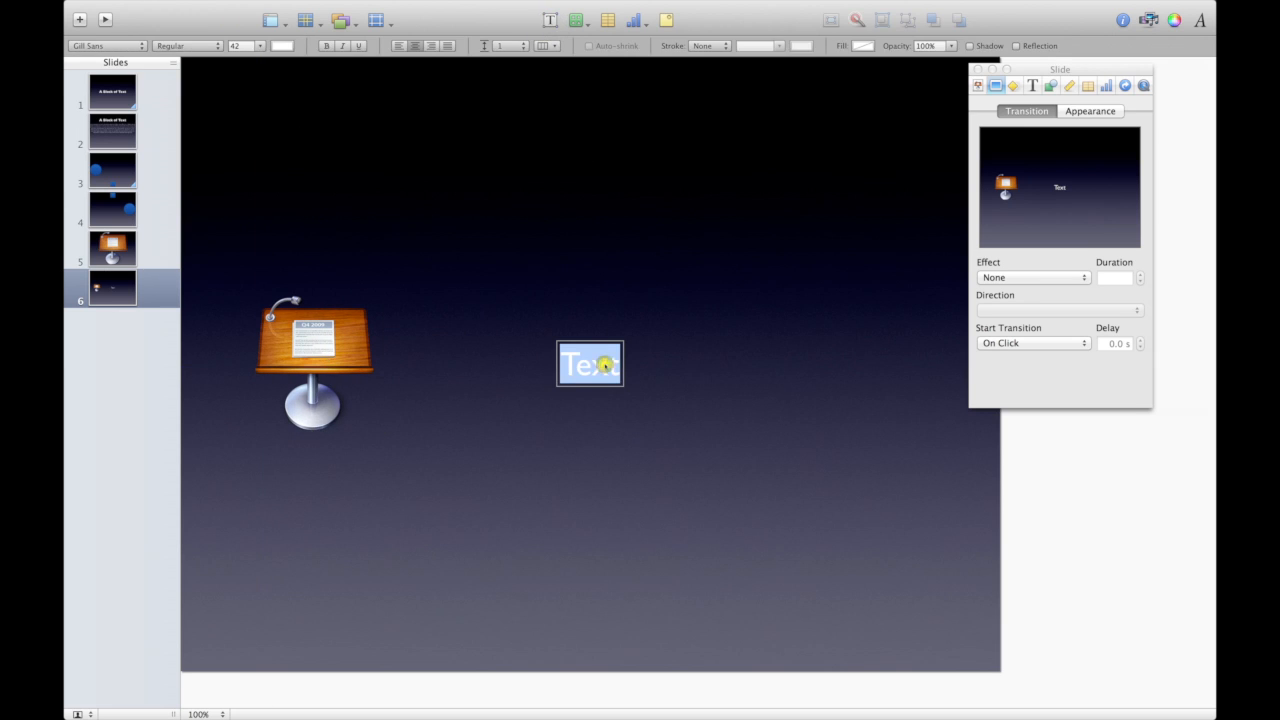
Type the title 'Keynote Classroom' beside the small icon.
type("Keynote")
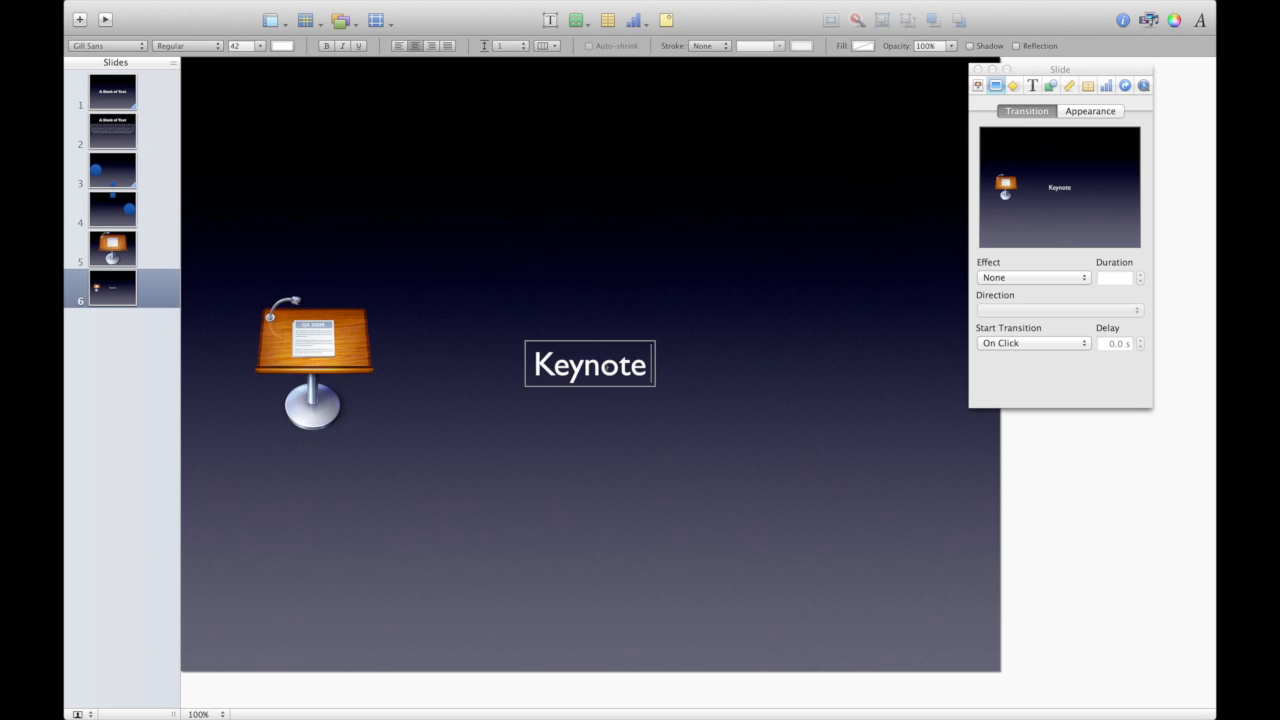
type("Classroo")
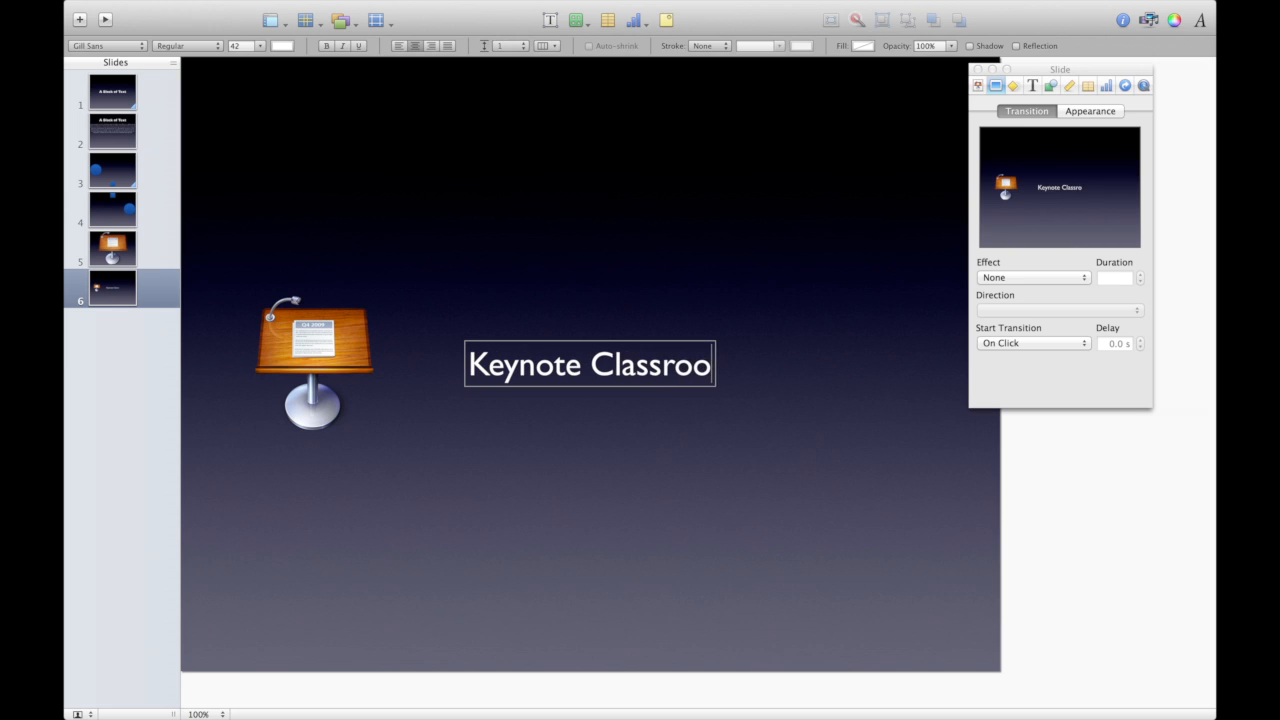
type("m")
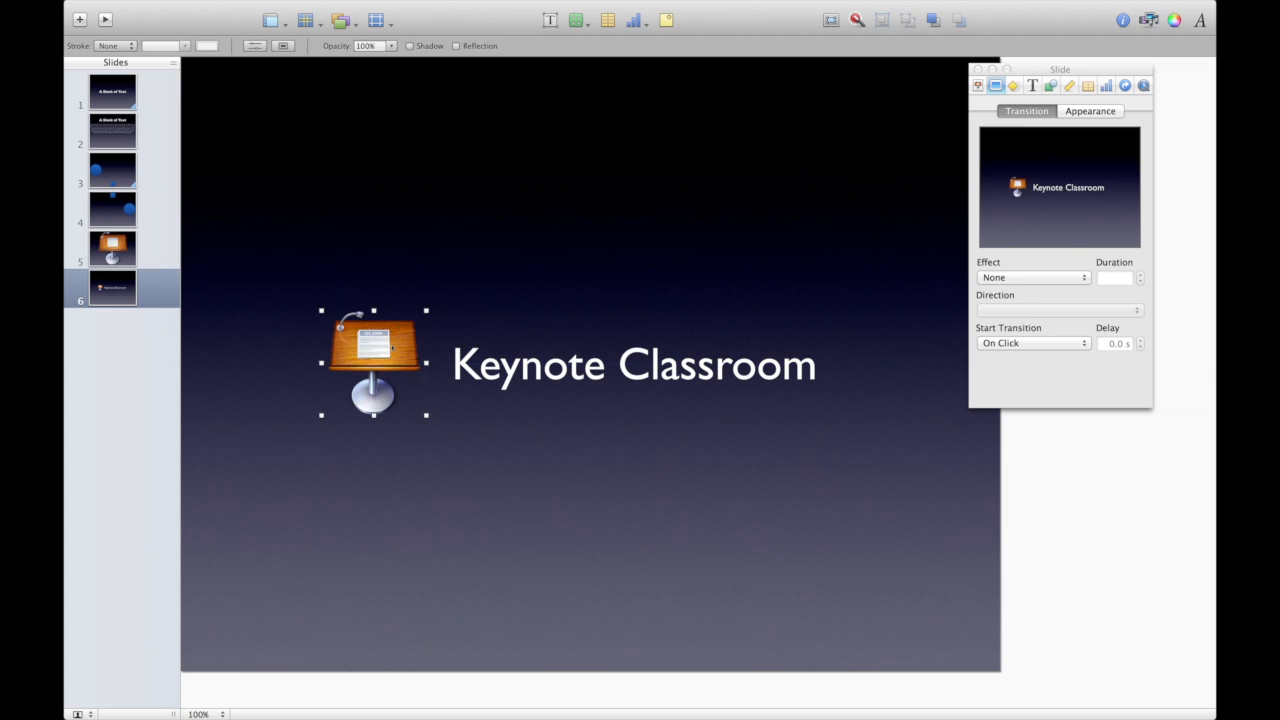
left_click(112, 247)
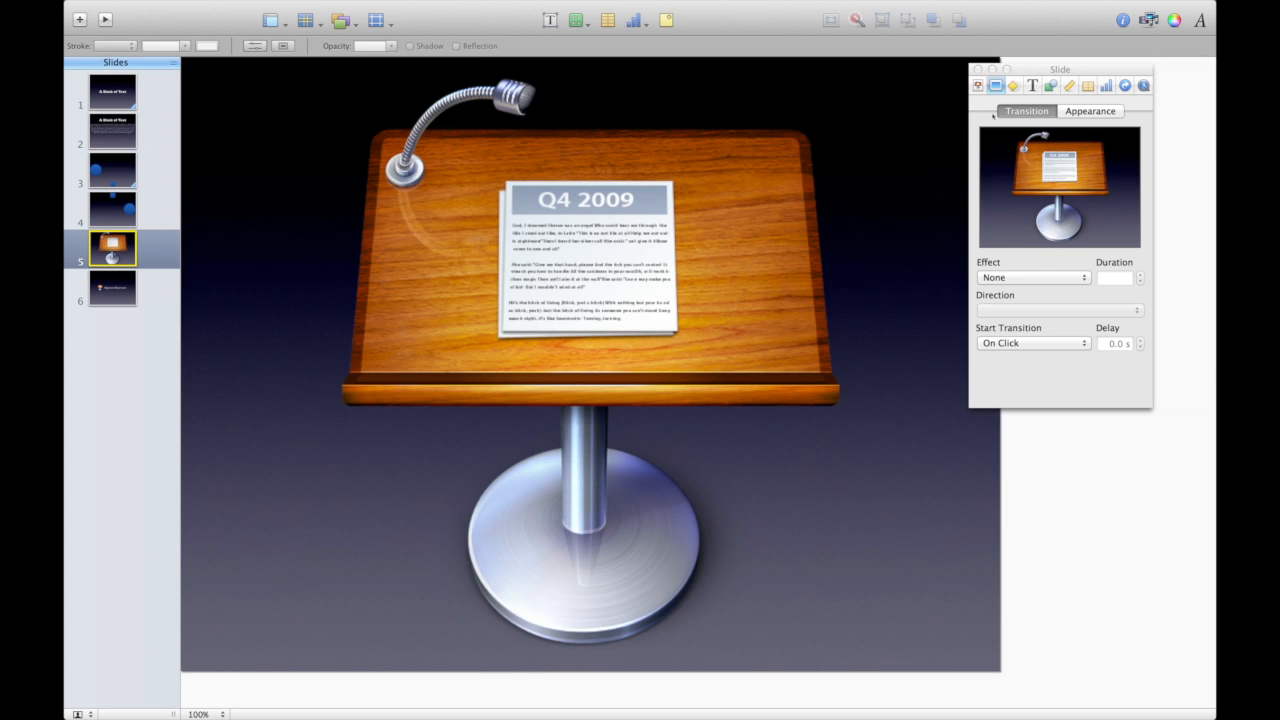
left_click(1030, 277)
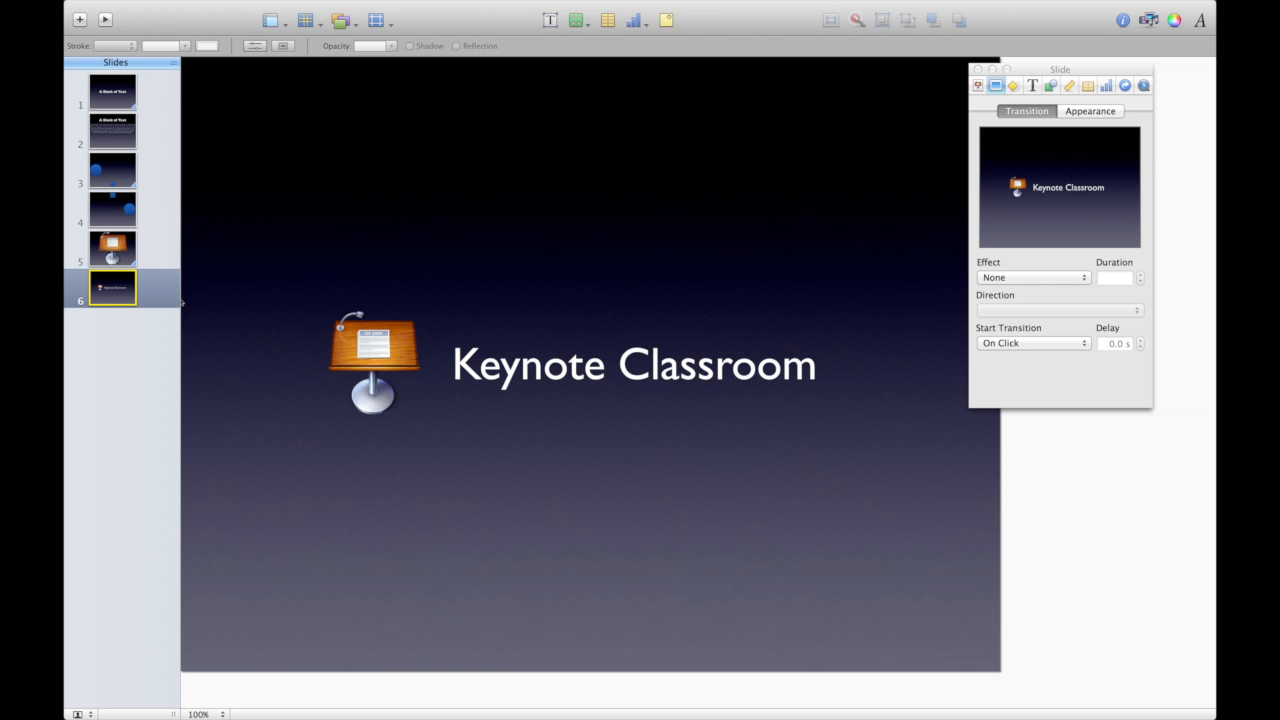
left_click(373, 362)
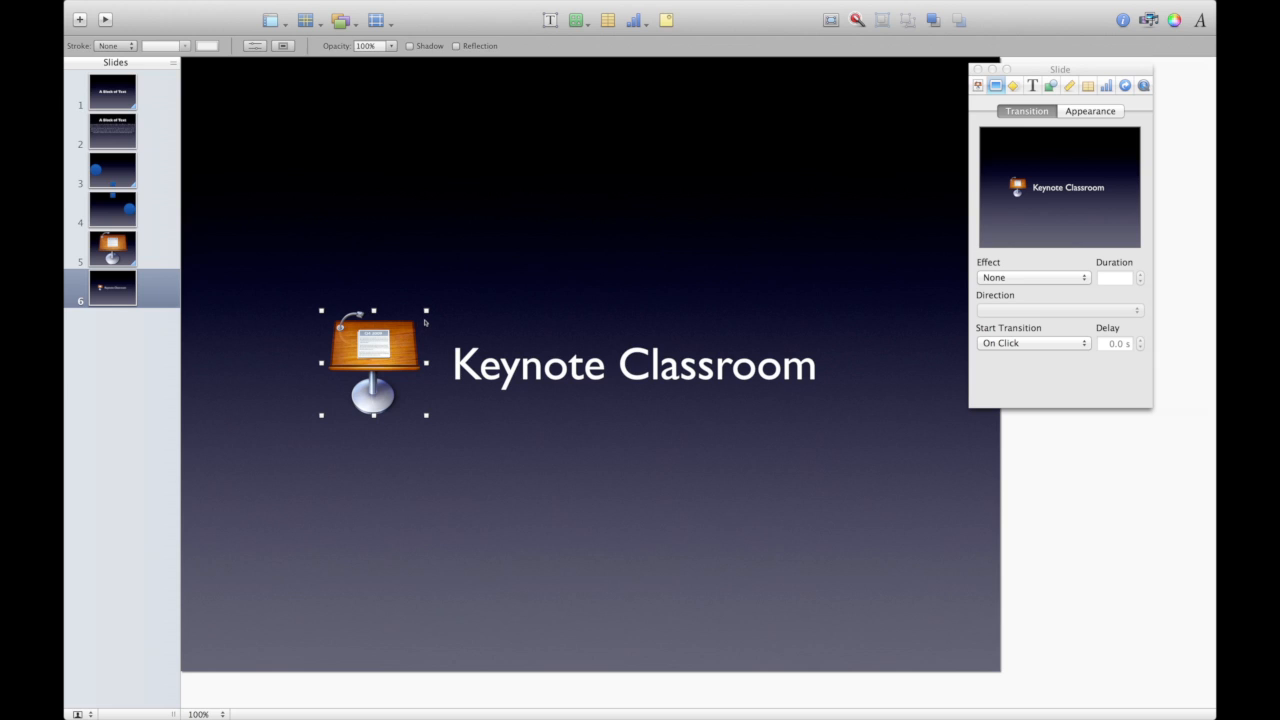
mouse_move(1088, 67)
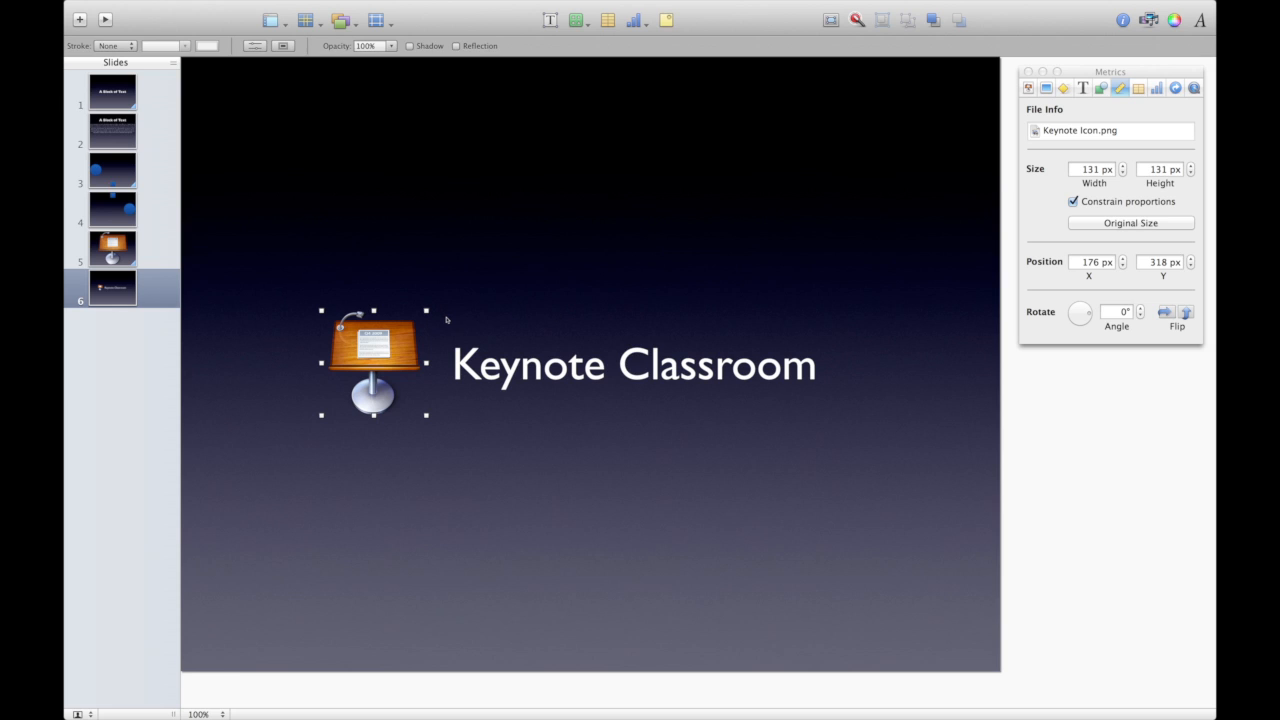
mouse_move(428, 312)
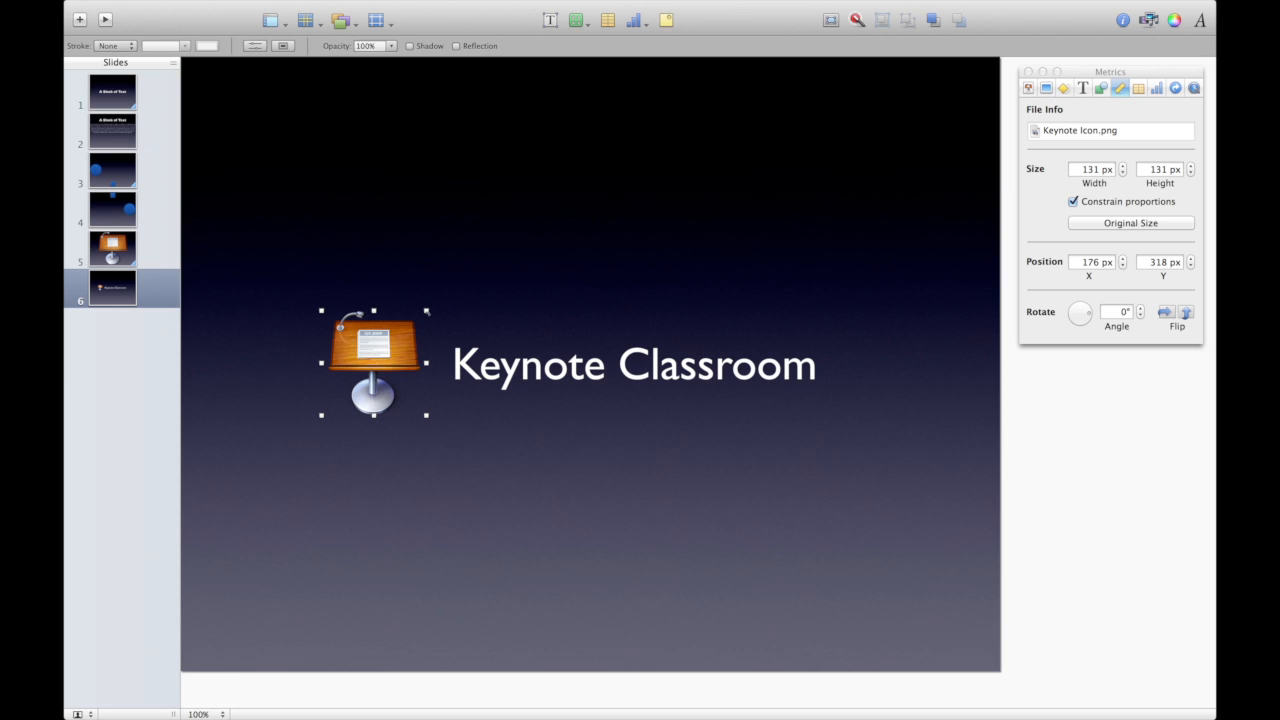
Command-drag the Keynote icon's handle to rotate it to 180°, then select a slide thumbnail.
left_click_drag(425, 311, 428, 313)
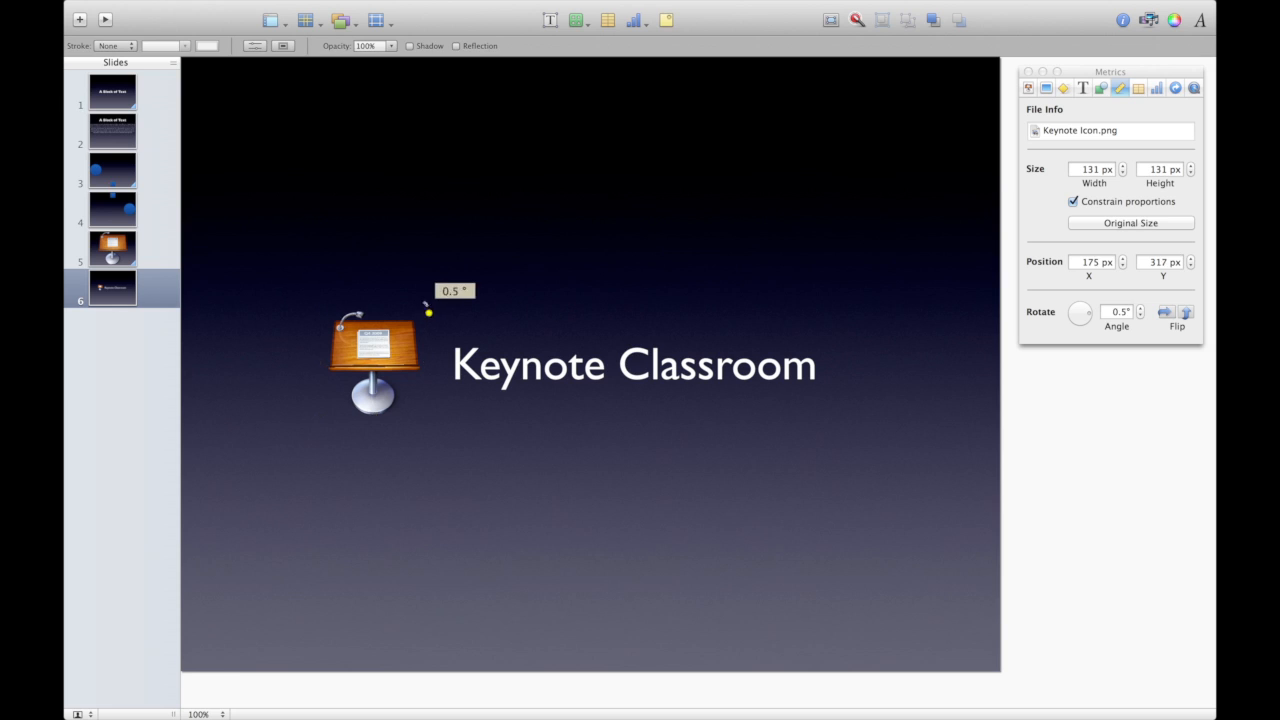
left_click_drag(428, 312, 408, 299)
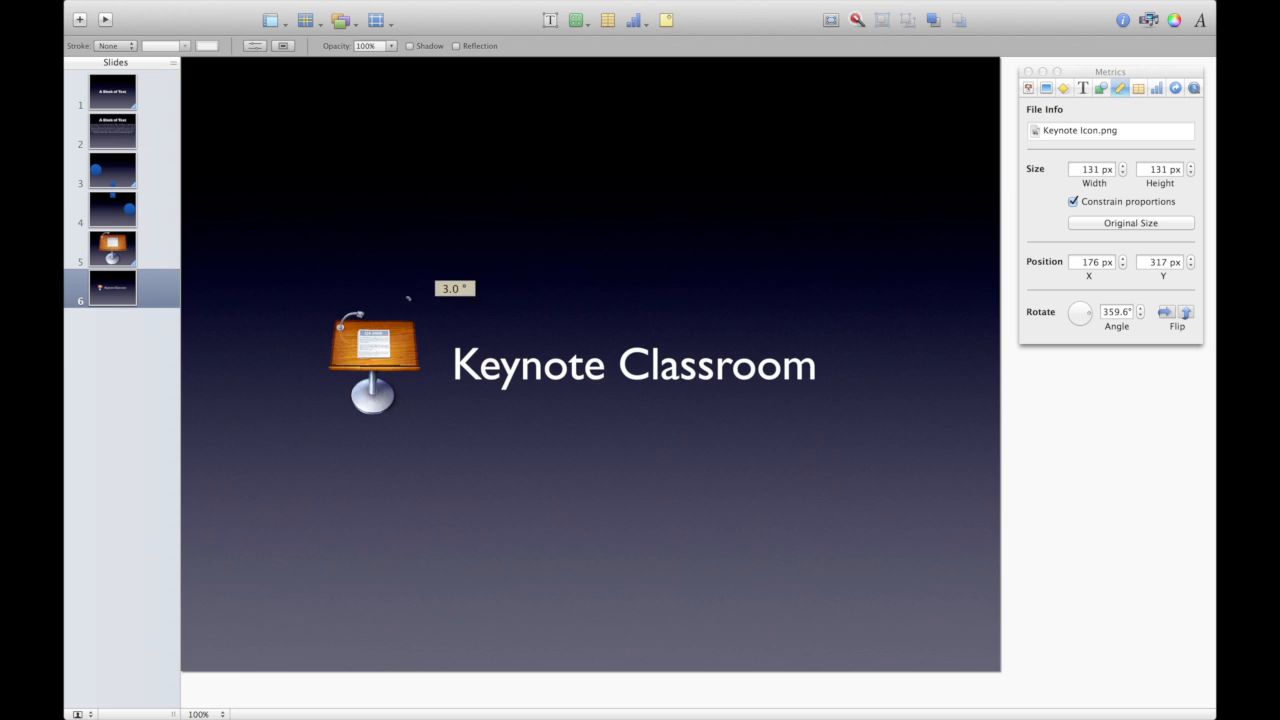
left_click_drag(408, 298, 420, 310)
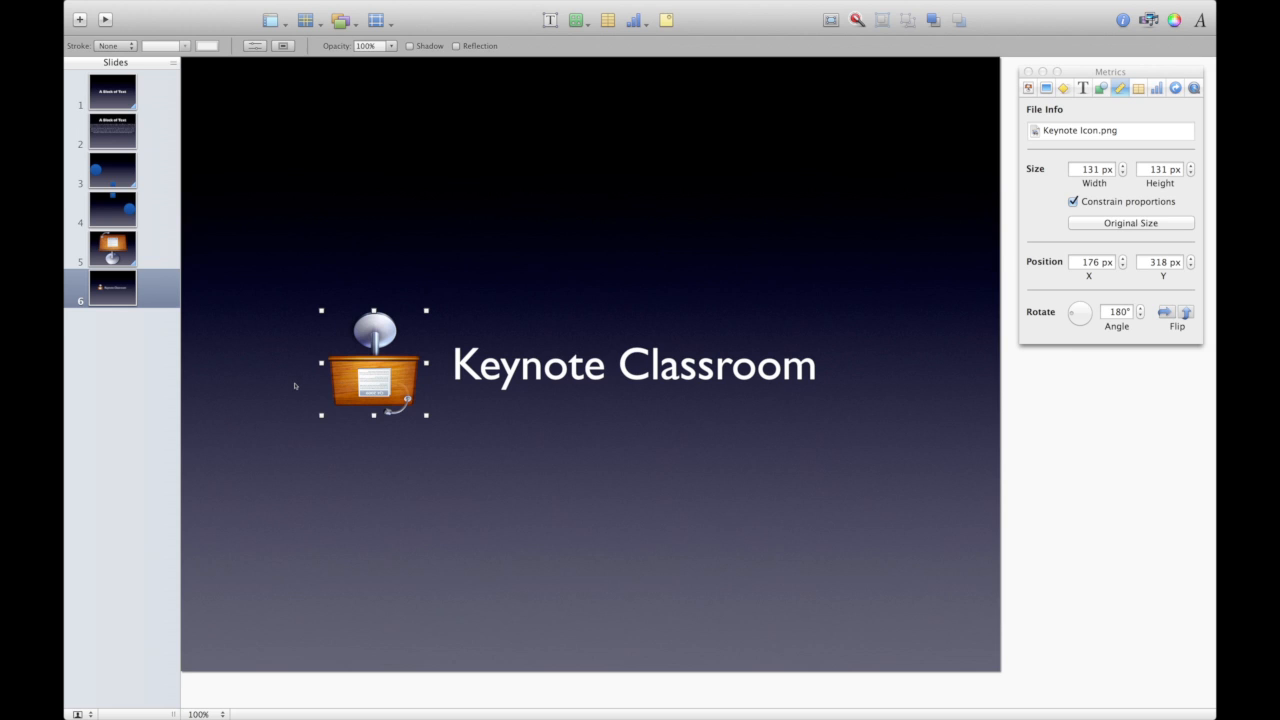
left_click(112, 248)
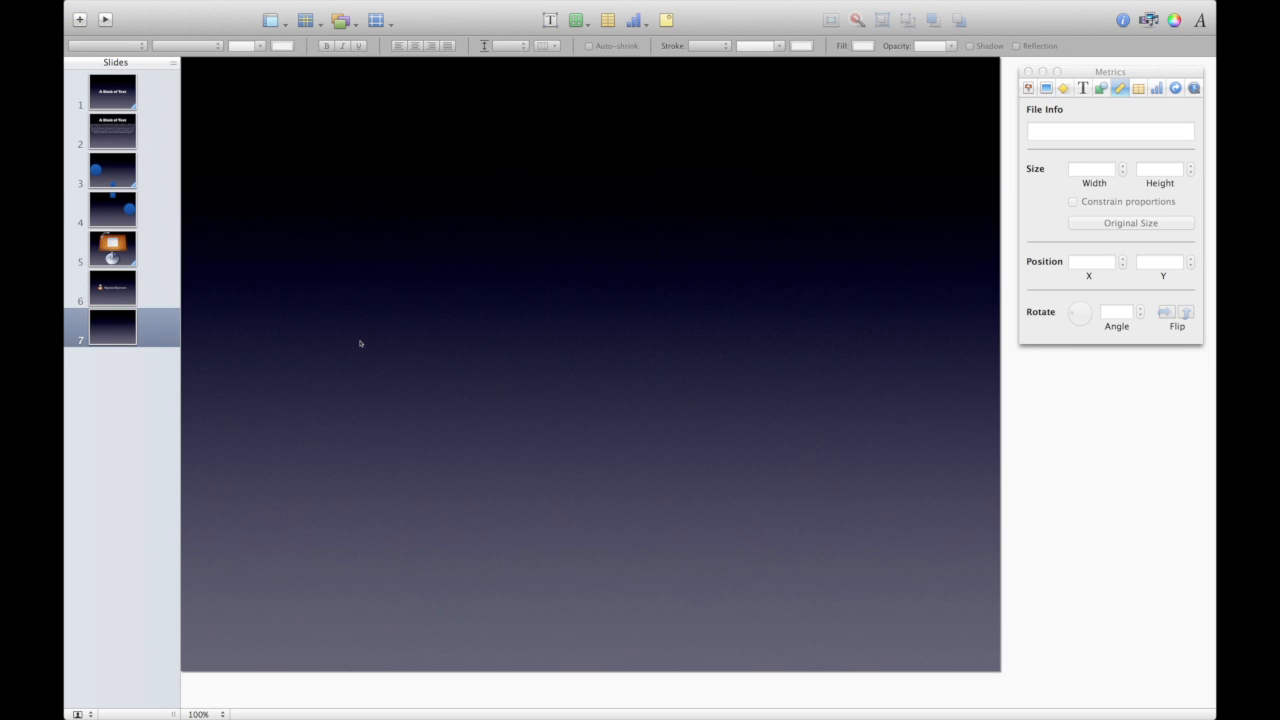
mouse_move(437, 390)
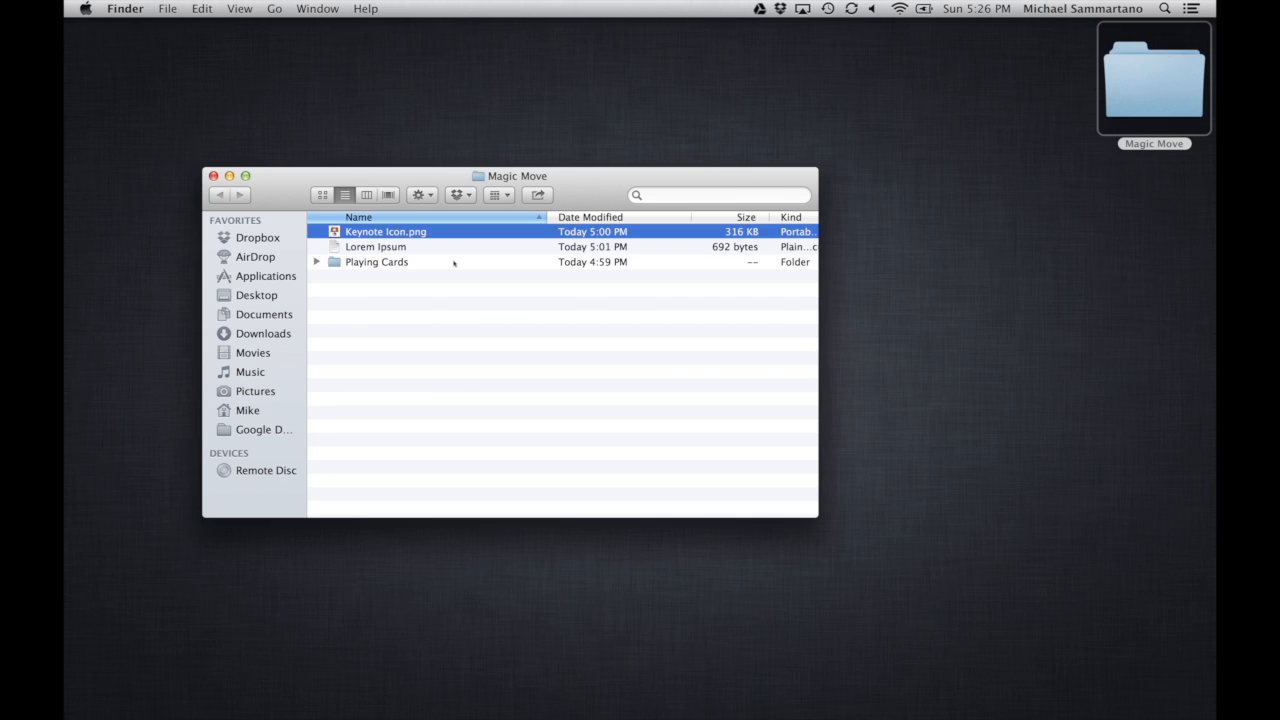
Double-click the Playing Cards folder in the Magic Move Finder window.
double_click(377, 261)
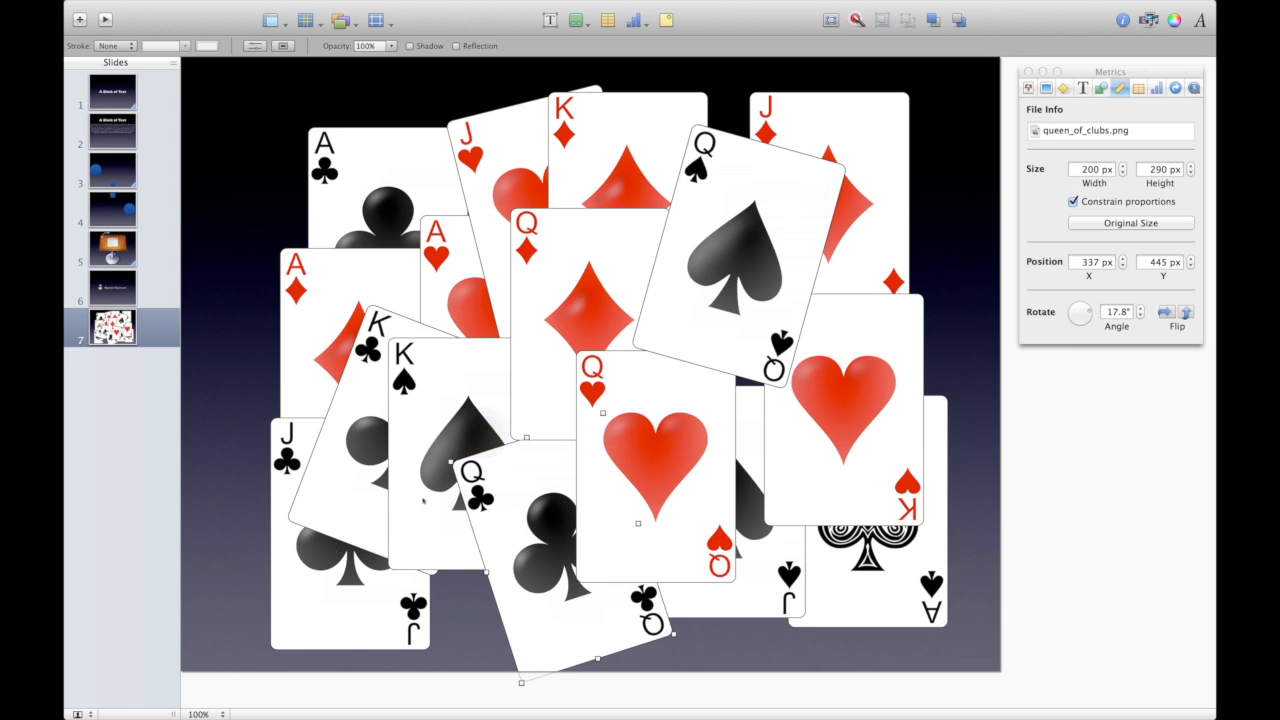
Select another card on slide 7 to tilt it, then deselect the cards.
left_click(350, 530)
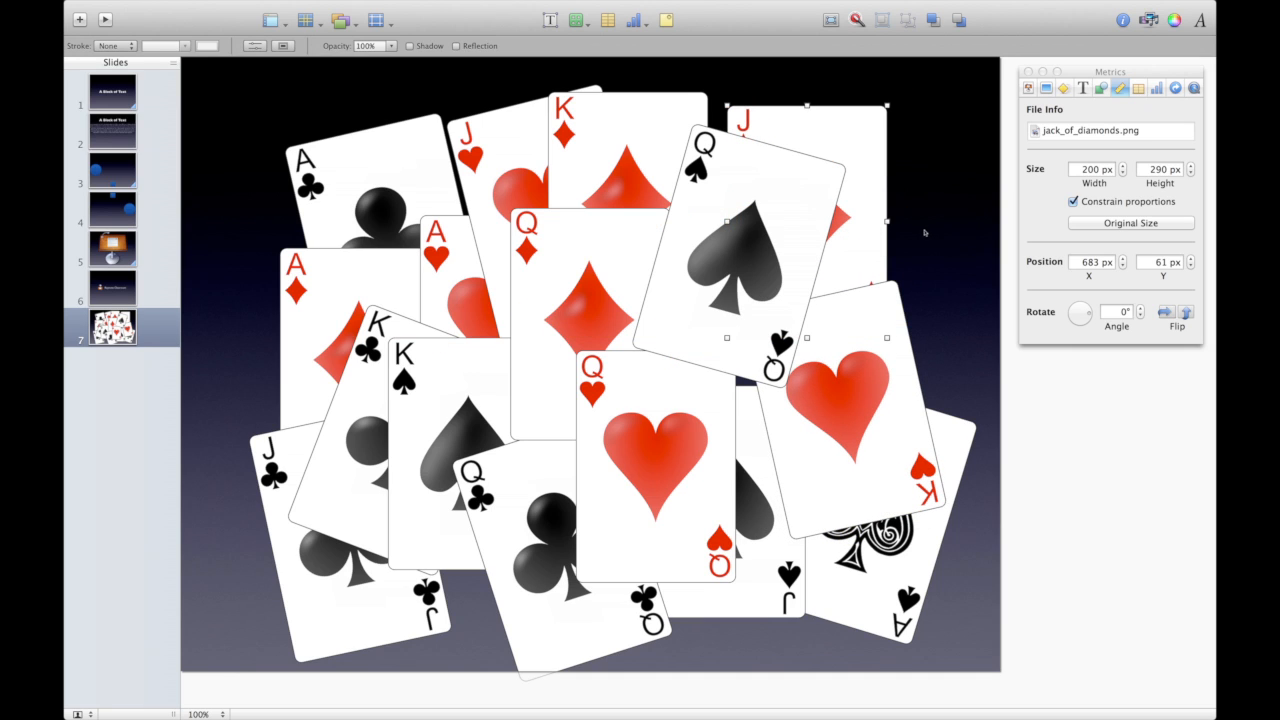
left_click(659, 295)
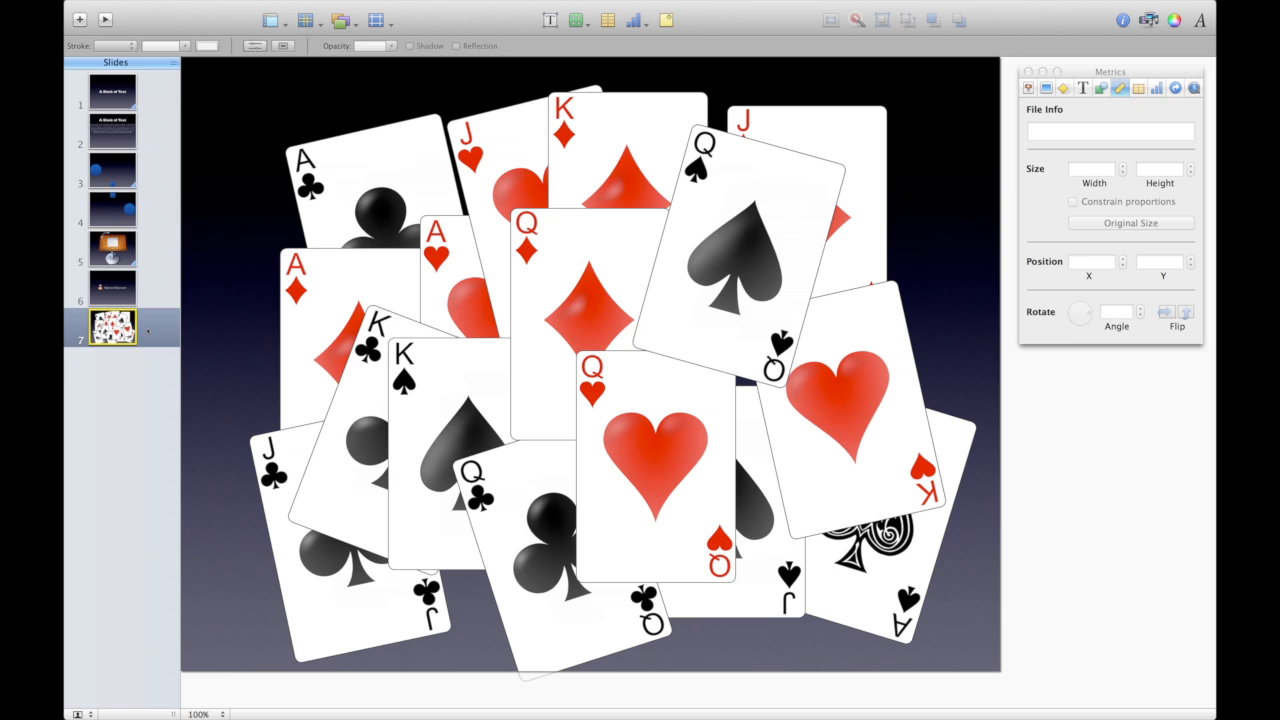
mouse_move(163, 230)
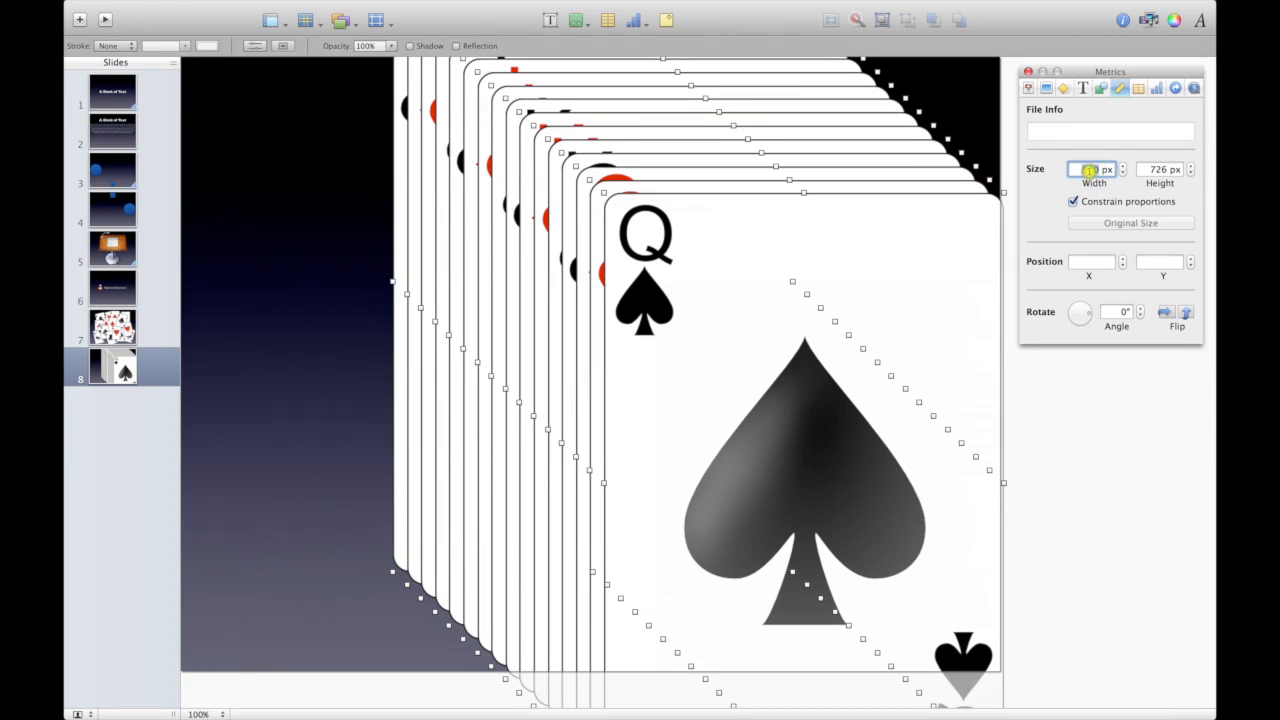
Enter a card width of 400, reselect the width value, then return to slide 7.
type("400")
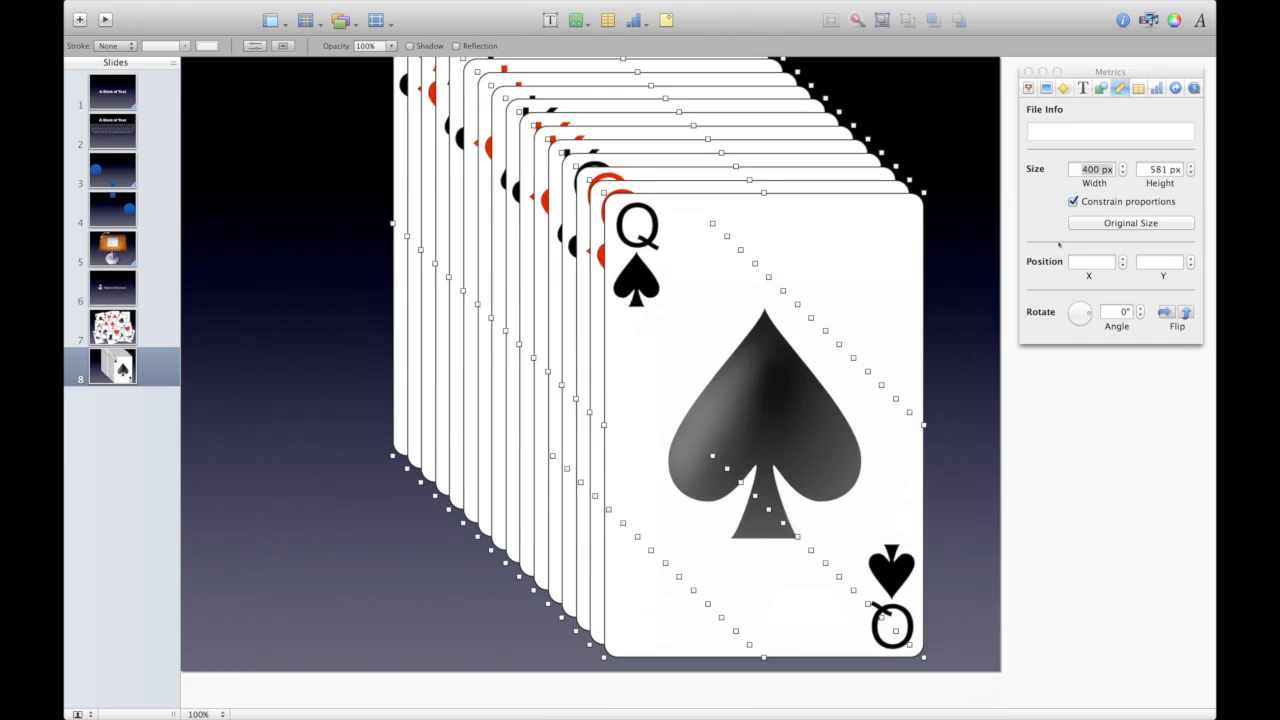
triple_click(1093, 169)
type("300")
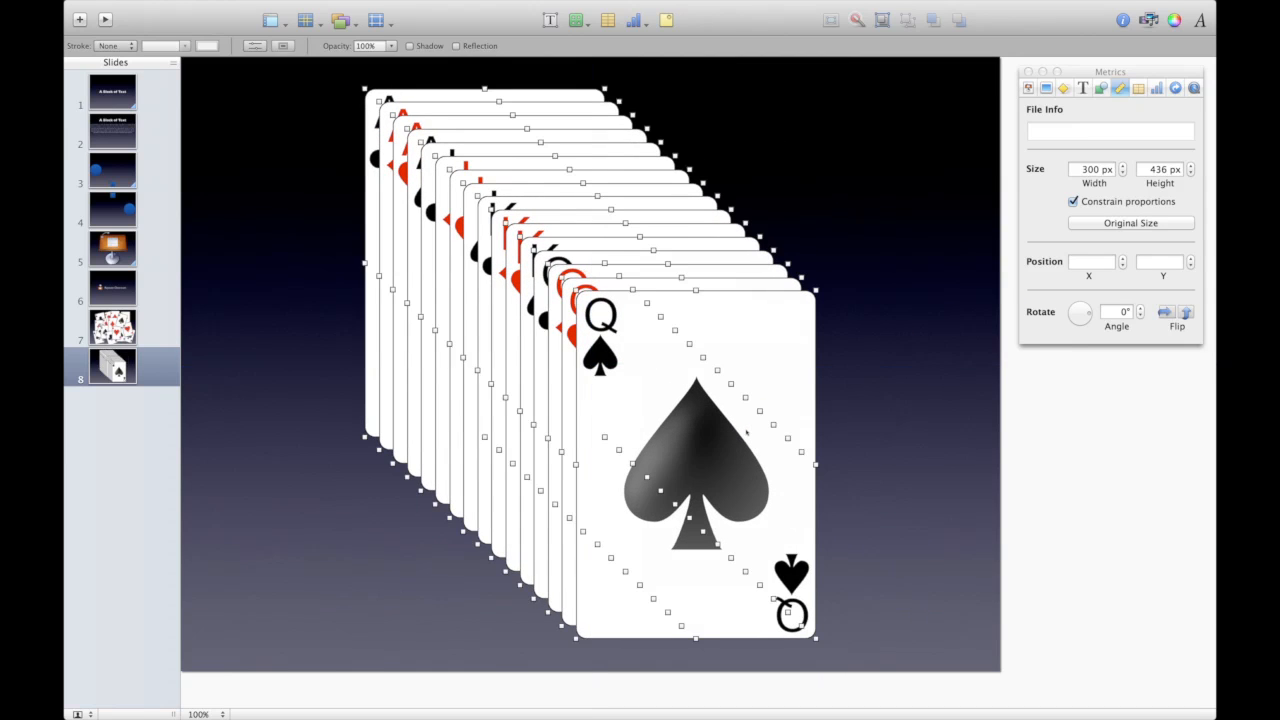
left_click(113, 327)
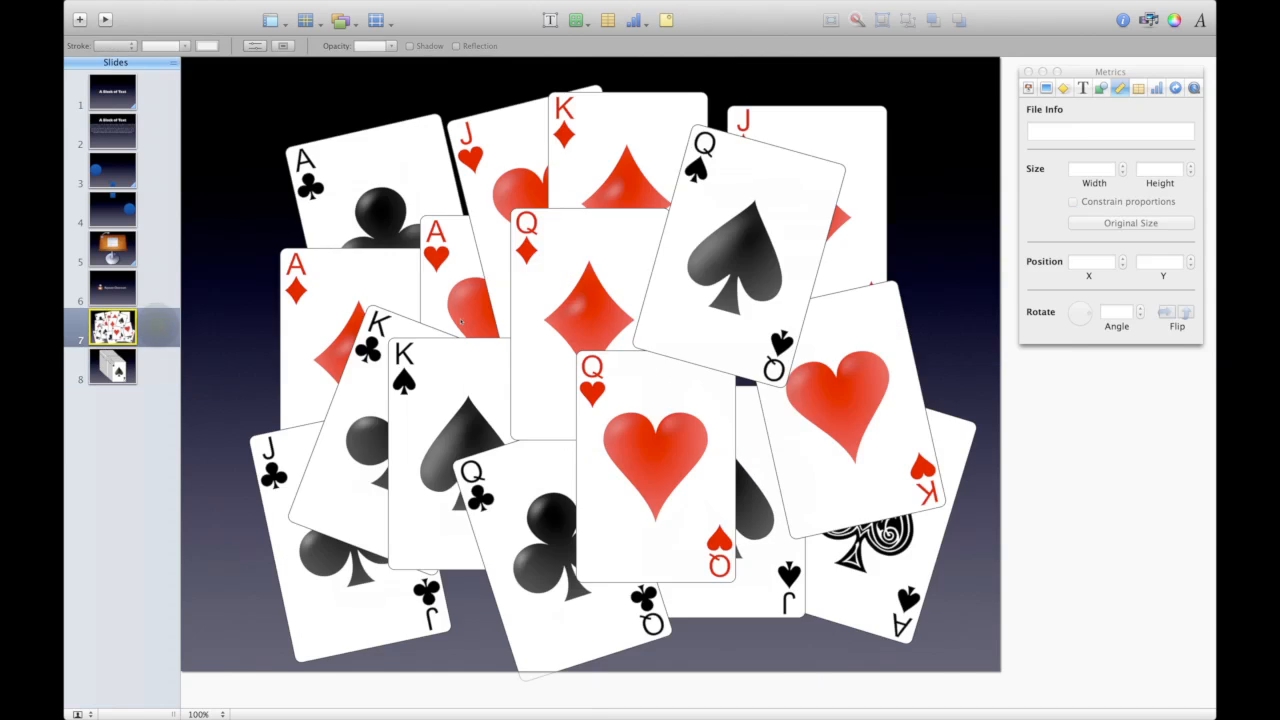
Show slide 7's transition settings and apply the Magic Move effect.
left_click(1047, 88)
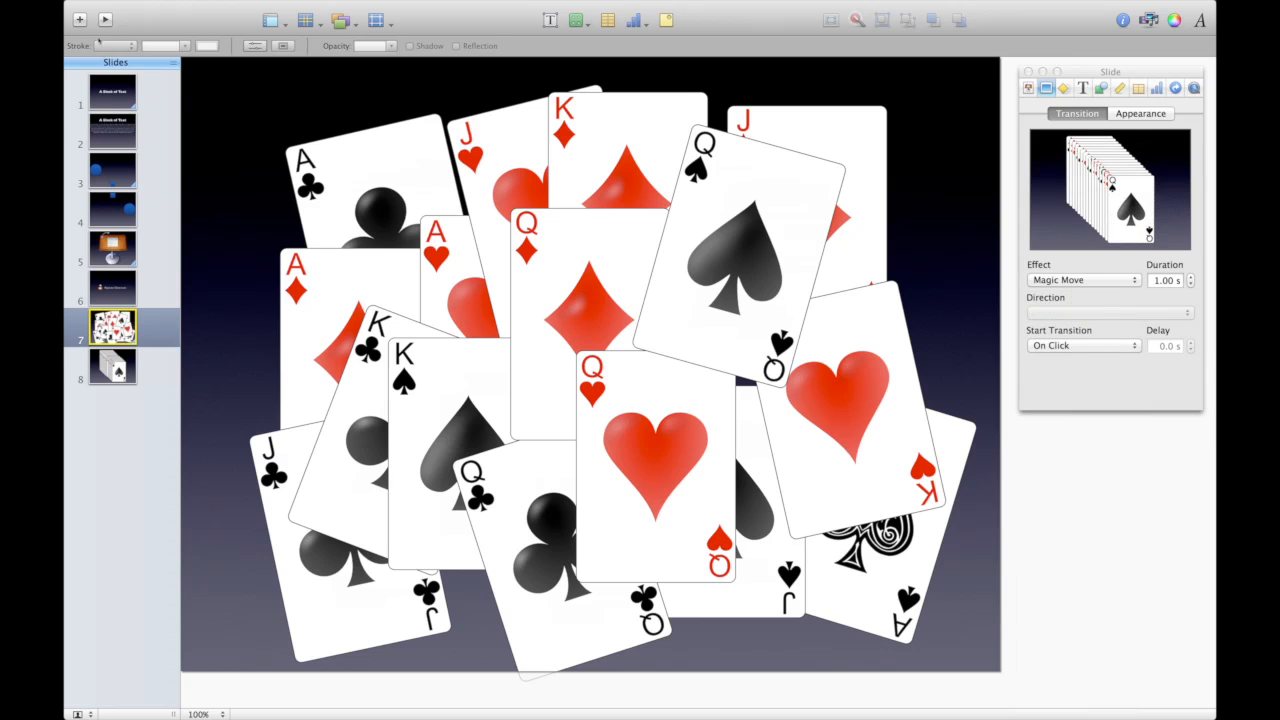
left_click(112, 91)
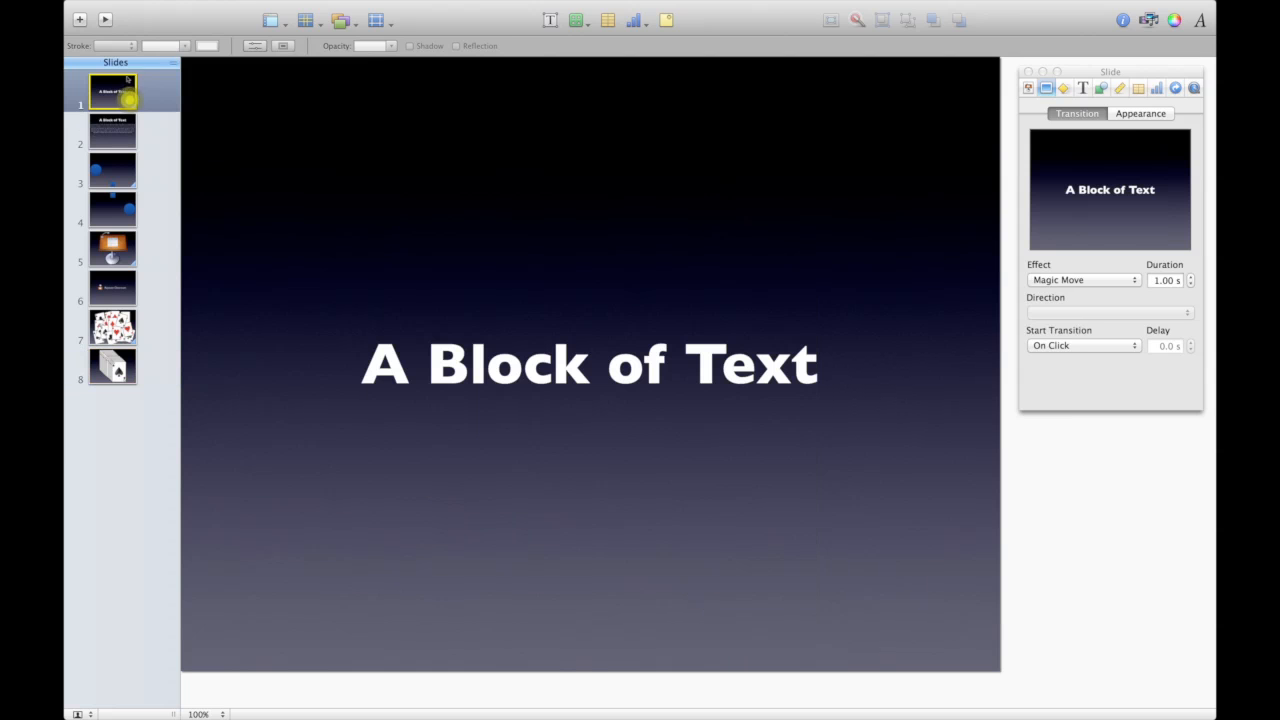
Select slide 8 in the navigator to view the upright card stack.
left_click(112, 366)
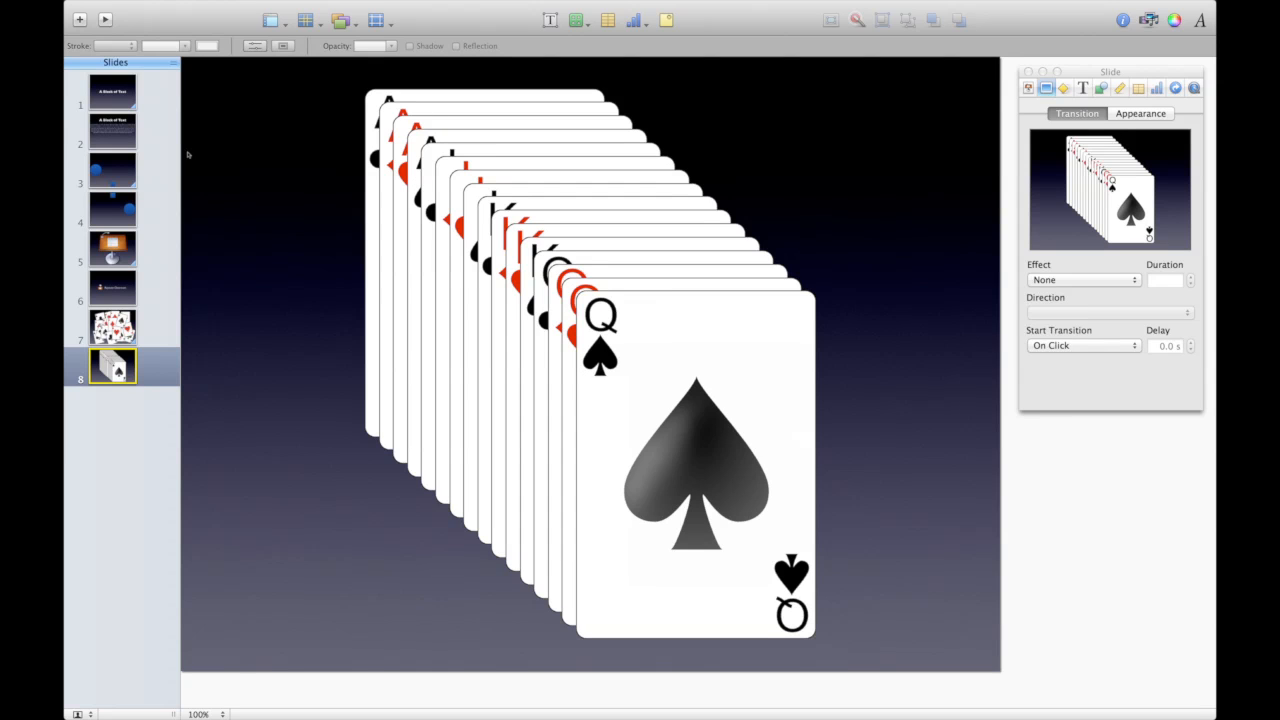
mouse_move(155, 143)
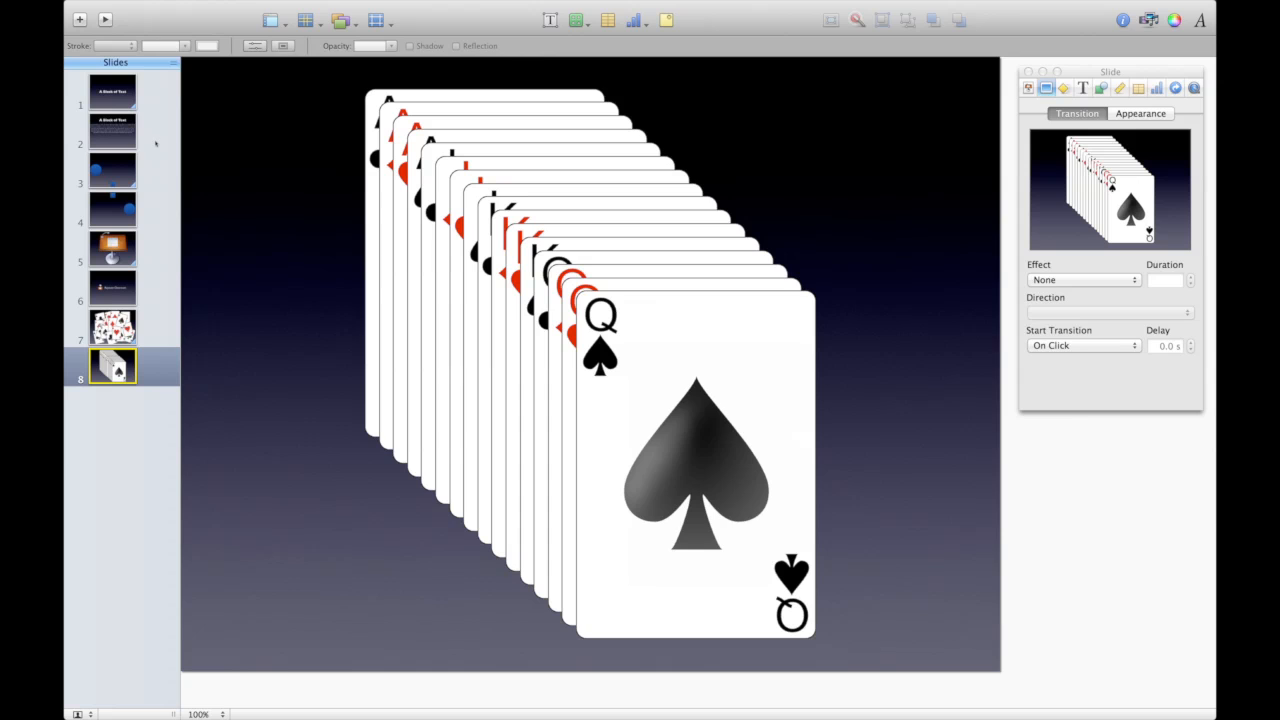
mouse_move(225, 300)
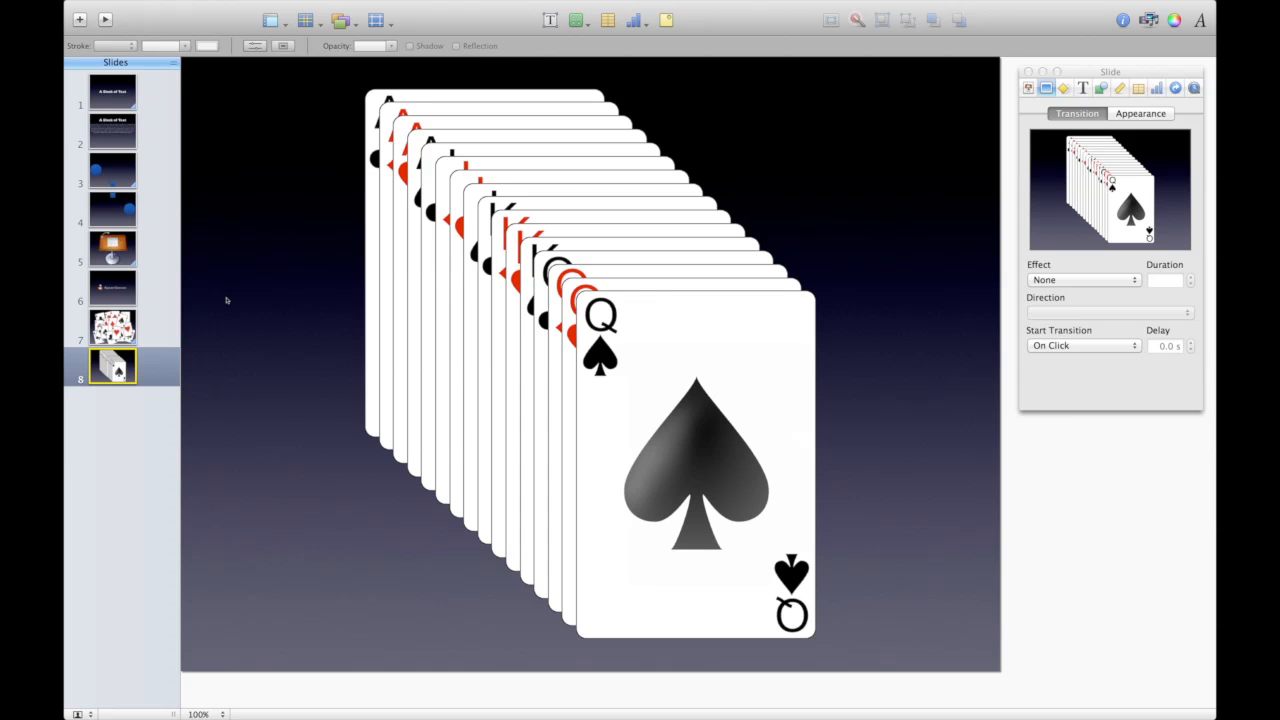